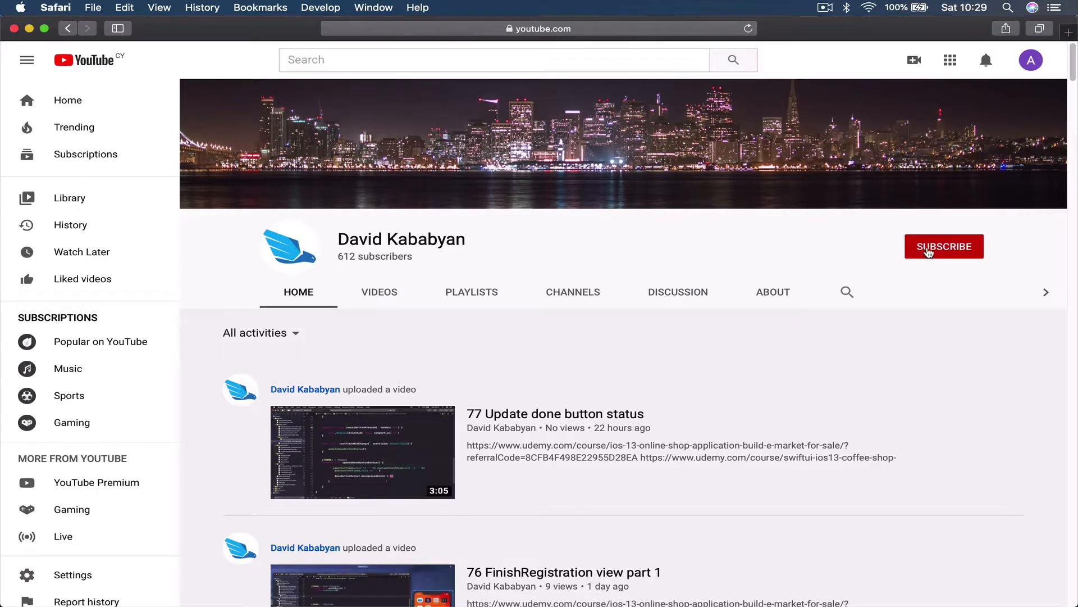
click(944, 246)
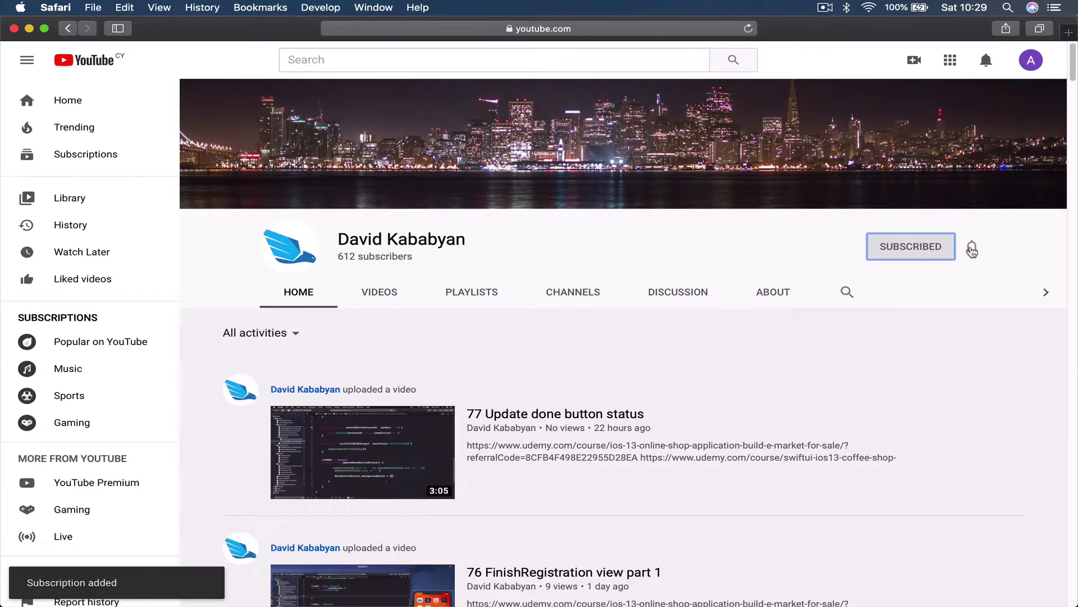
click(972, 247)
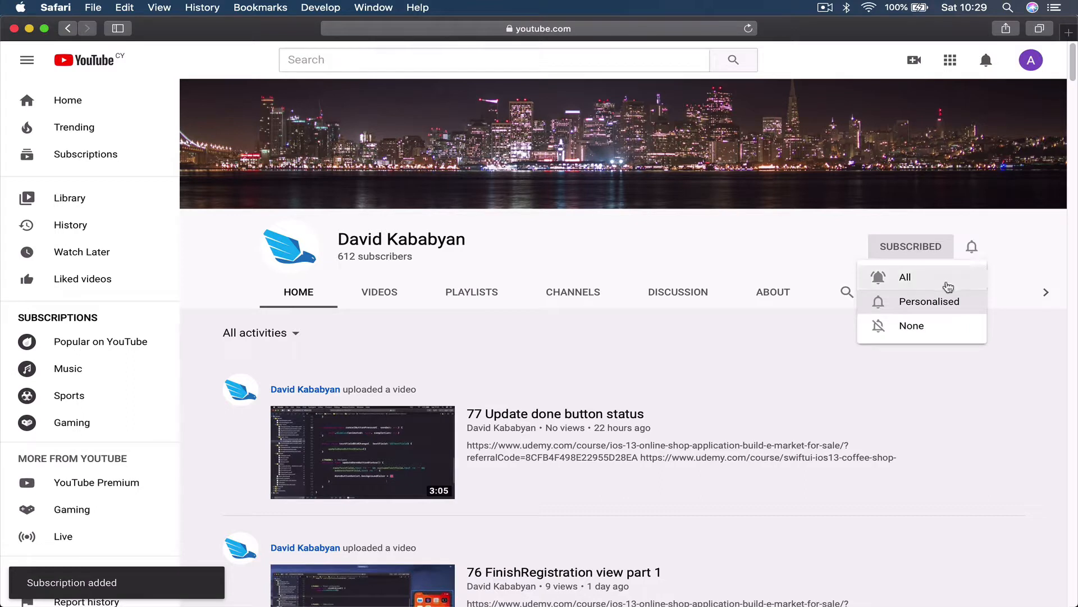
click(905, 278)
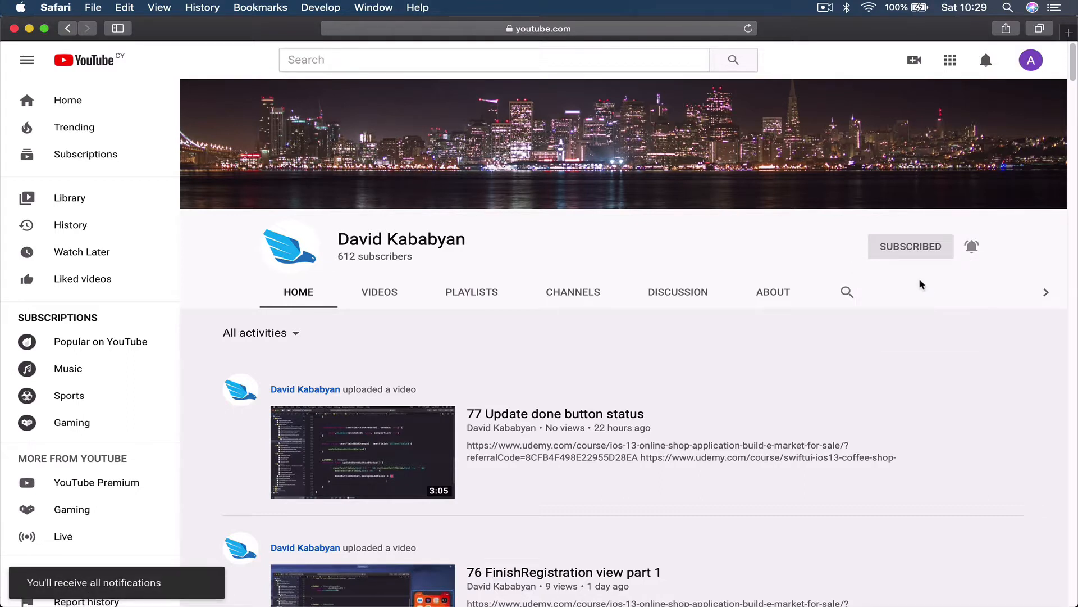
mouse_move(890, 102)
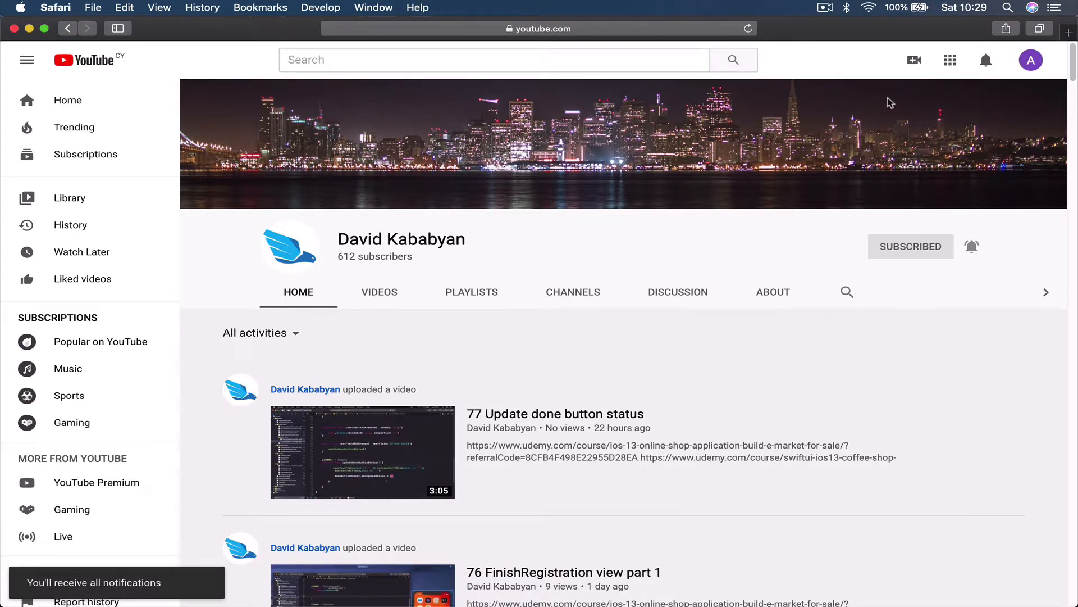
mouse_move(832, 397)
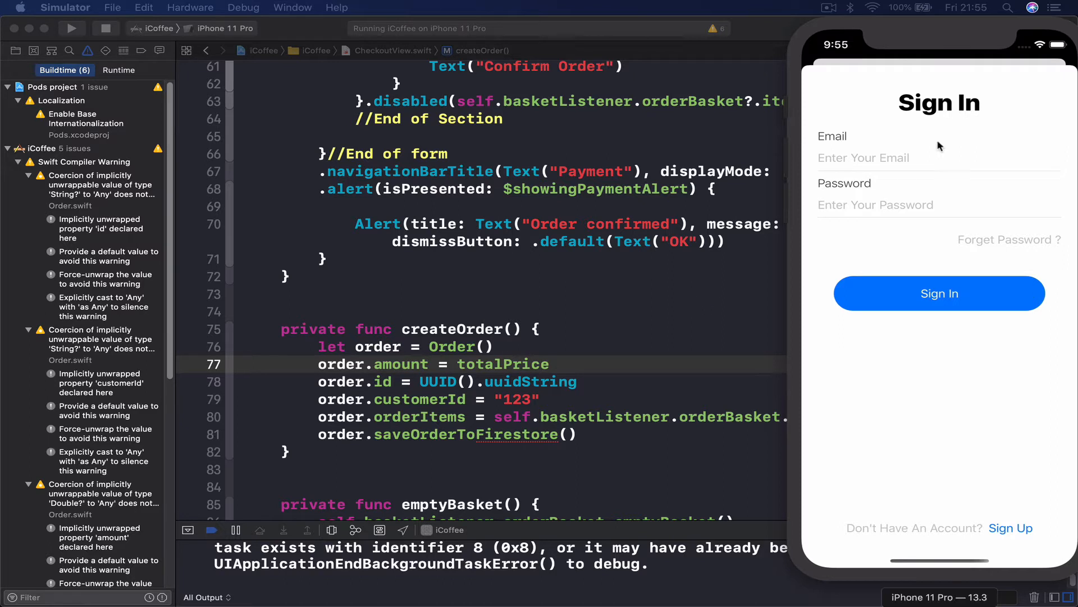
mouse_move(894, 140)
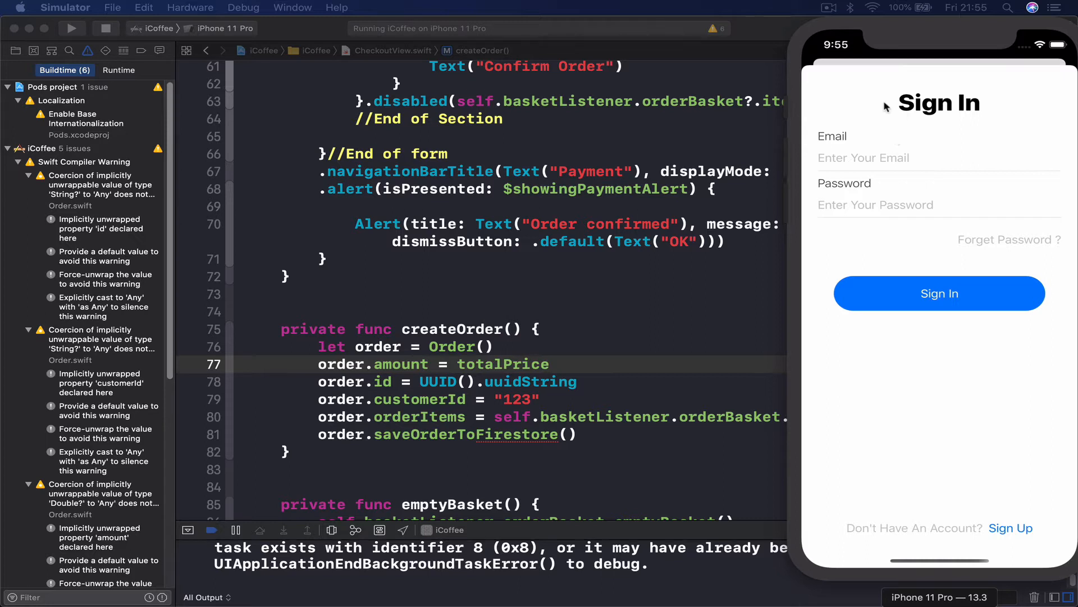
mouse_move(953, 110)
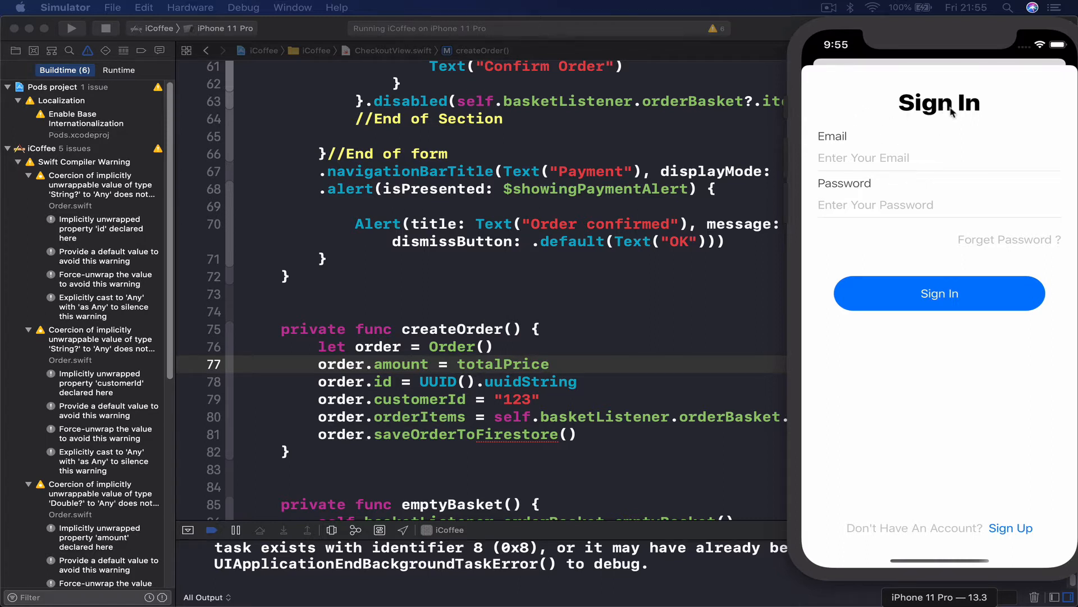
mouse_move(830, 142)
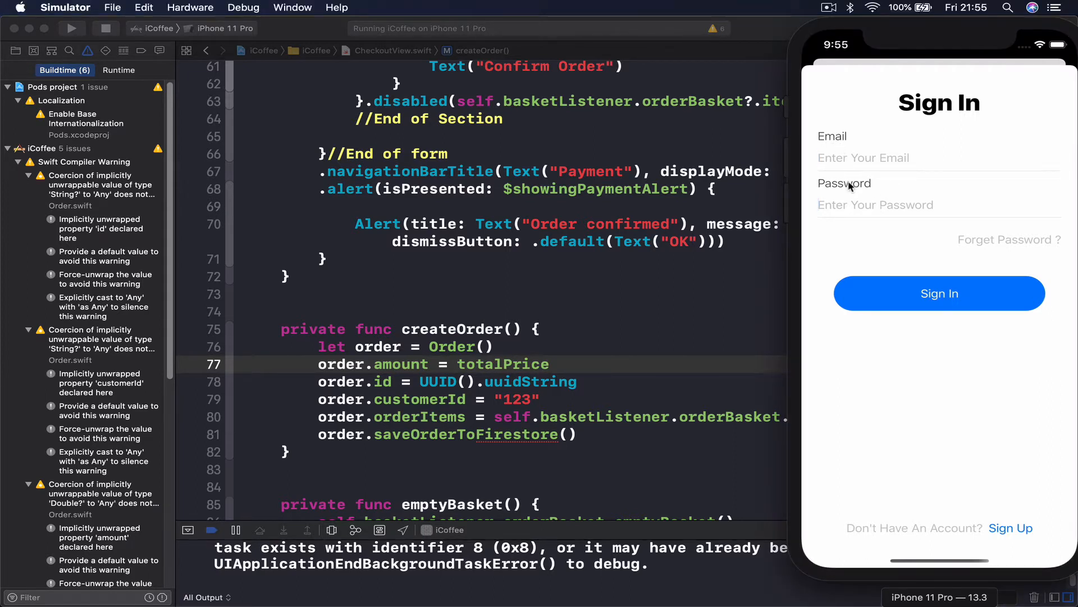
mouse_move(1004, 244)
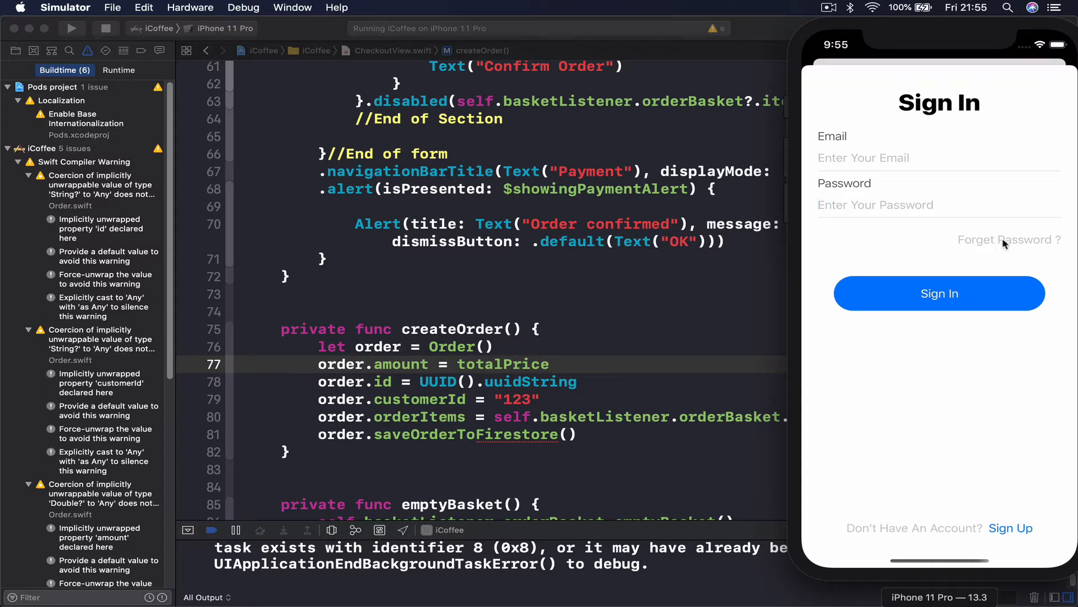
mouse_move(964, 296)
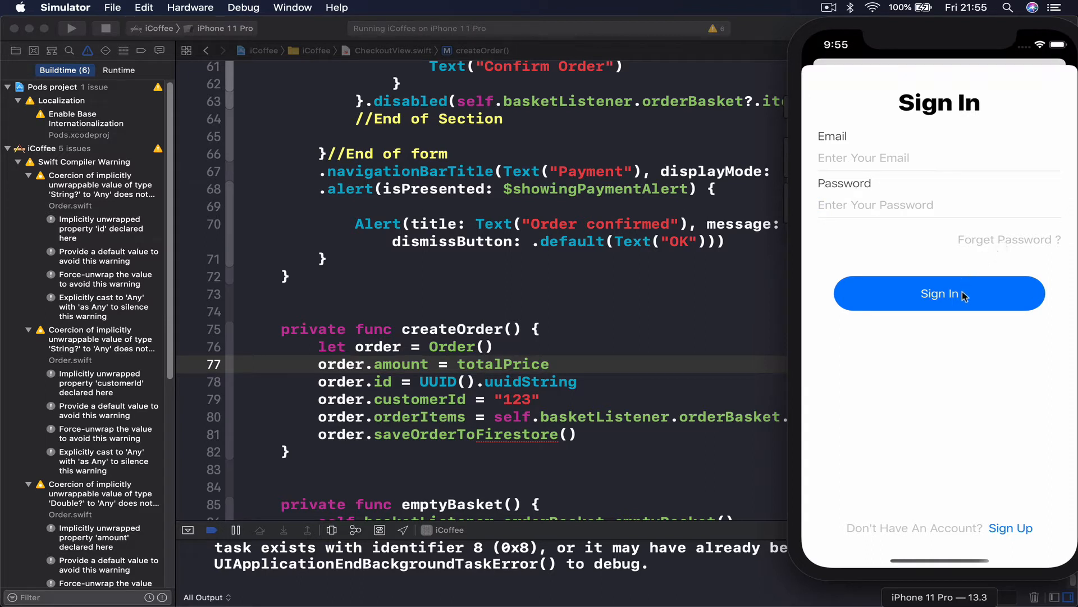
mouse_move(855, 284)
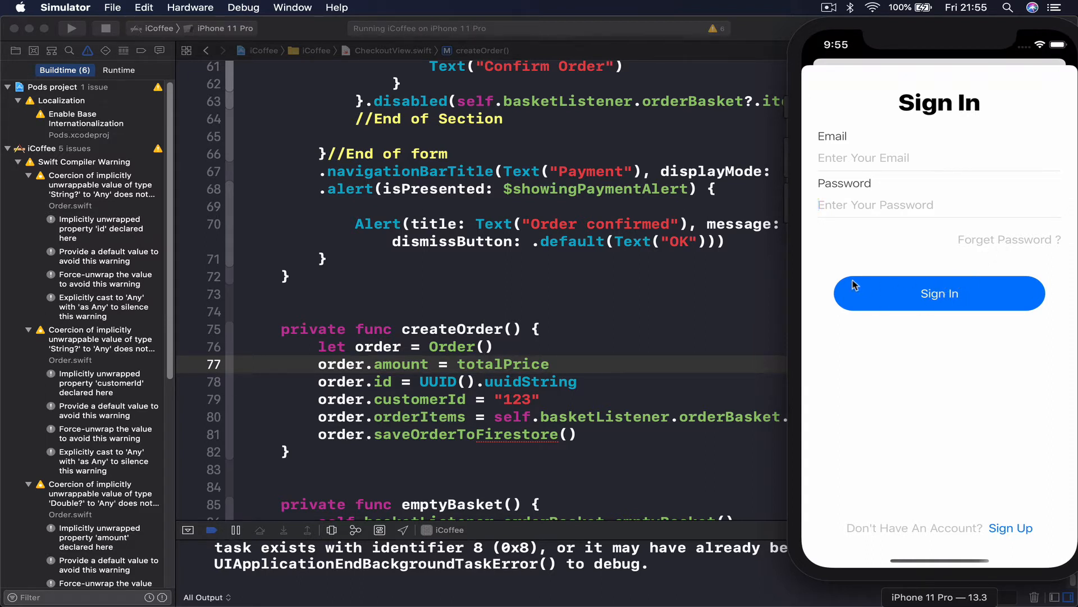
mouse_move(896, 304)
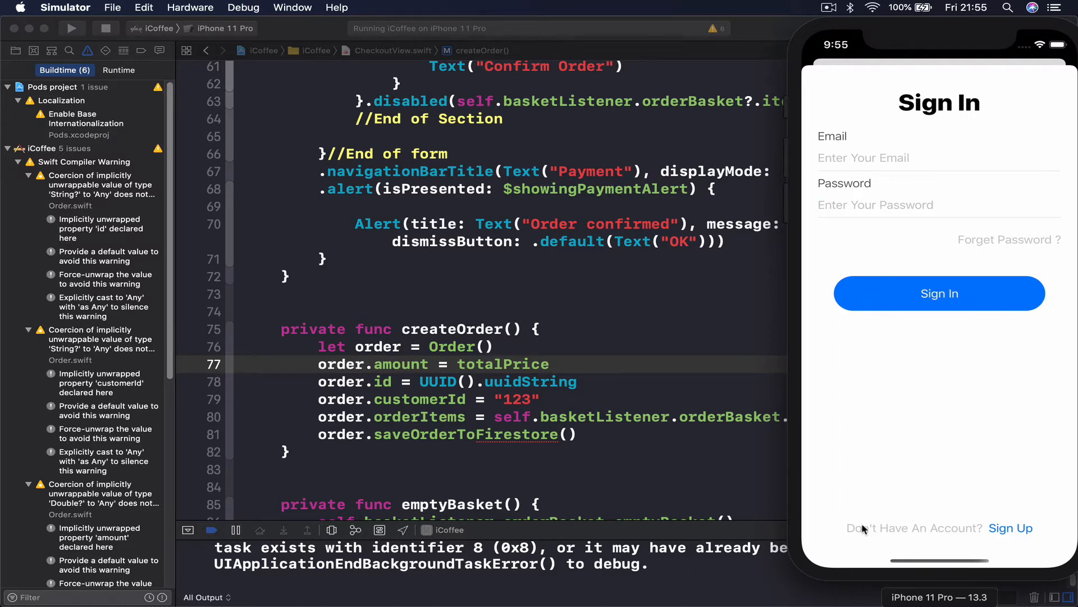
mouse_move(1008, 532)
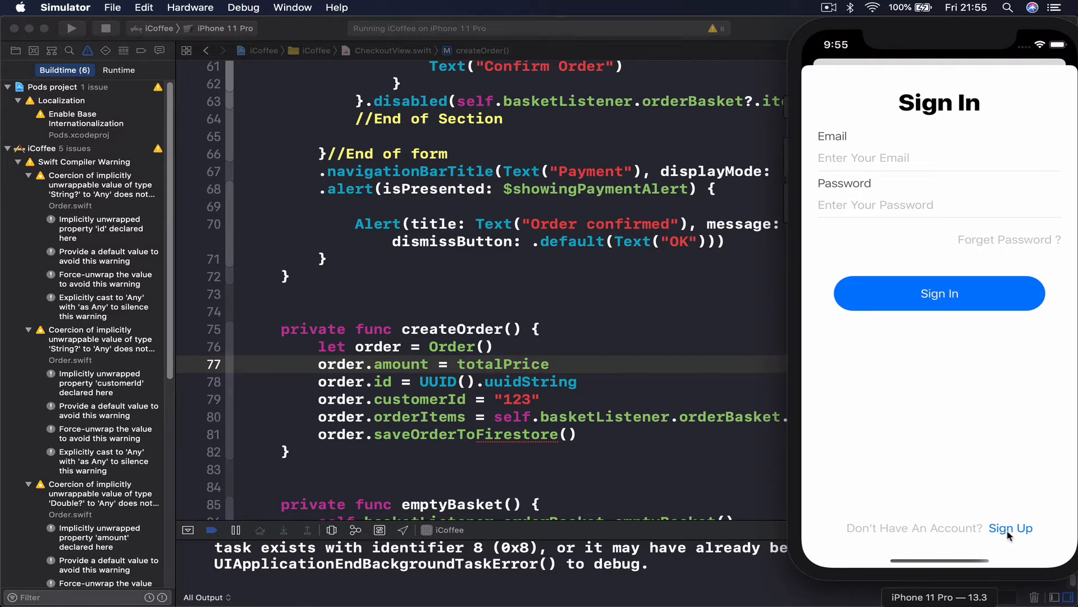
click(1011, 528)
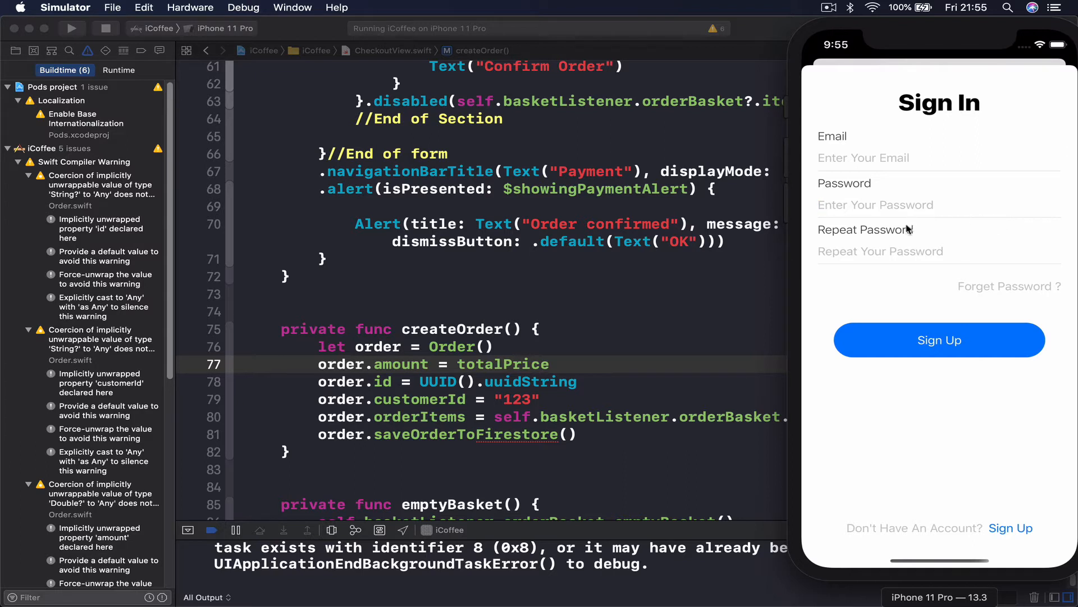
mouse_move(881, 279)
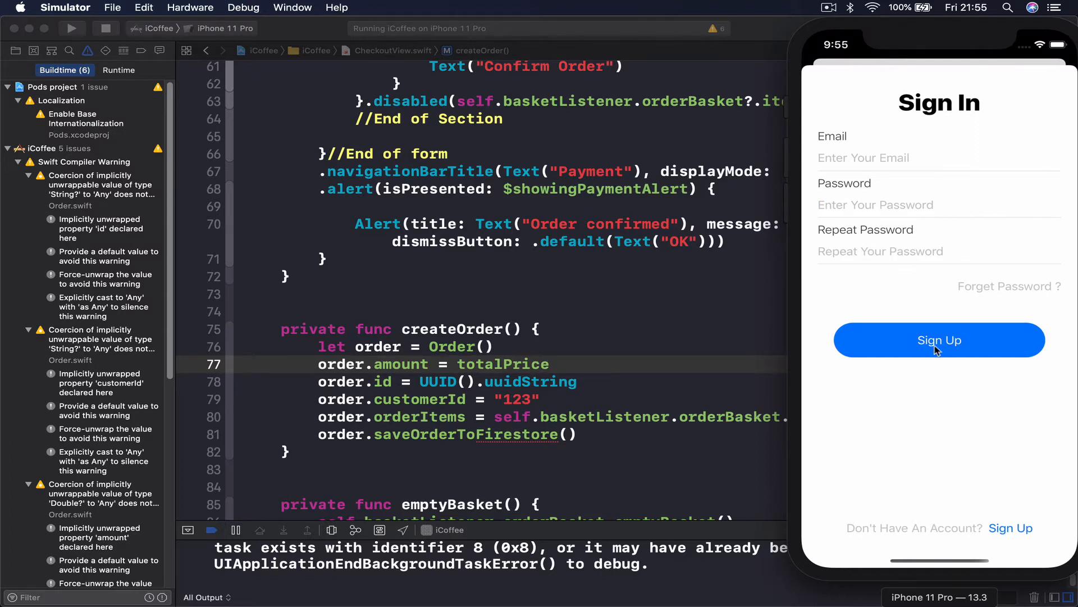
mouse_move(939, 347)
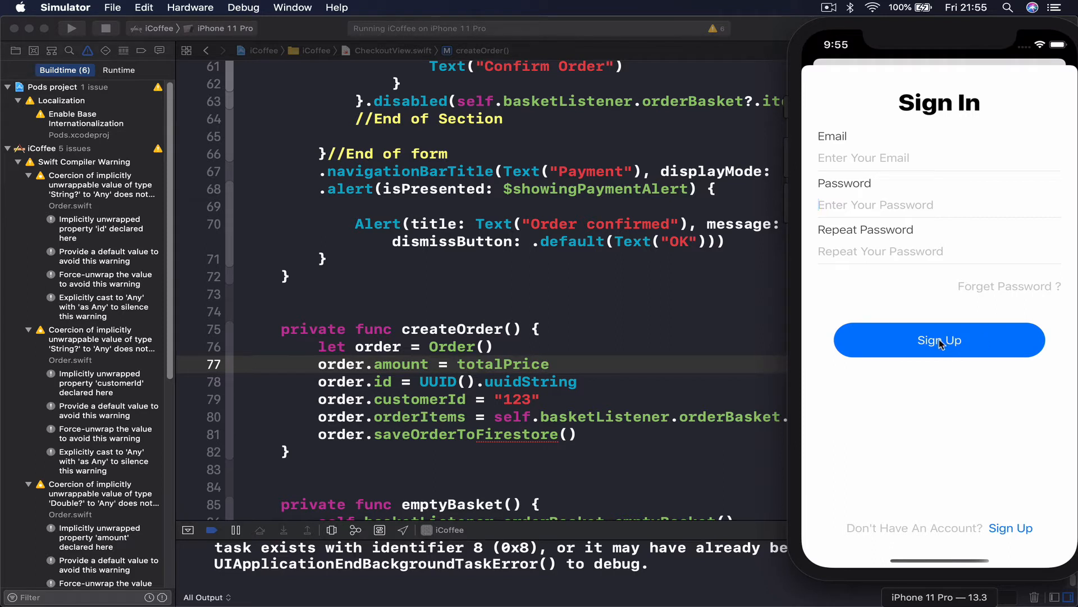
mouse_move(1002, 512)
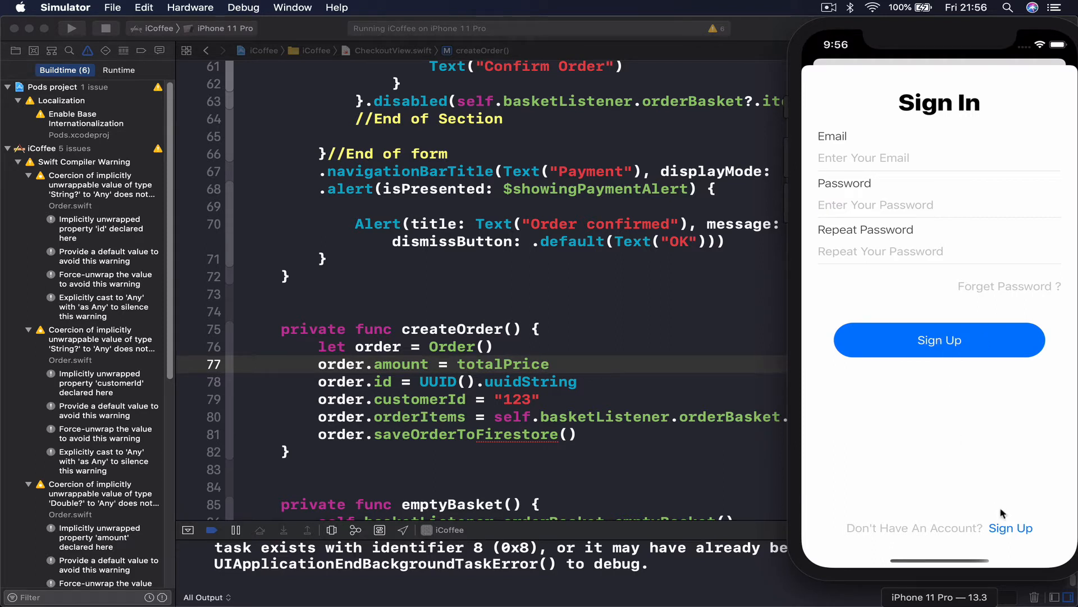
click(1011, 528)
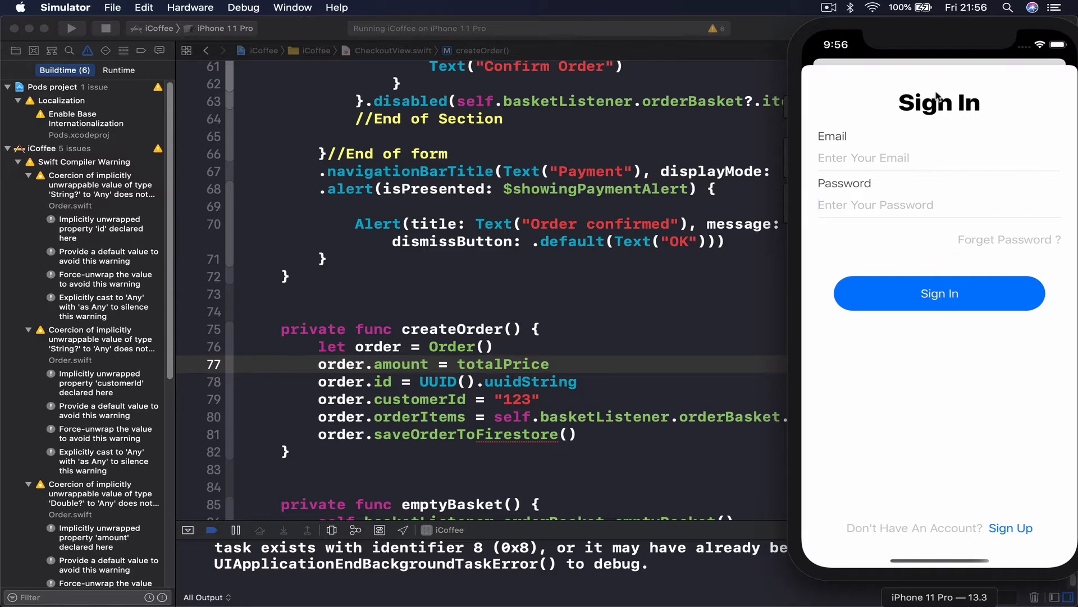
mouse_move(434, 210)
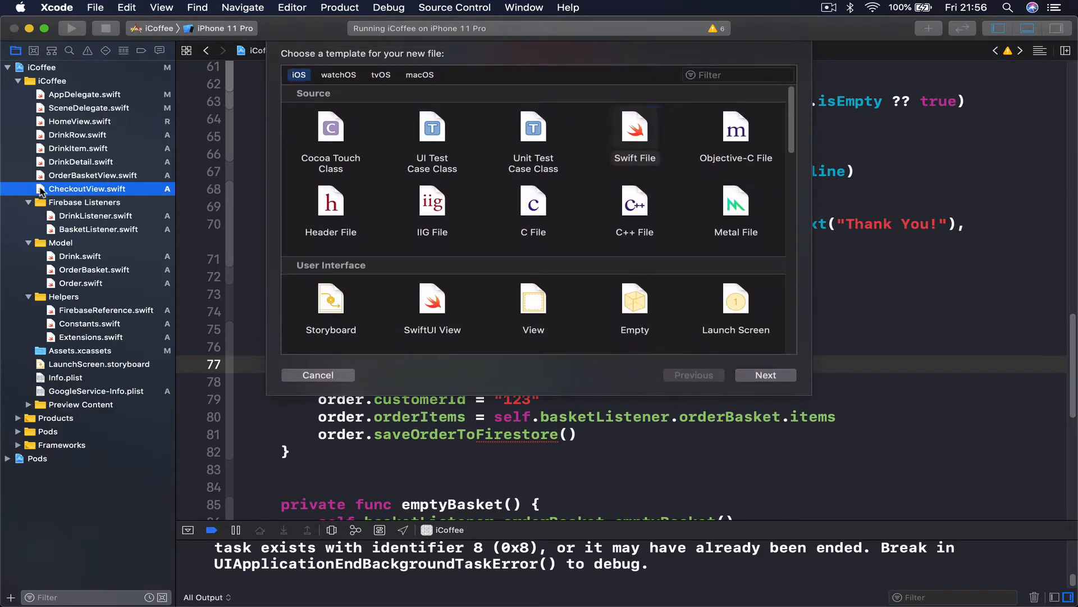
Step: Create a new SwiftUI View file named LoginView in the iCoffee project
click(433, 300)
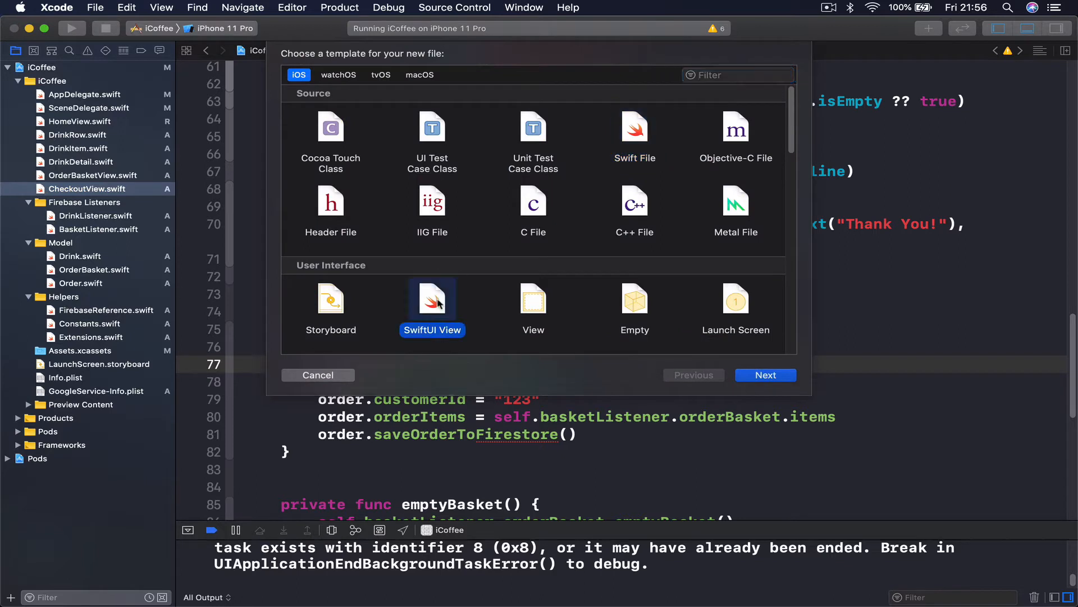
click(764, 375)
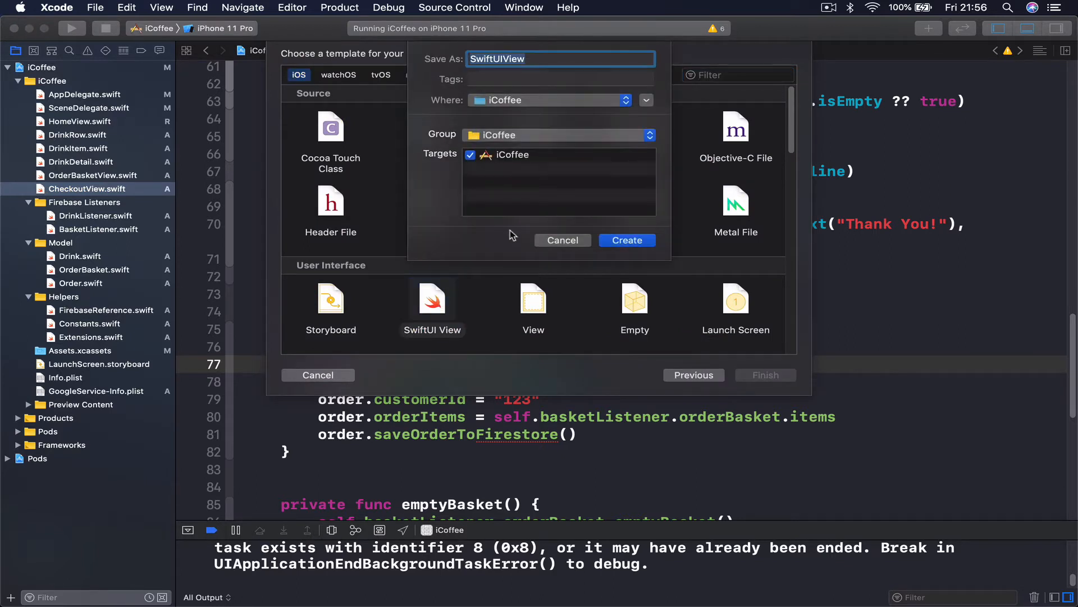
text(Login)
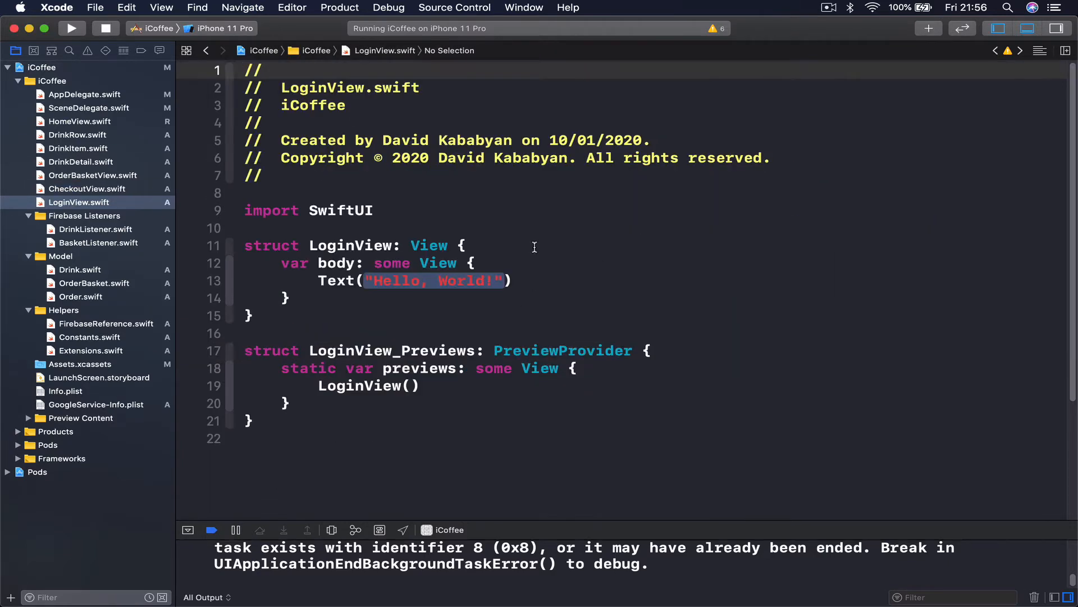
Step: Hide the navigator and show the live preview canvas beside the LoginView code
click(998, 28)
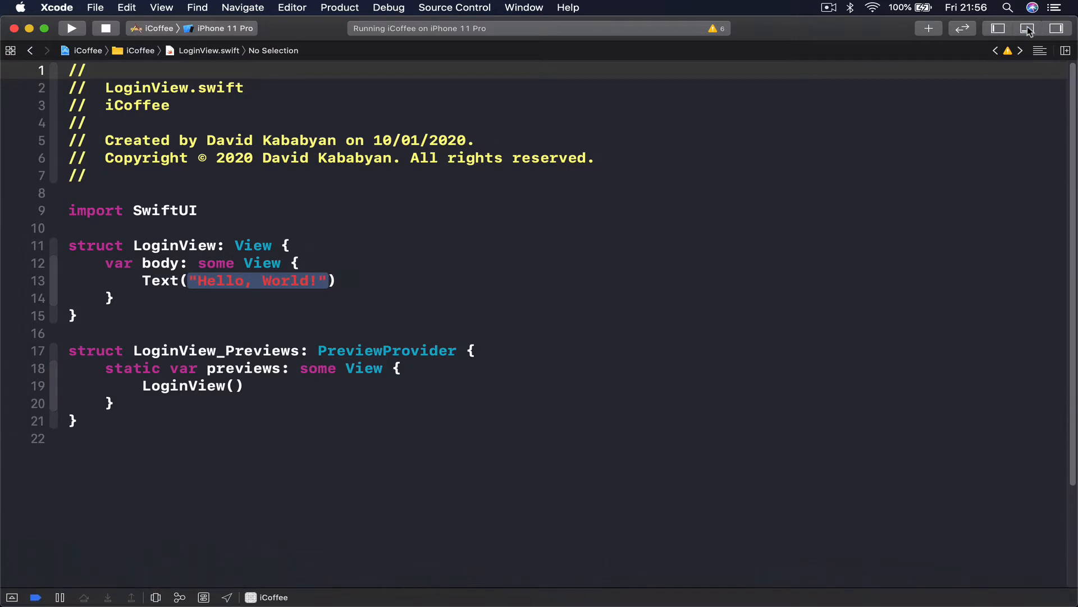
click(1055, 28)
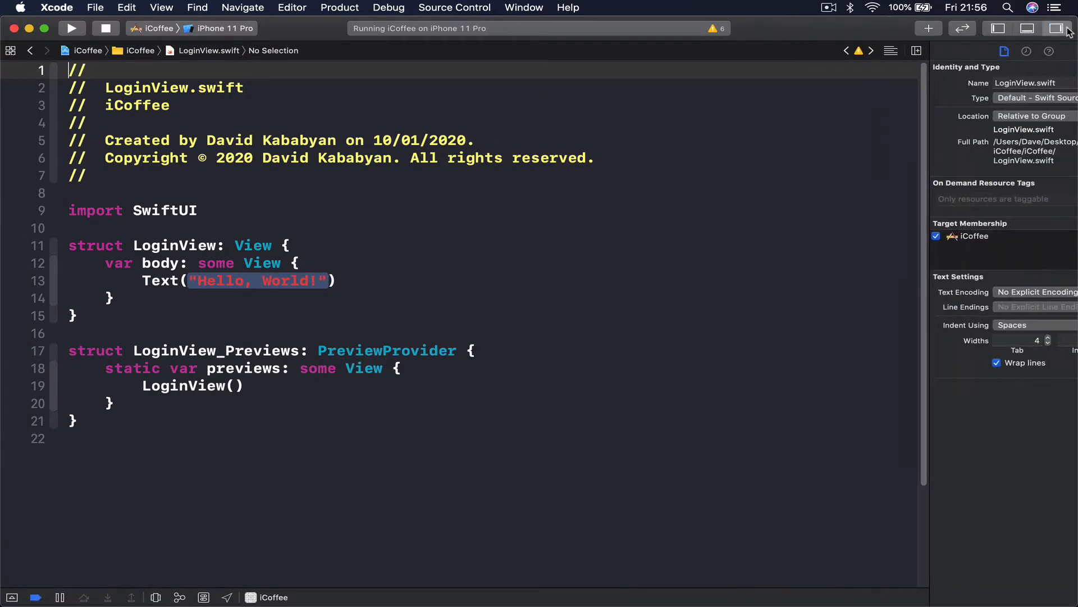
click(1057, 28)
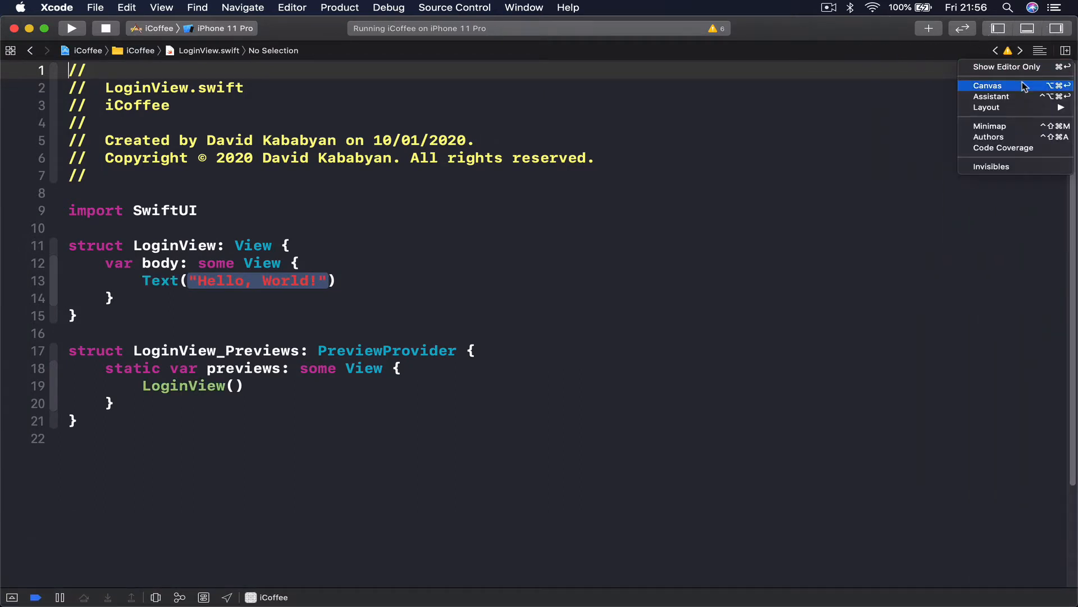
click(987, 85)
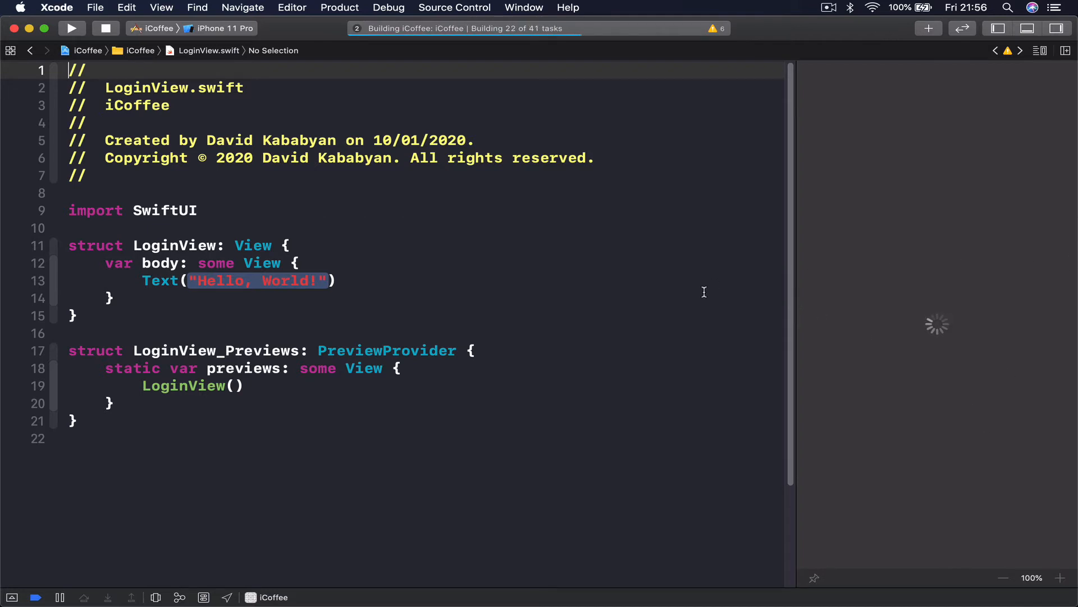
Step: Place the cursor inside the LoginView struct above its body to add blank lines
click(290, 246)
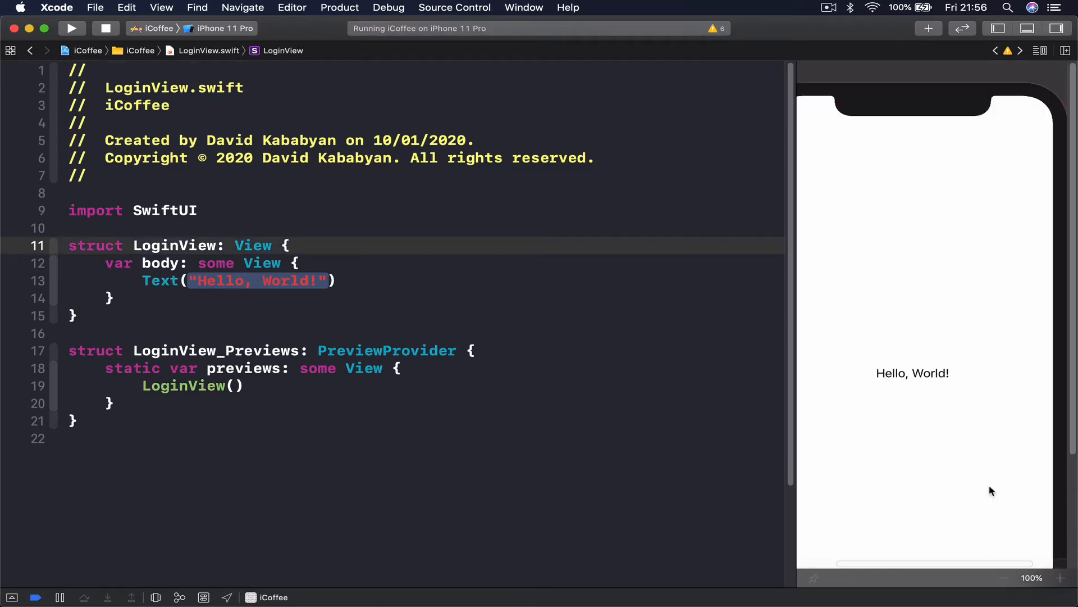
click(1004, 577)
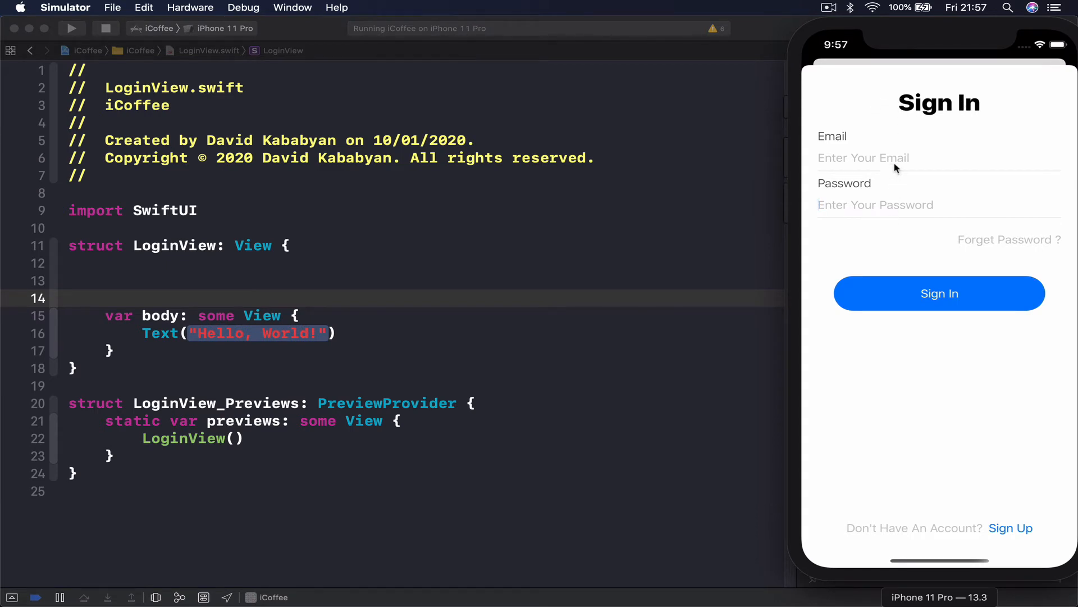
mouse_move(903, 110)
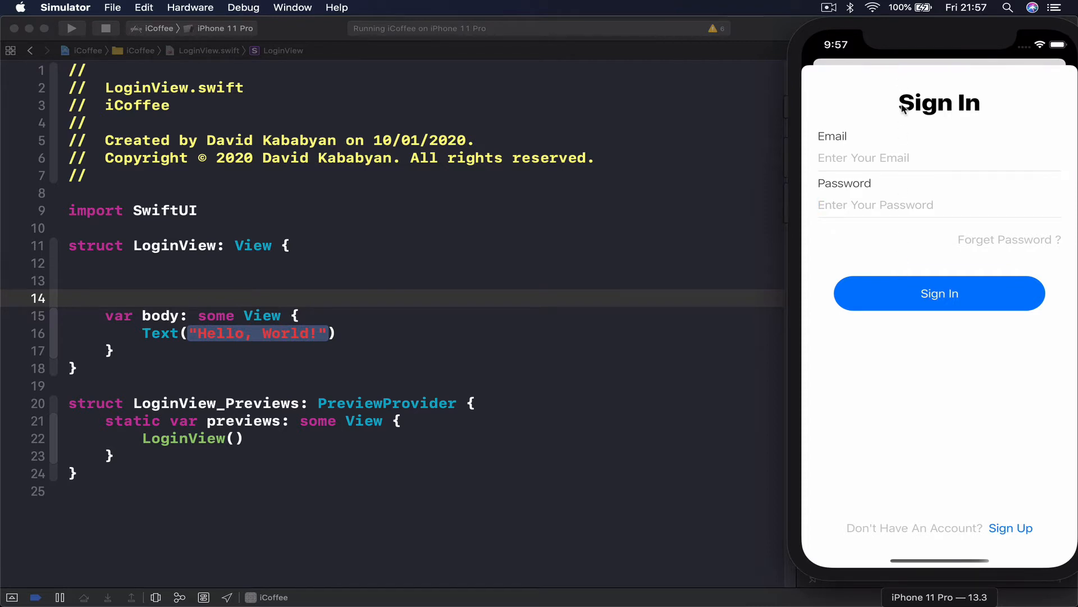
mouse_move(915, 146)
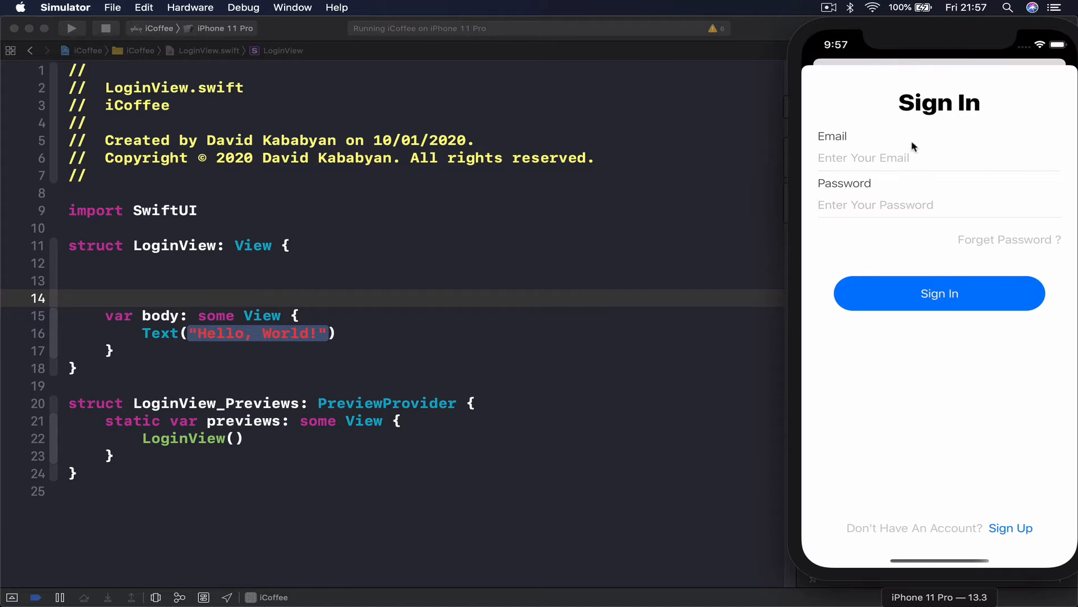
mouse_move(878, 146)
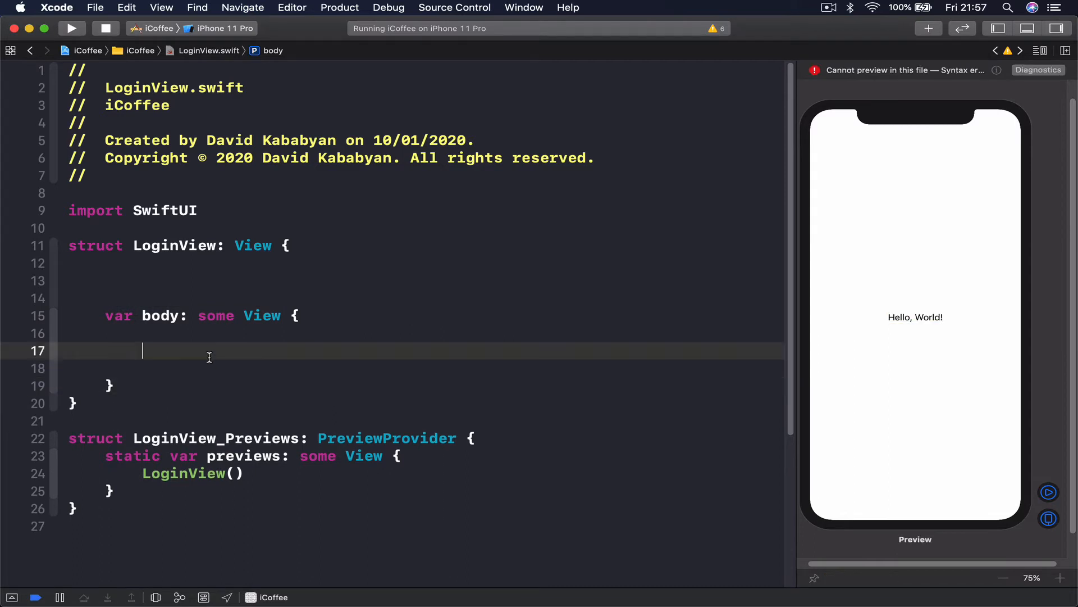
Step: Replace Hello, World! with VStack { Text("Sign In") } and resume the preview
text(VS)
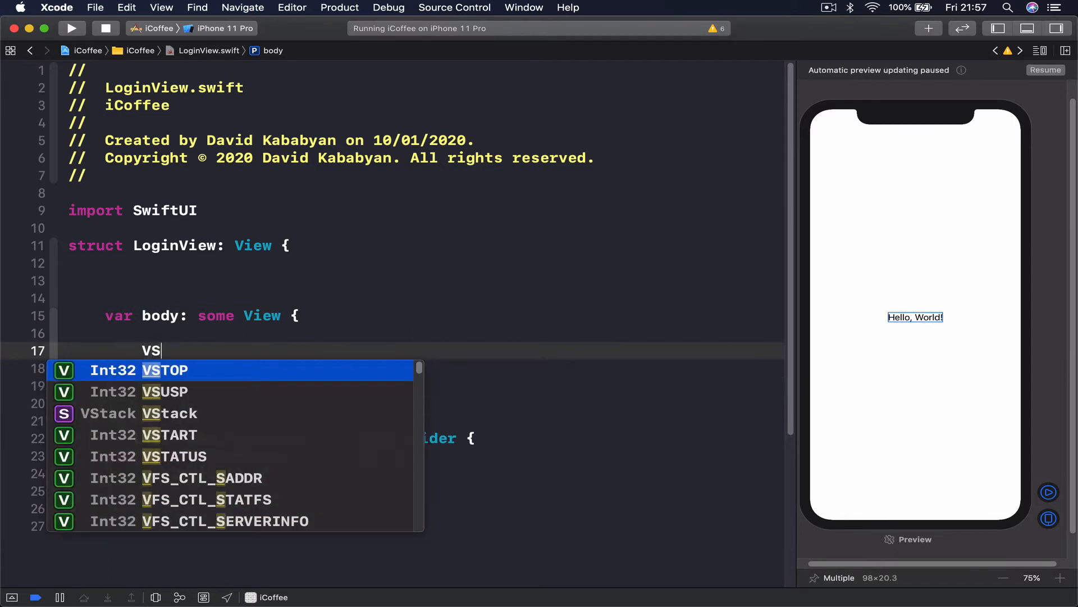
text(tack {)
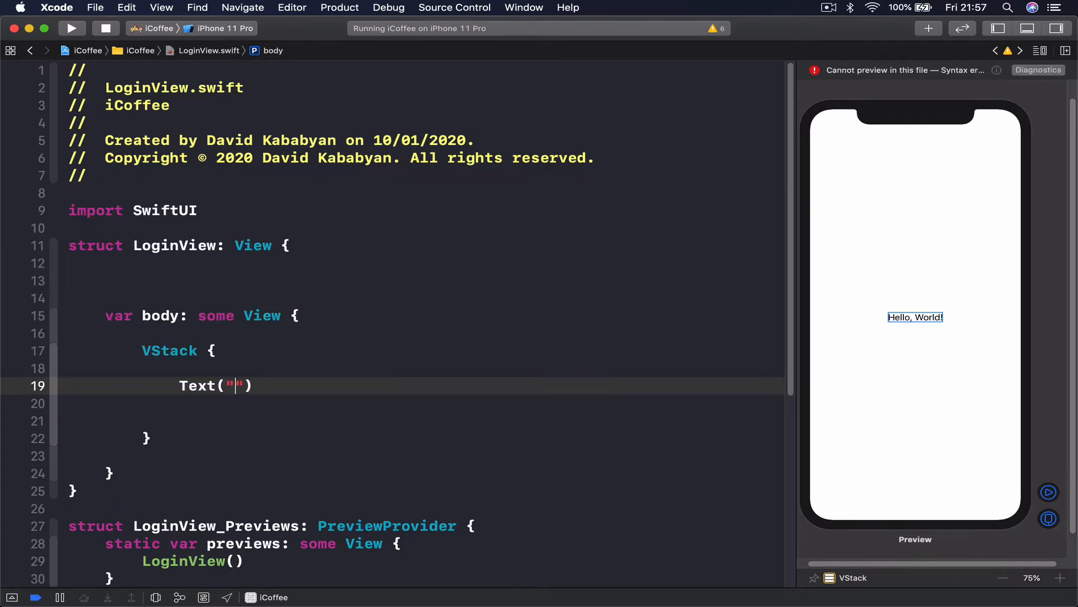
text(Sig)
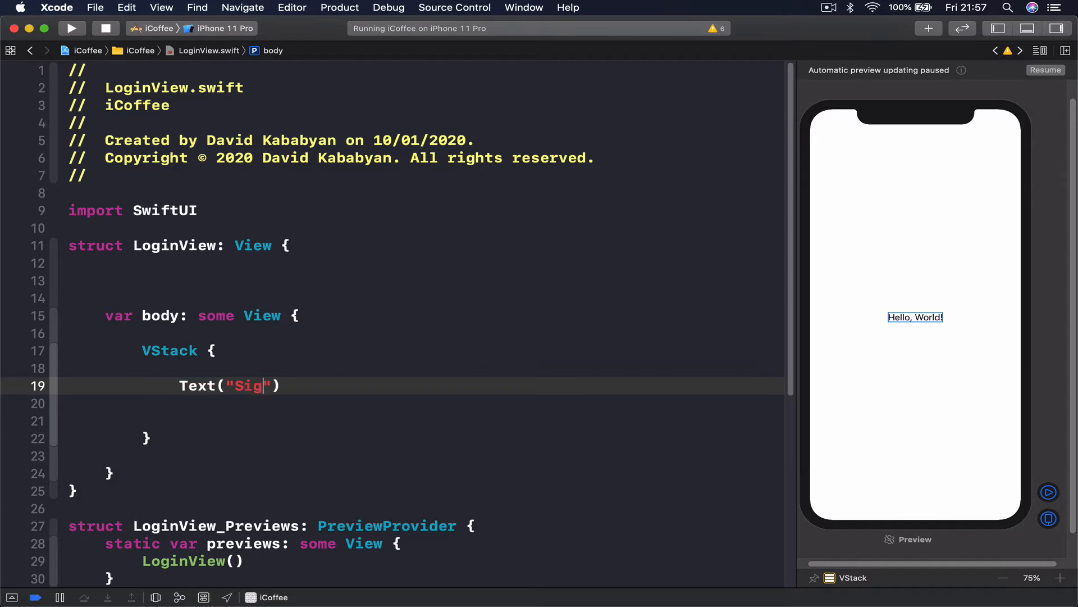
text(n In)
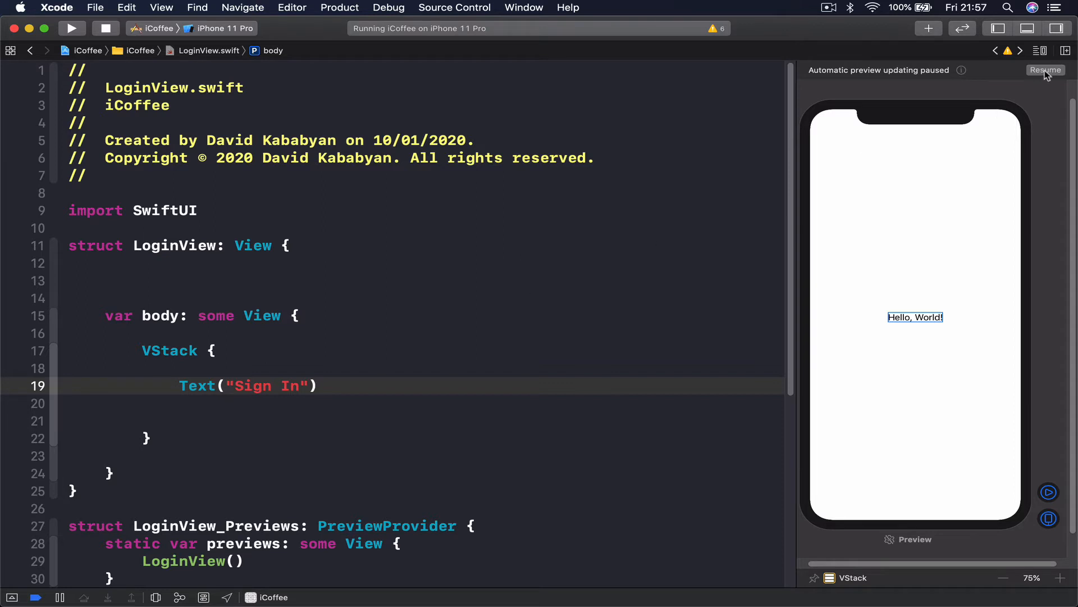
click(1046, 69)
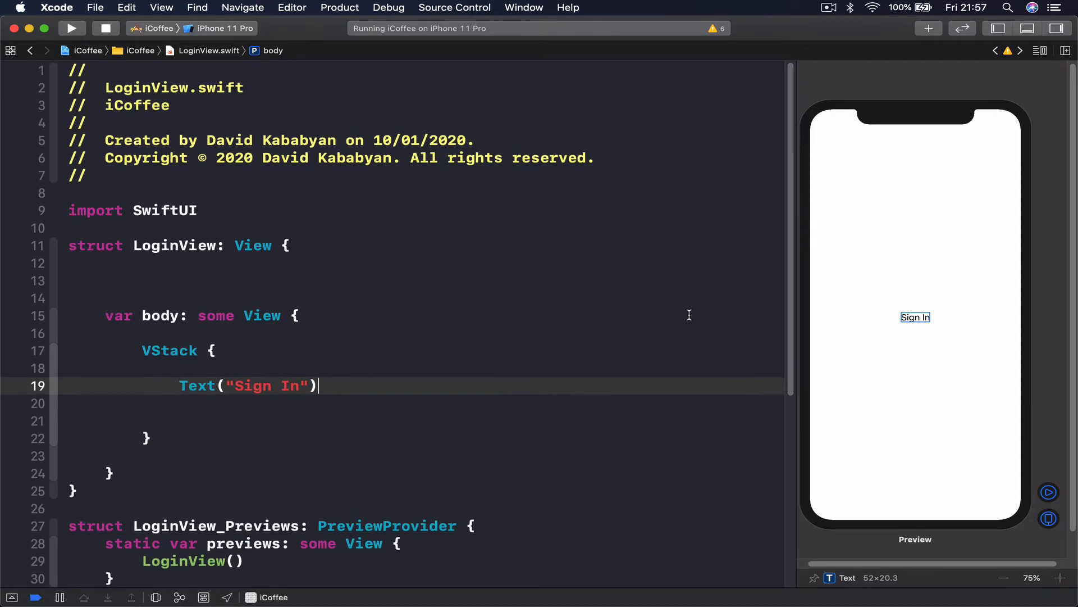
Step: Give the Sign In text .fontWeight(.heavy) and .font(.largeTitle)
key(return)
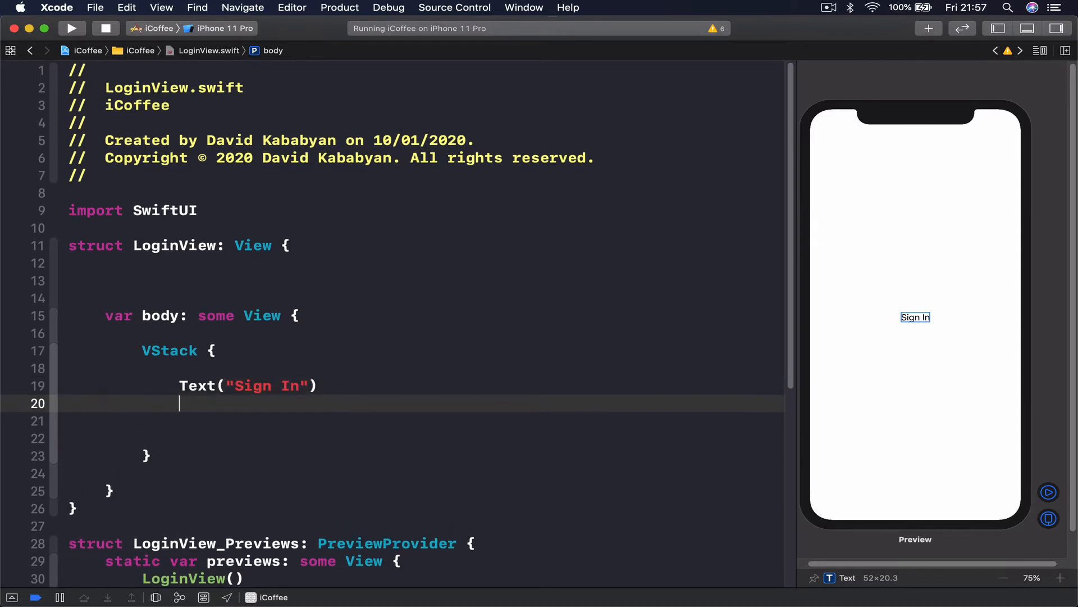
text(.)
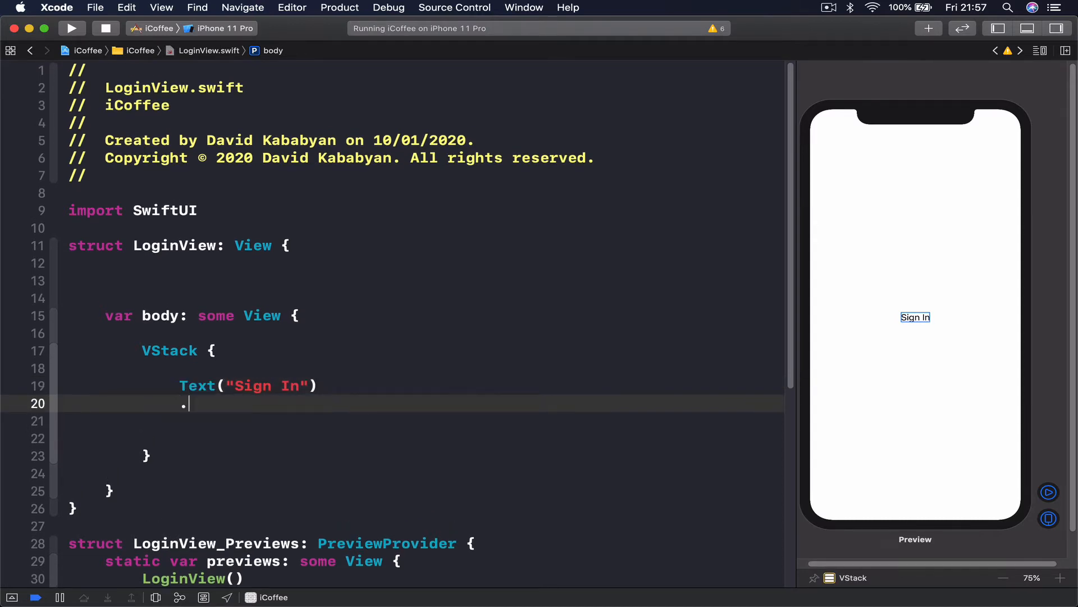
text(fontWeight(weight: Font.Weight?)
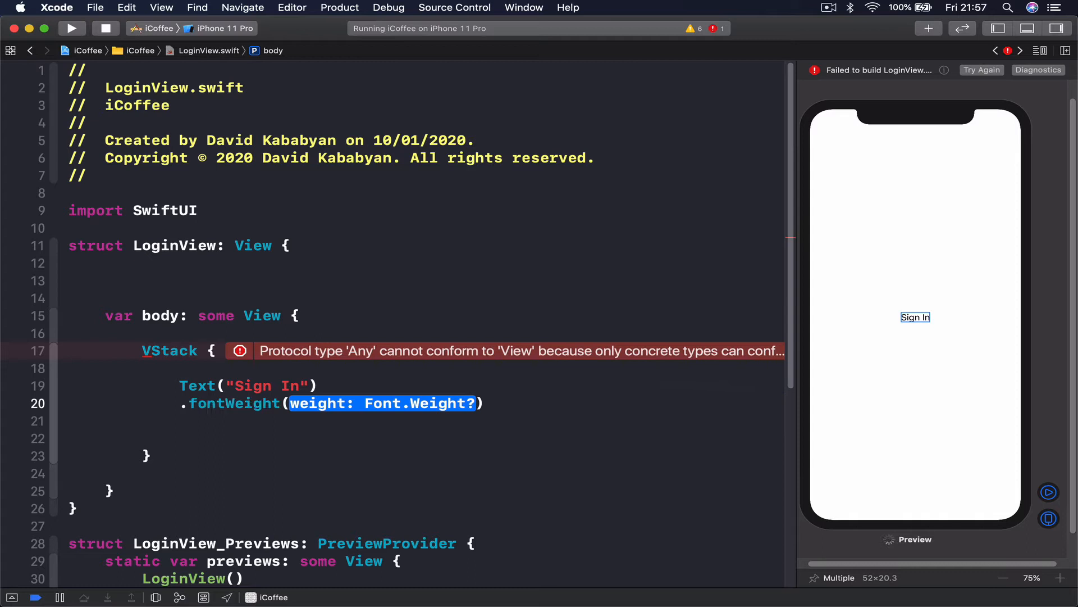
text(.heavy))
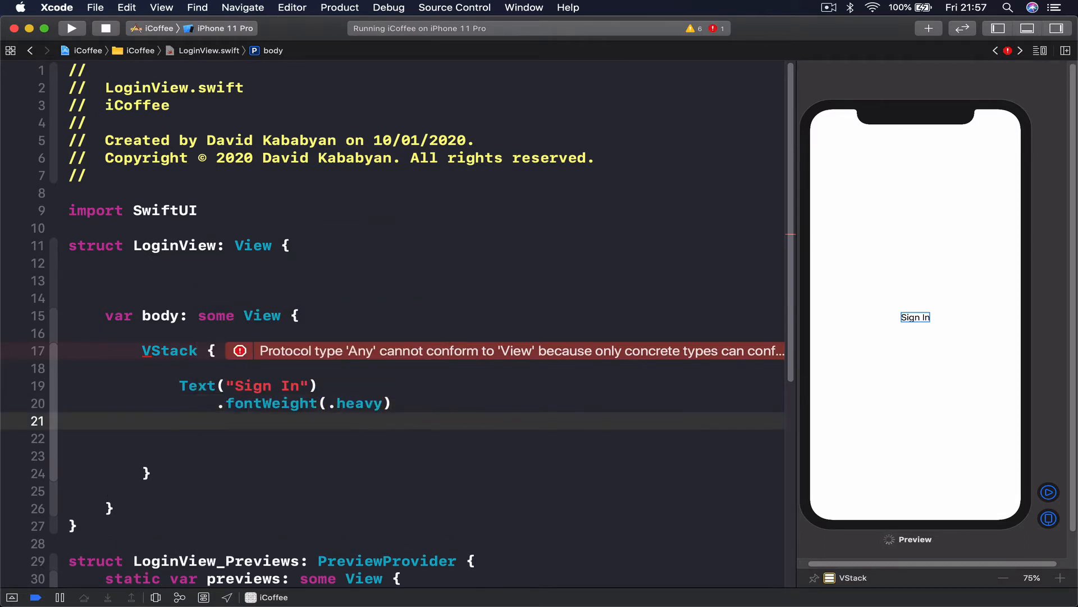
text(.)
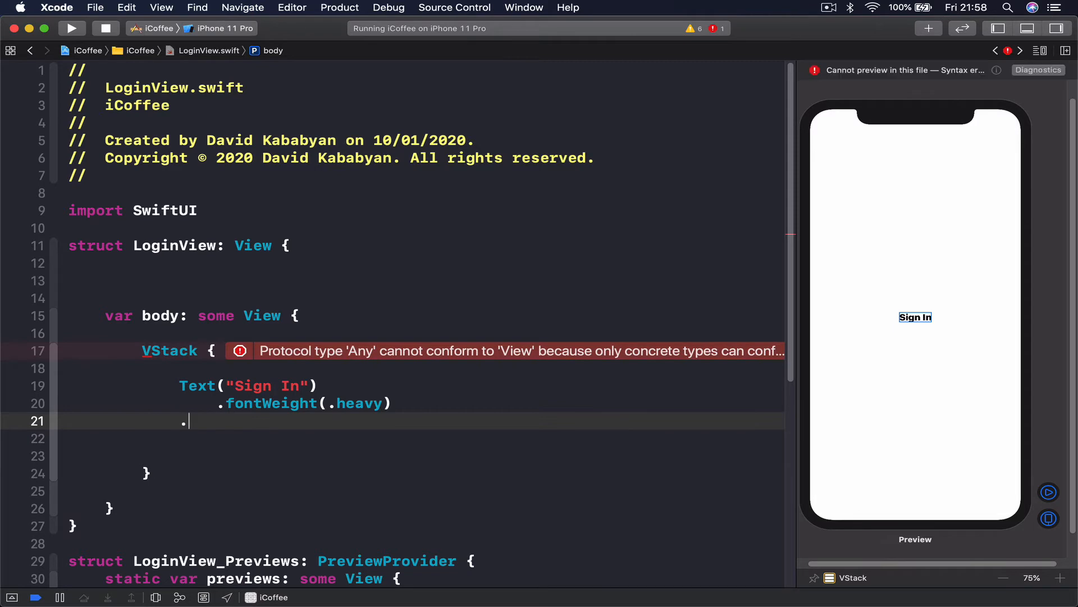
text(font(.l)
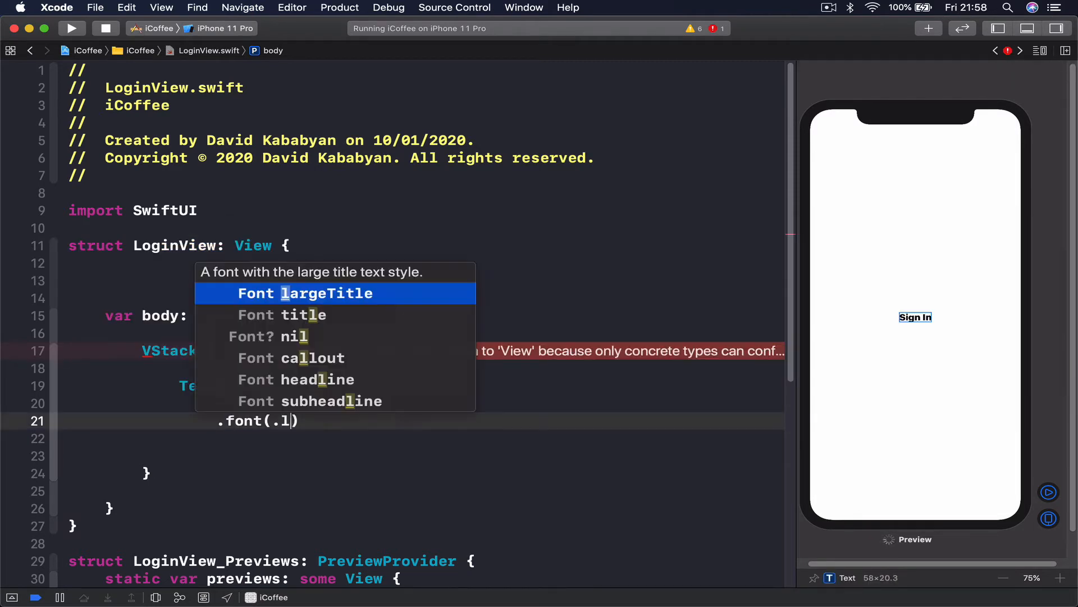
key(return)
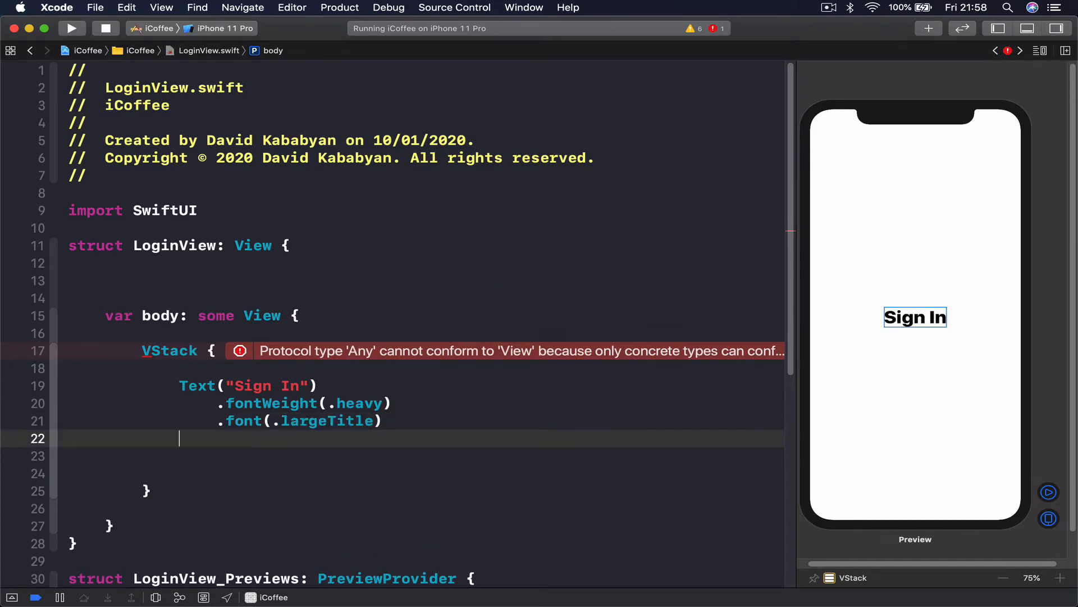
Step: Add .padding([.bottom, .top], 20) to the Sign In text
text(.pa)
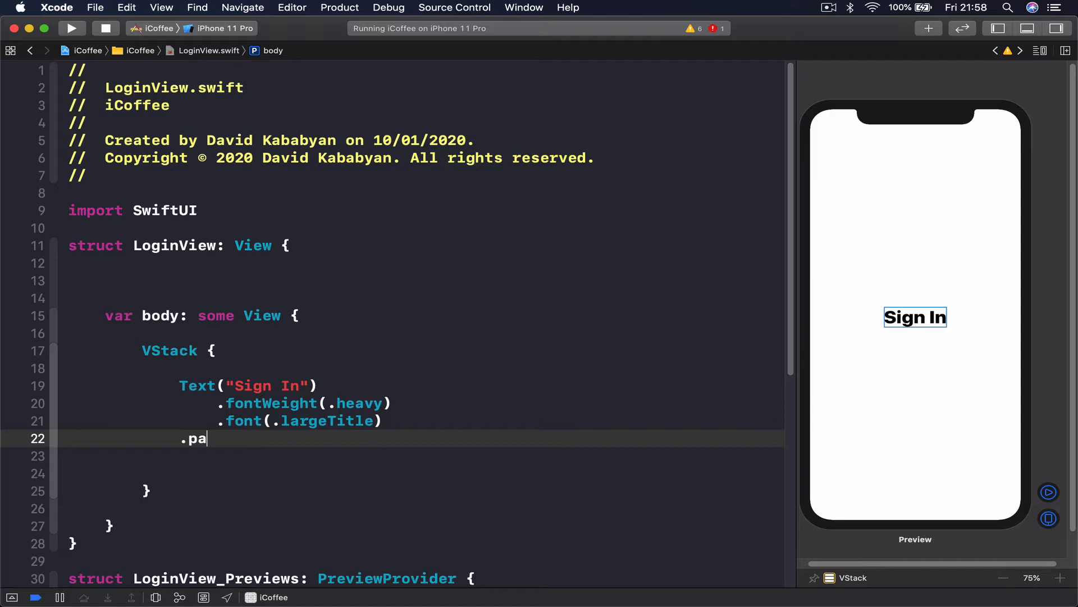
text(dding())
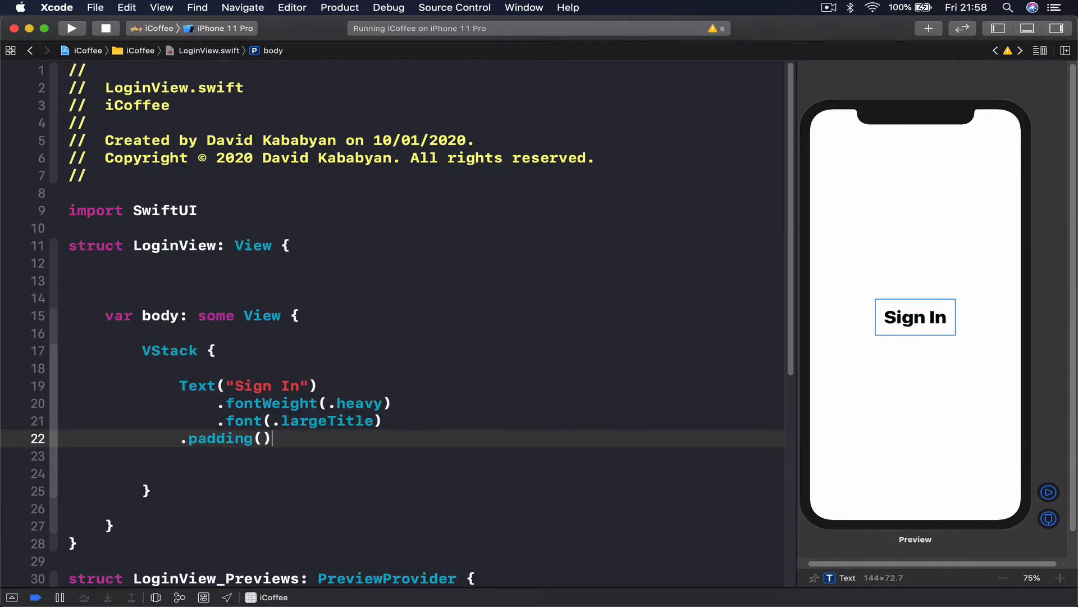
text([.)
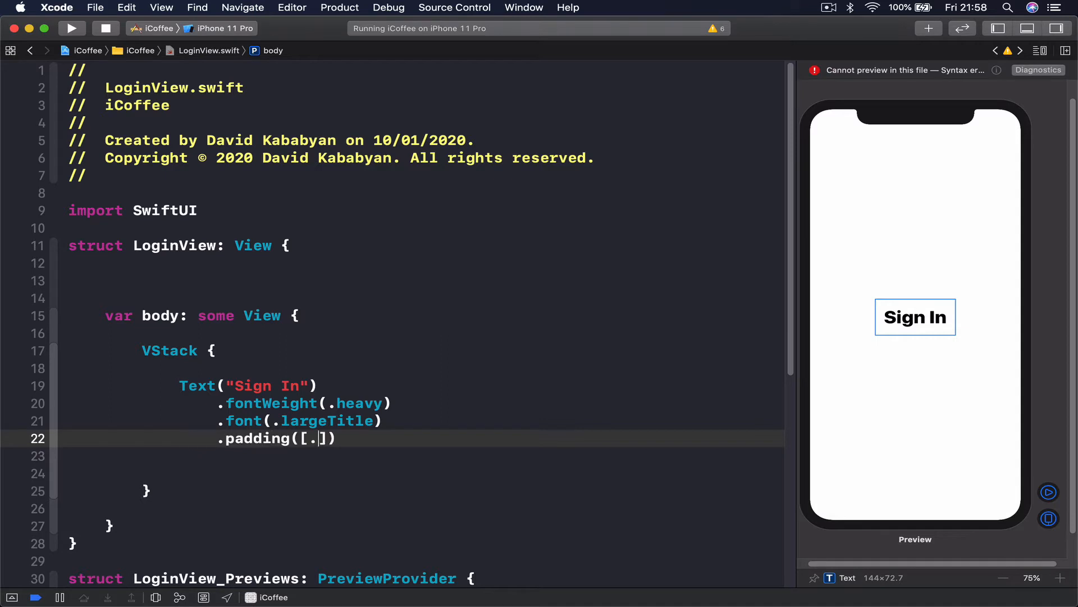
text(.bottom,)
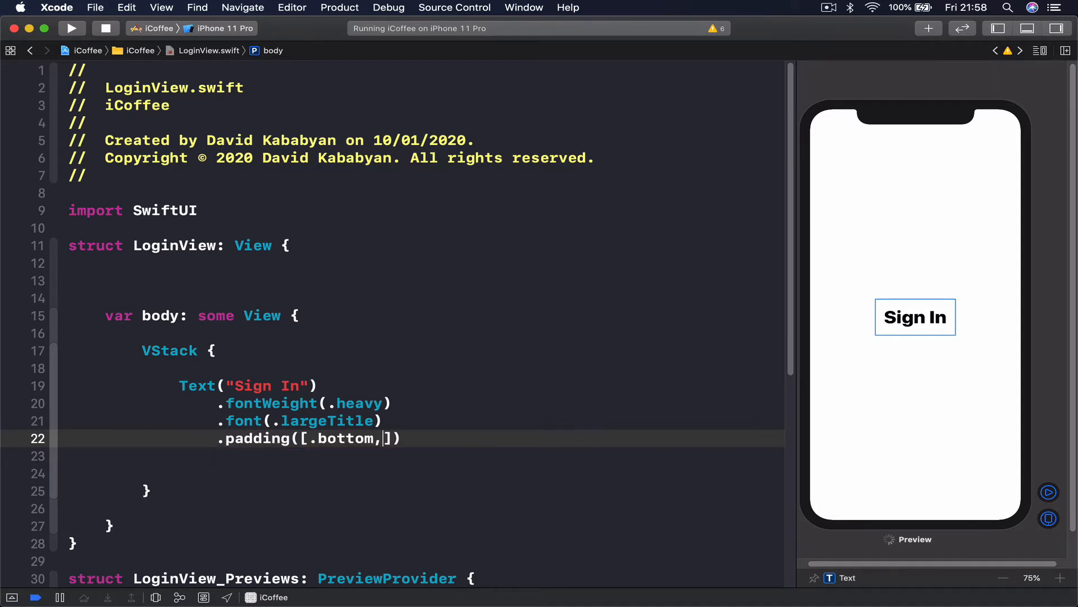
text(to)
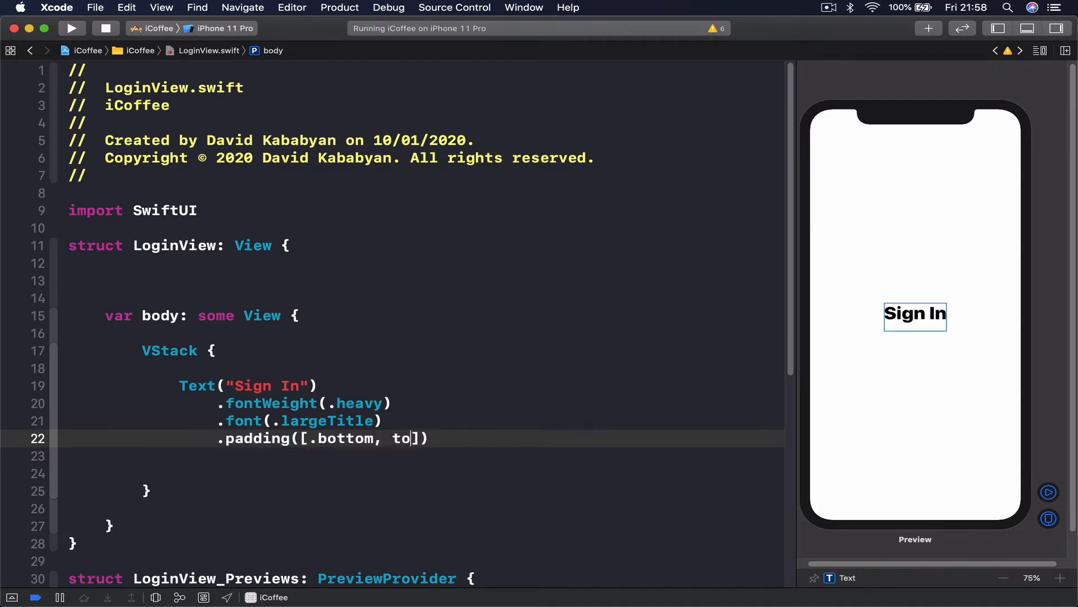
text(p)
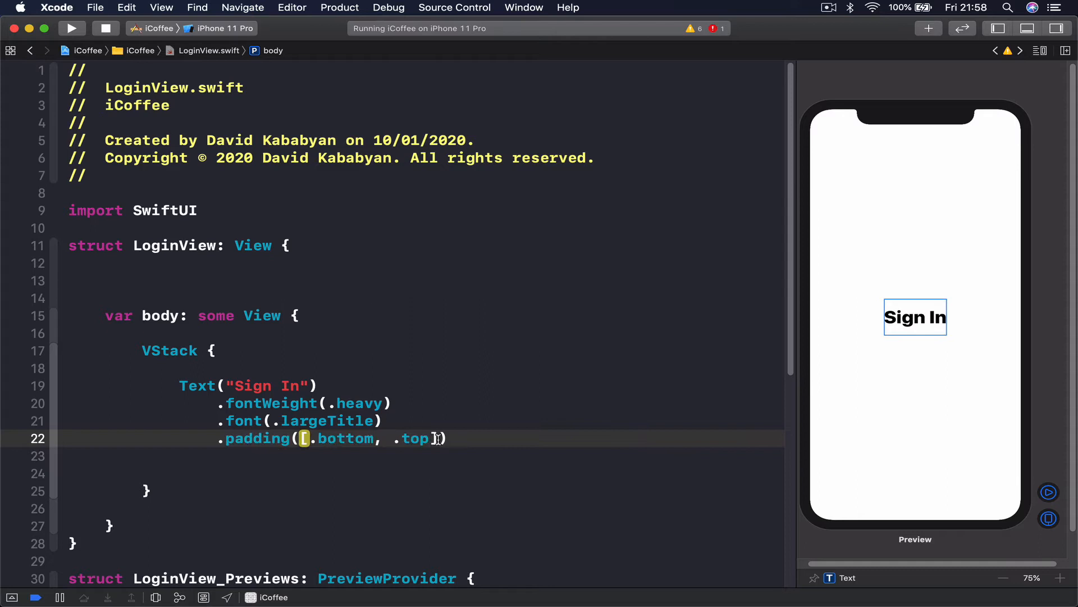
text(], 20)
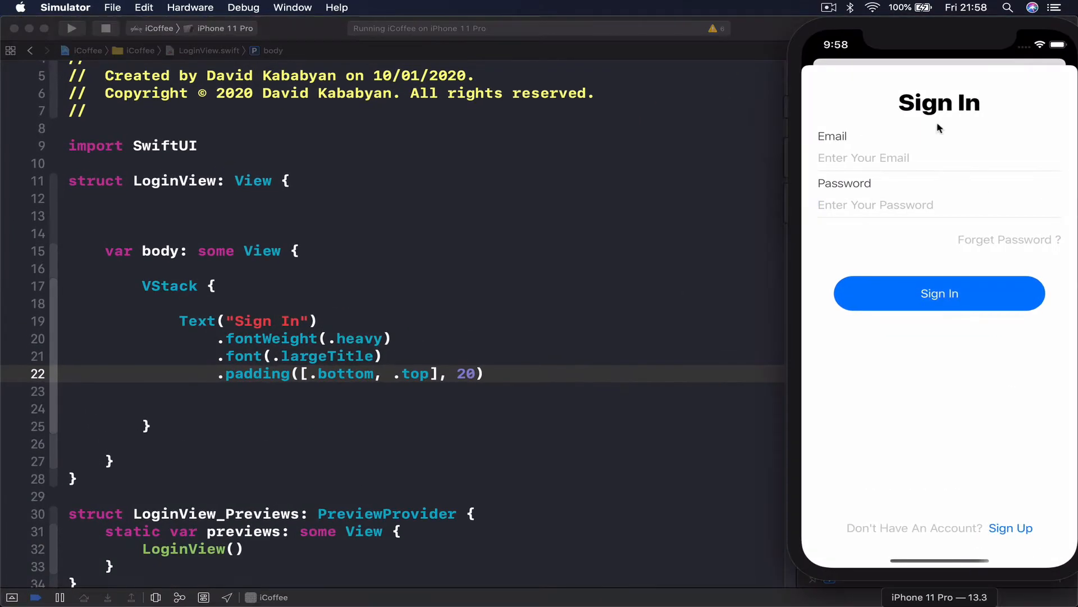
mouse_move(694, 316)
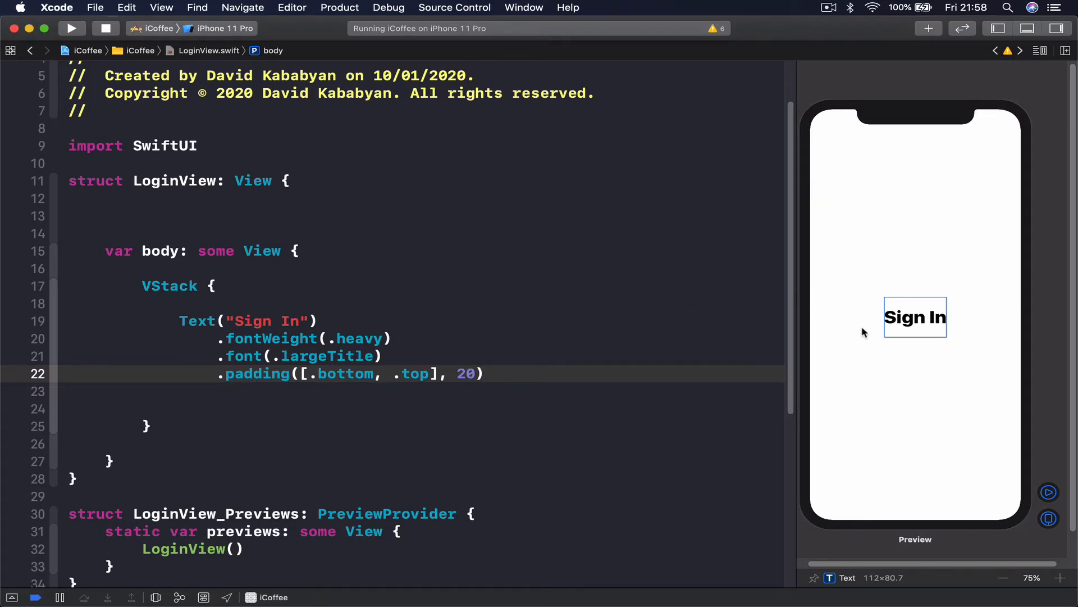
mouse_move(905, 213)
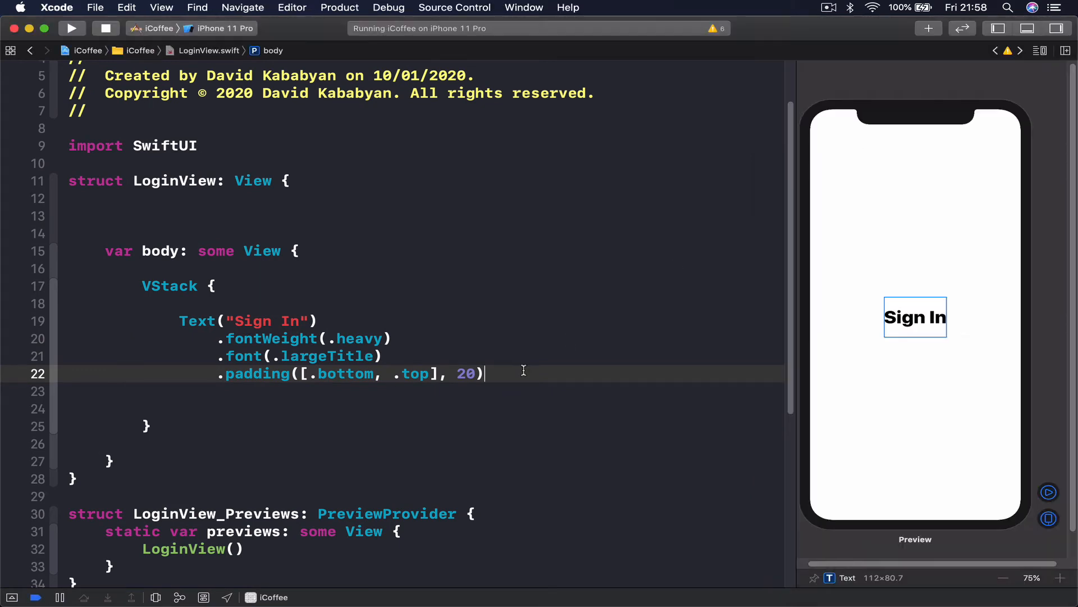
Step: Add Text("Emil") below Sign In with .font(.headline) and .fontWeight(.light)
text(te)
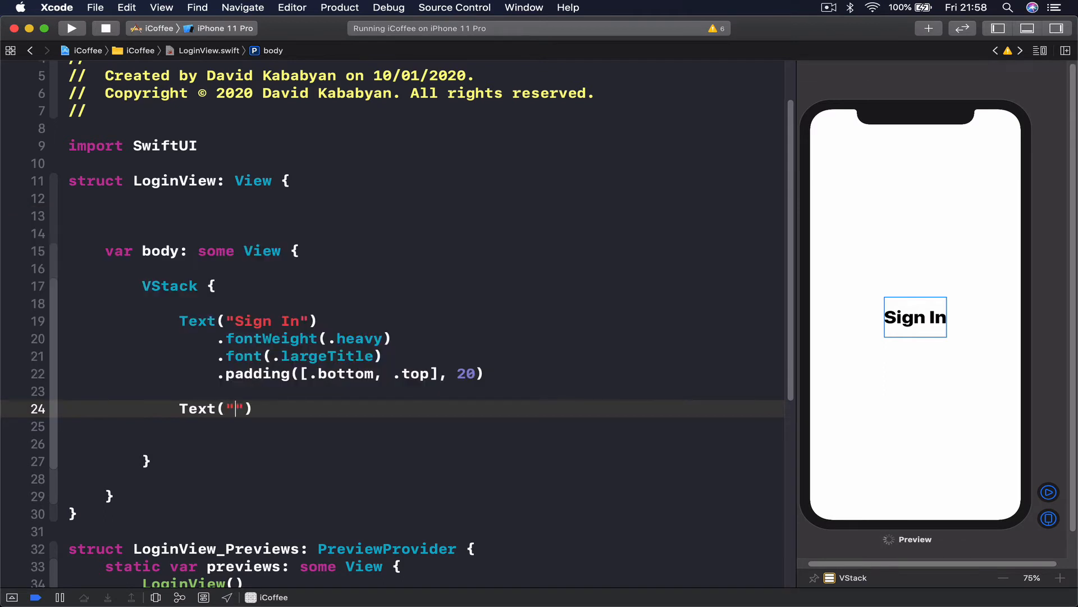
text(Emil)
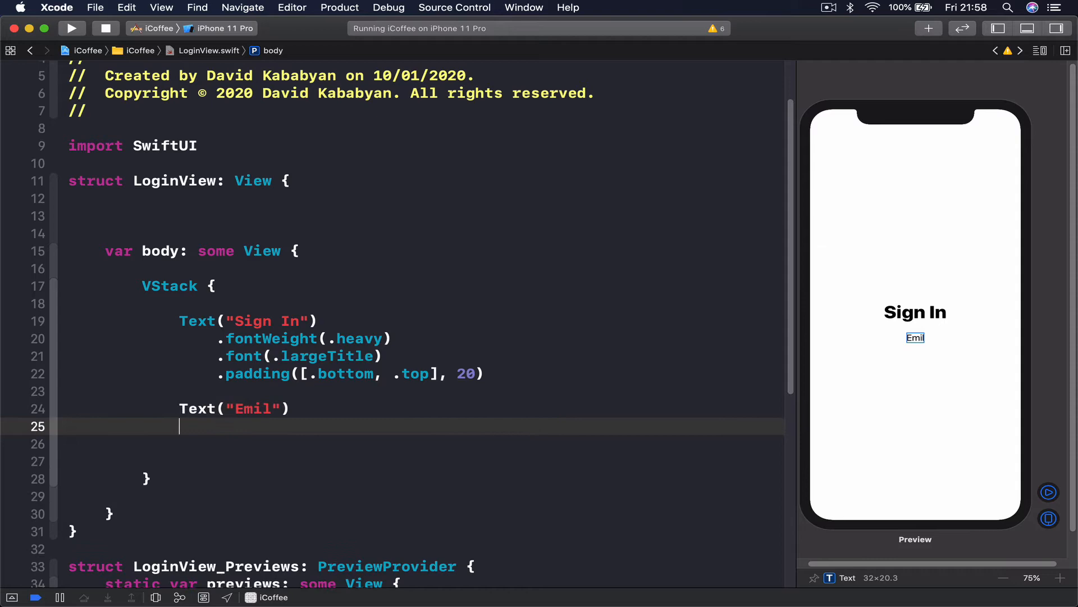
text(fo)
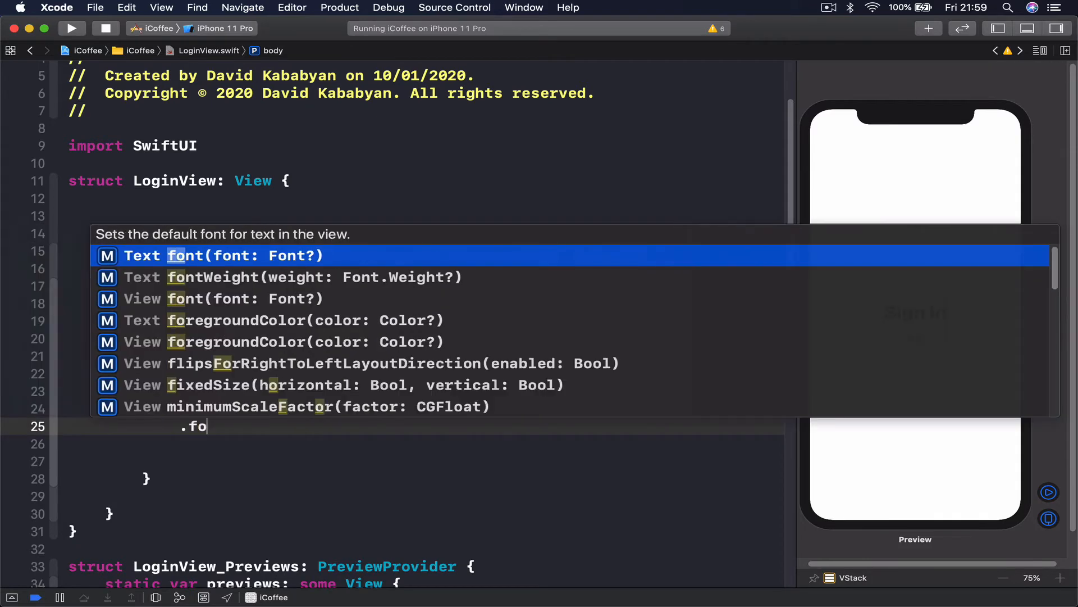
text(nt(.headline)
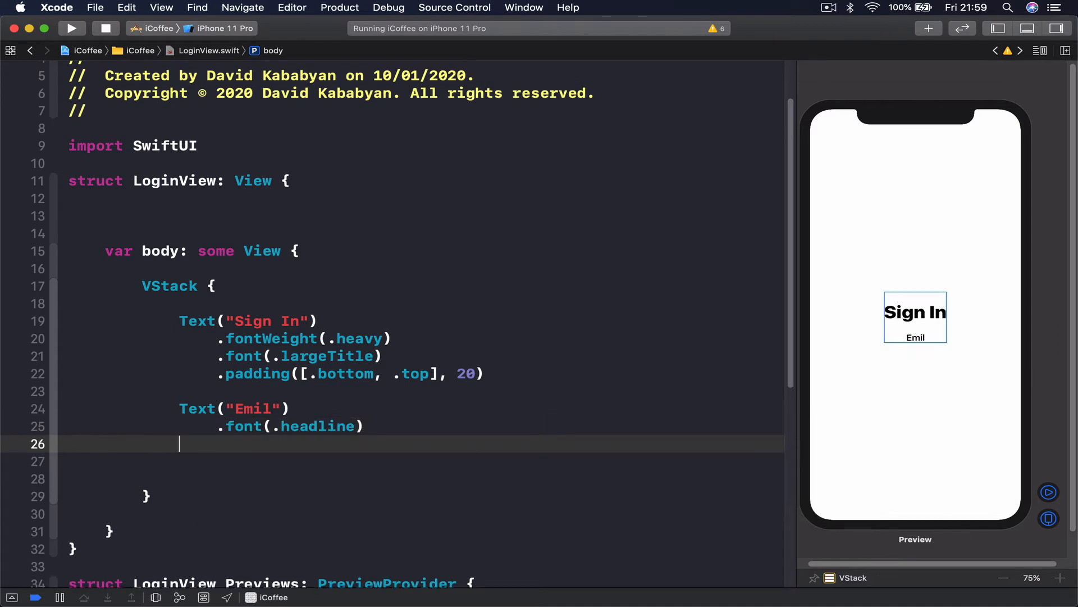
text(.fontWeight(.)
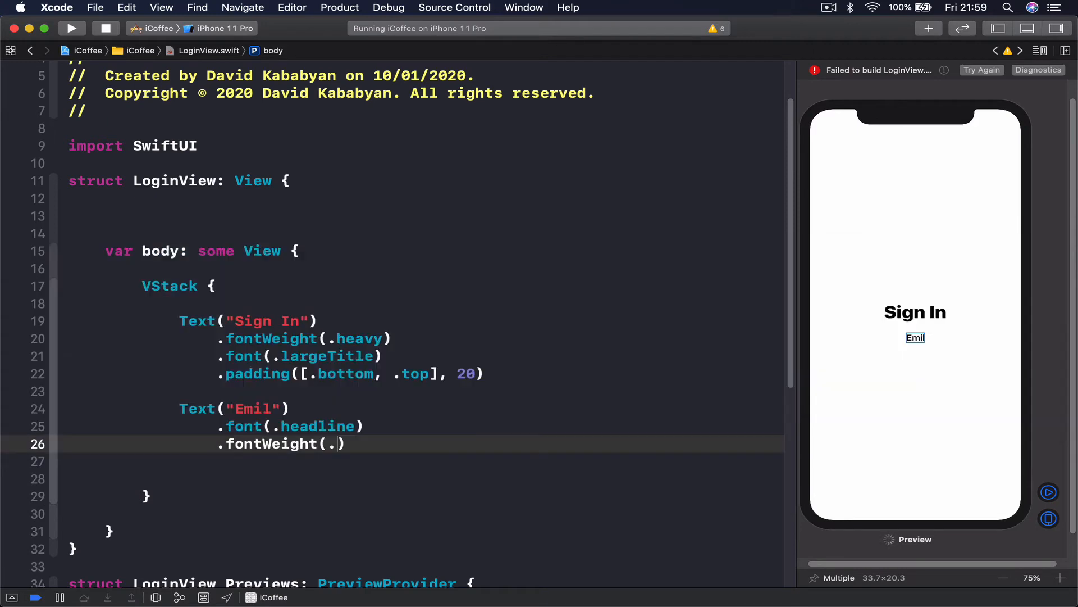
text(light)
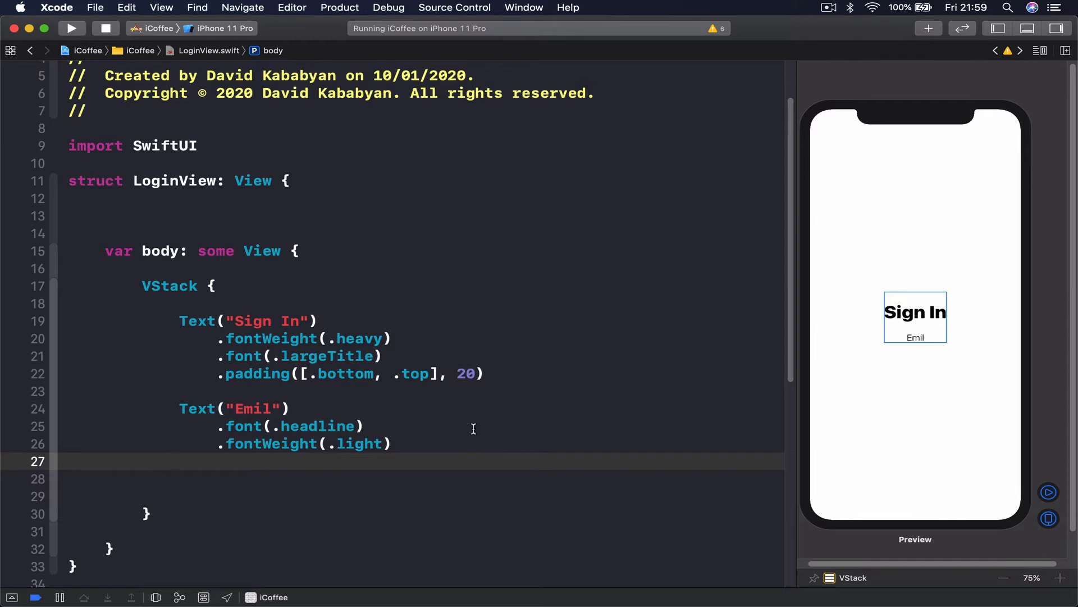
Step: Give the label .foregroundColor(Color.init(.label))
text(.)
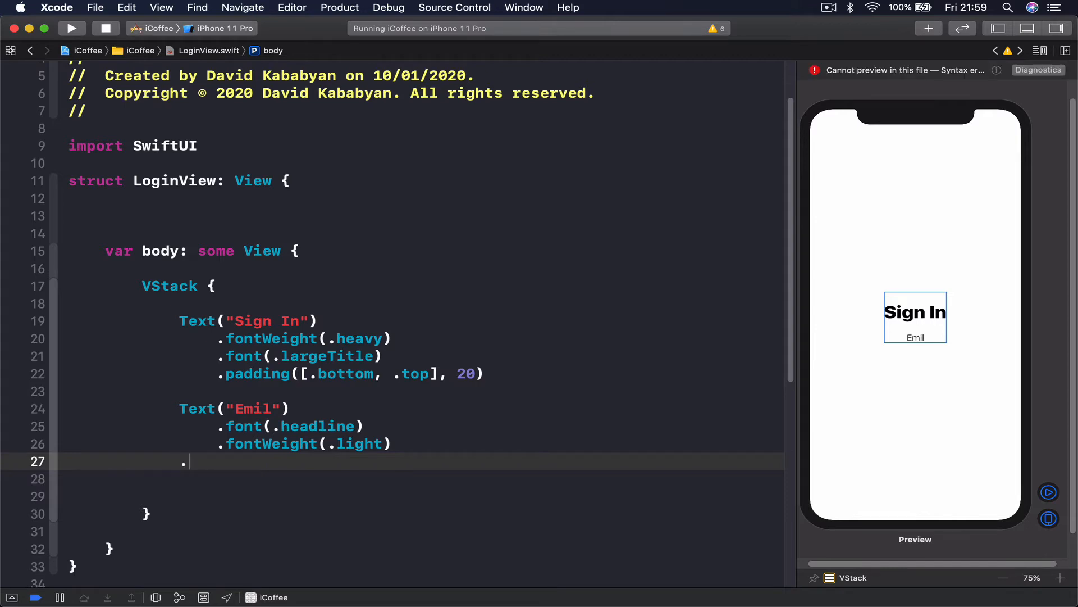
text(for)
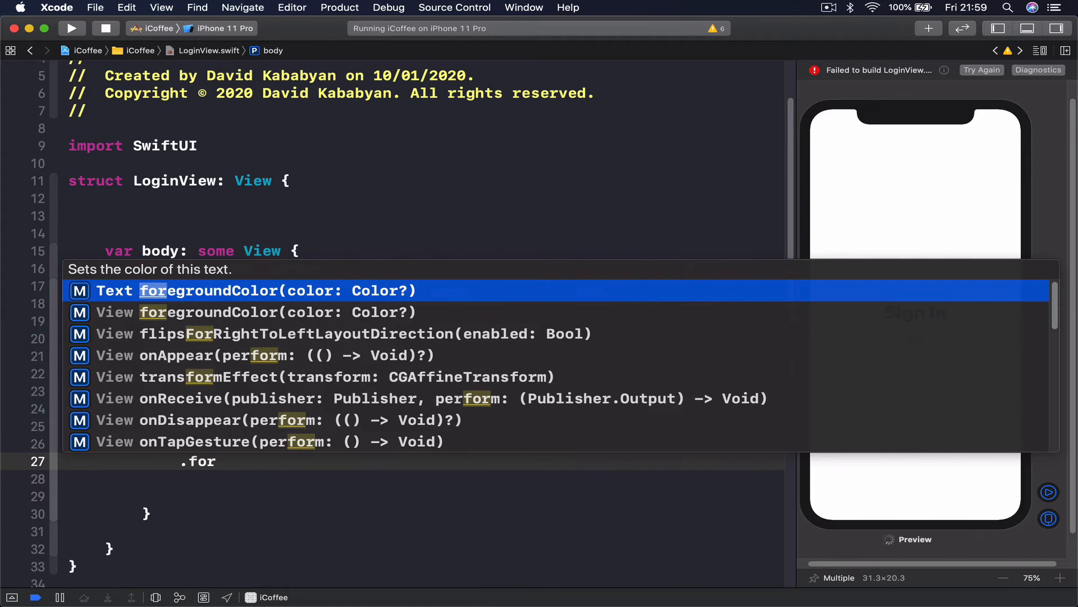
click(247, 289)
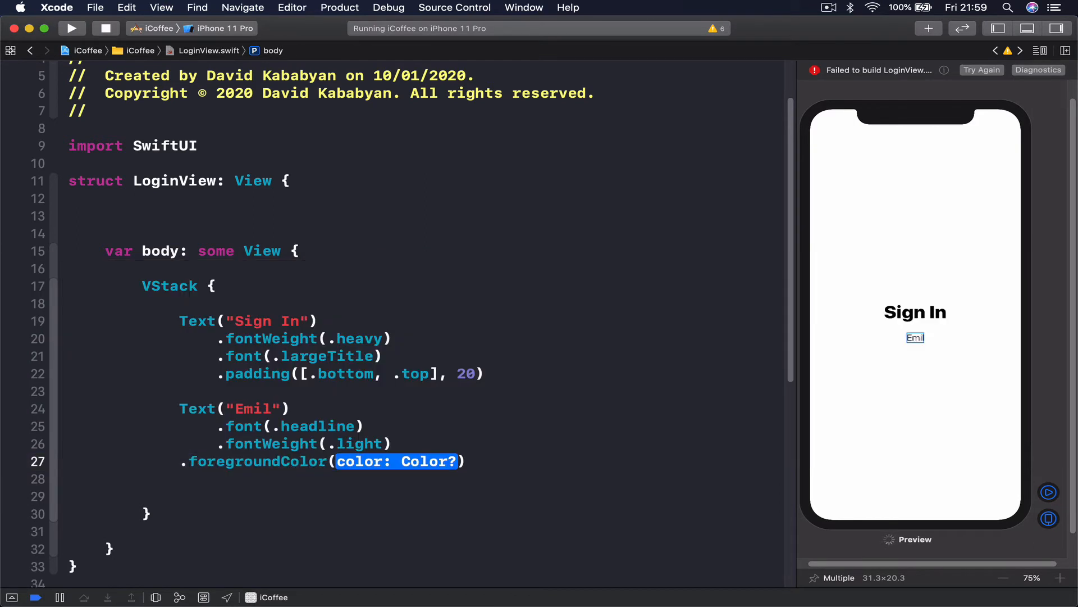
text(C)
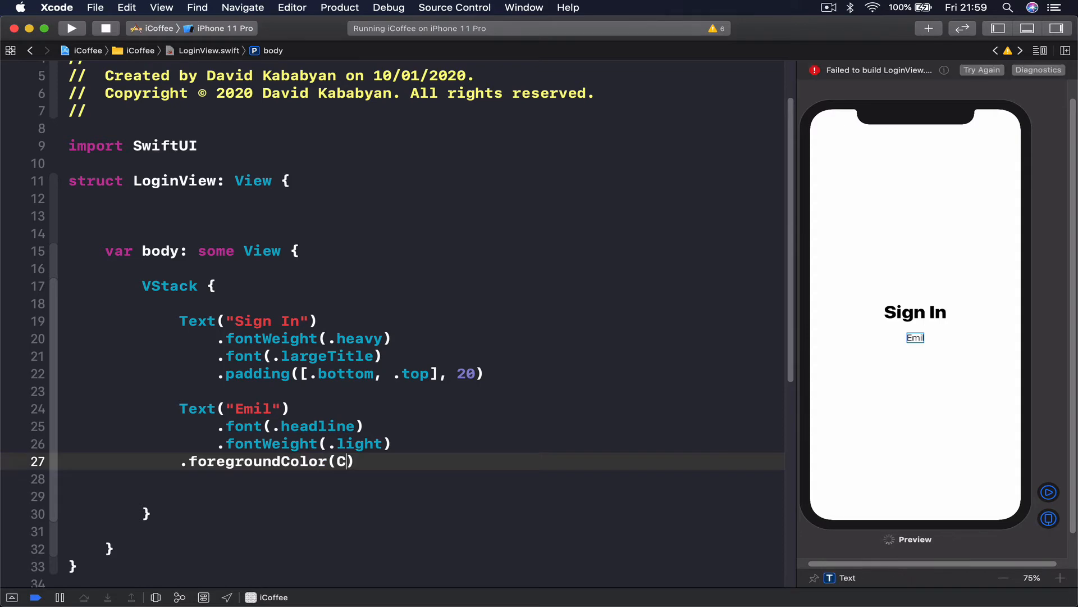
text(olor.)
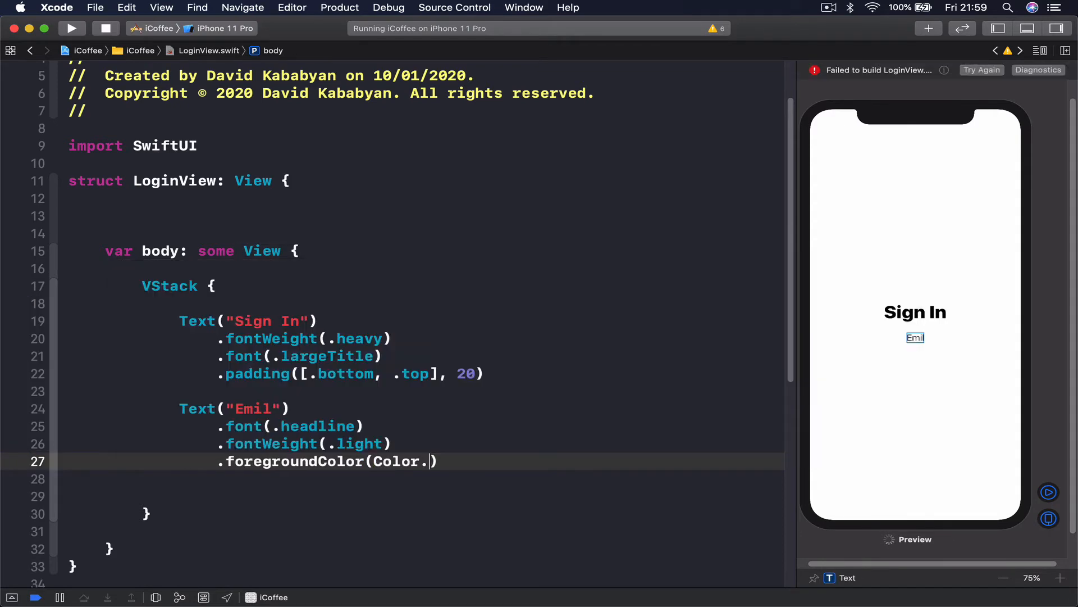
text(init(color: UIColor)
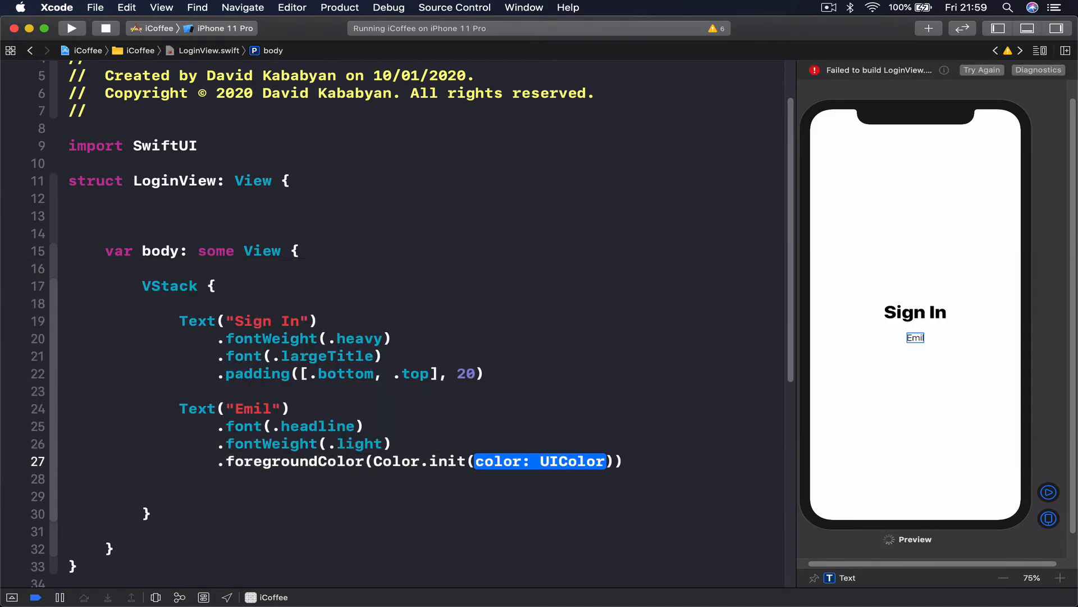
text(label)
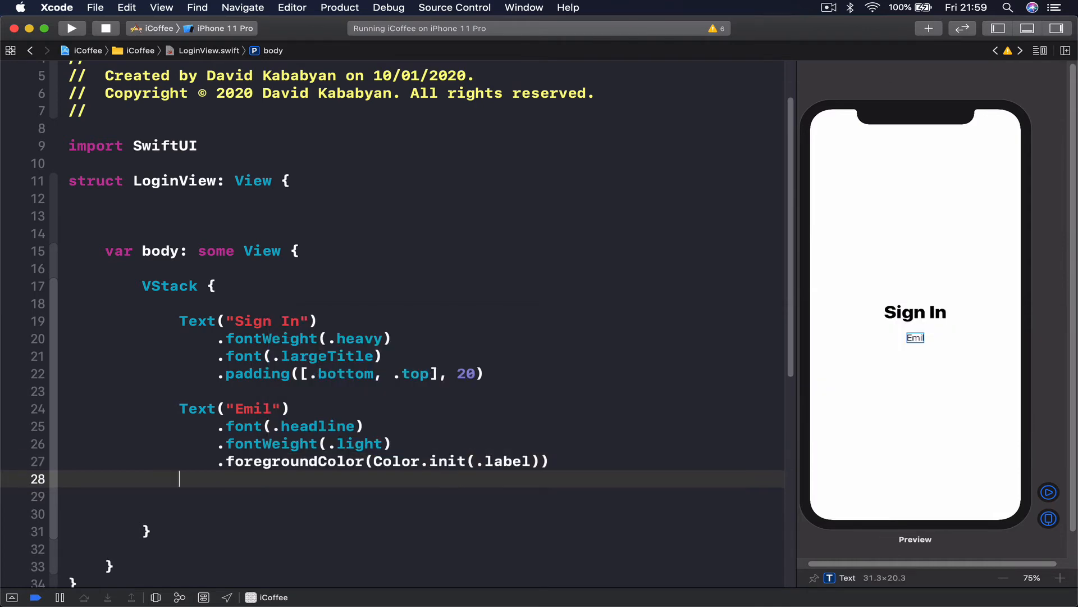
Step: Add .opacity(0.75) and correct the label string to "Email"
text(.opacity(opacity: Double)
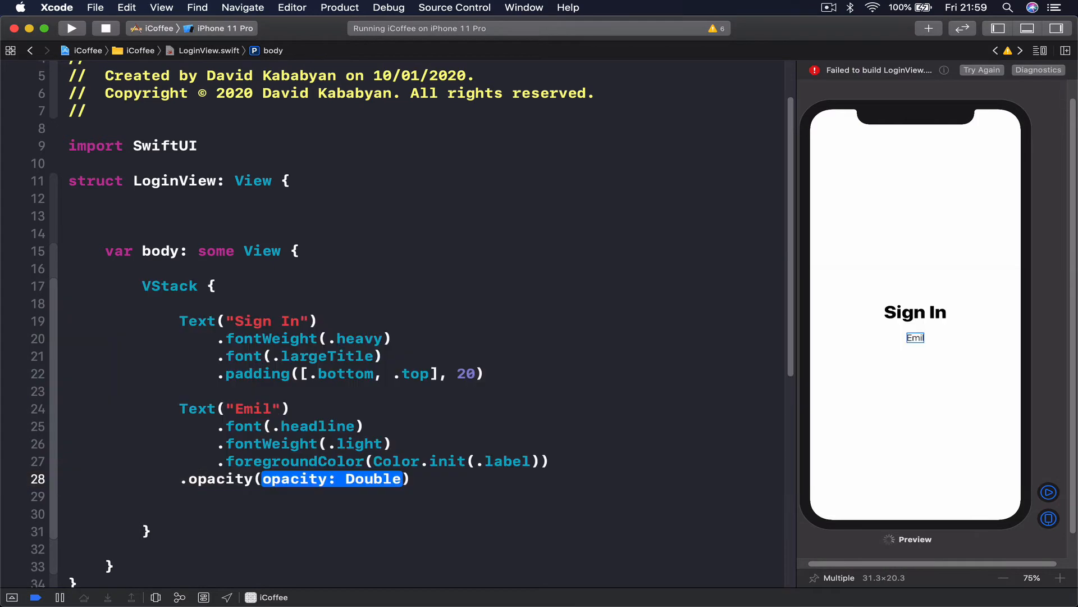
text(0))
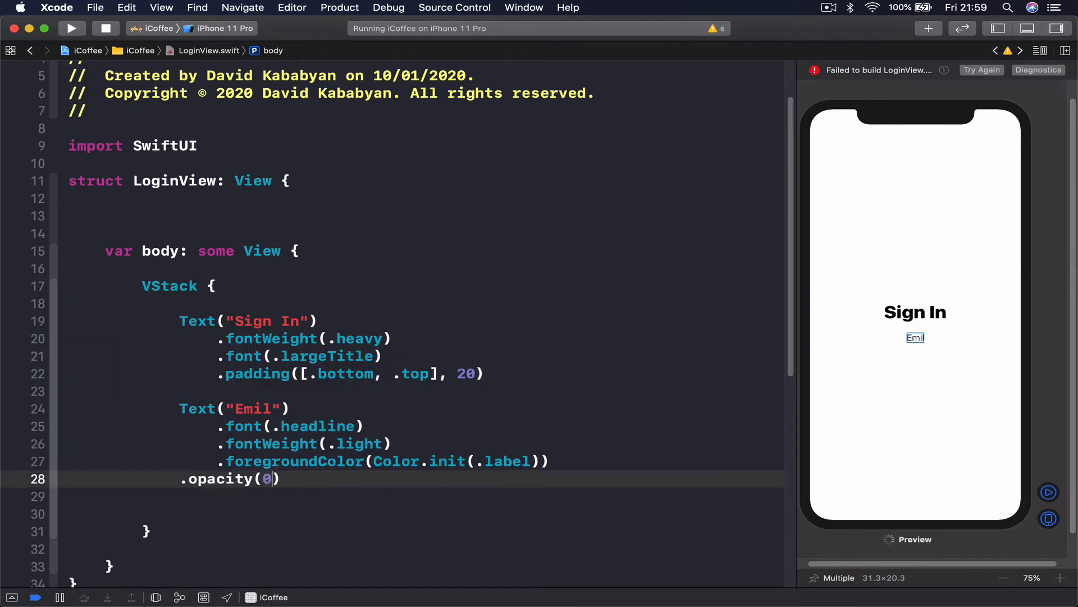
text(.75)
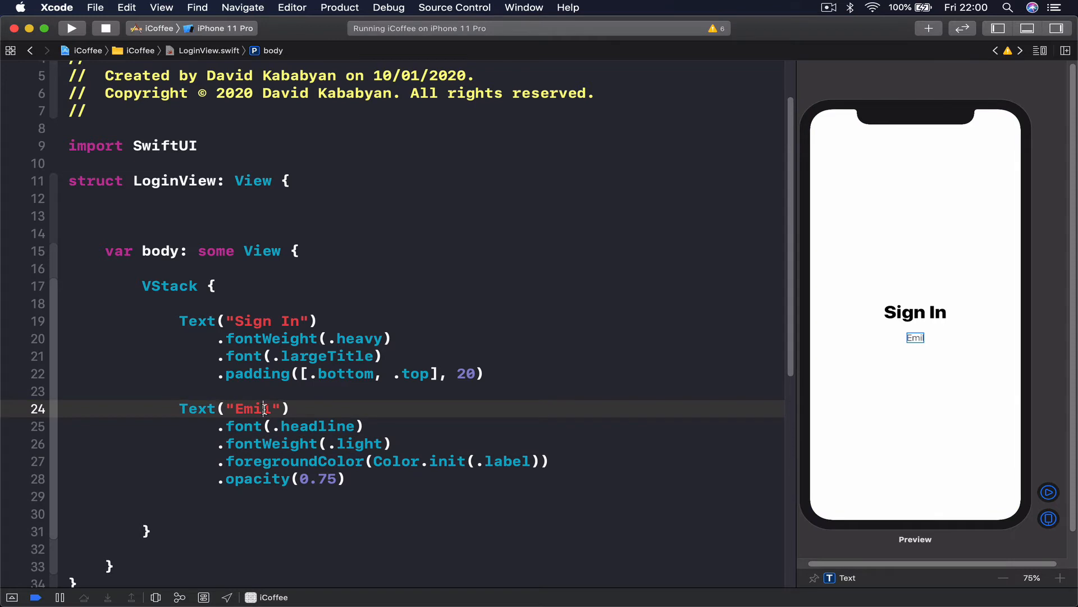
text(a)
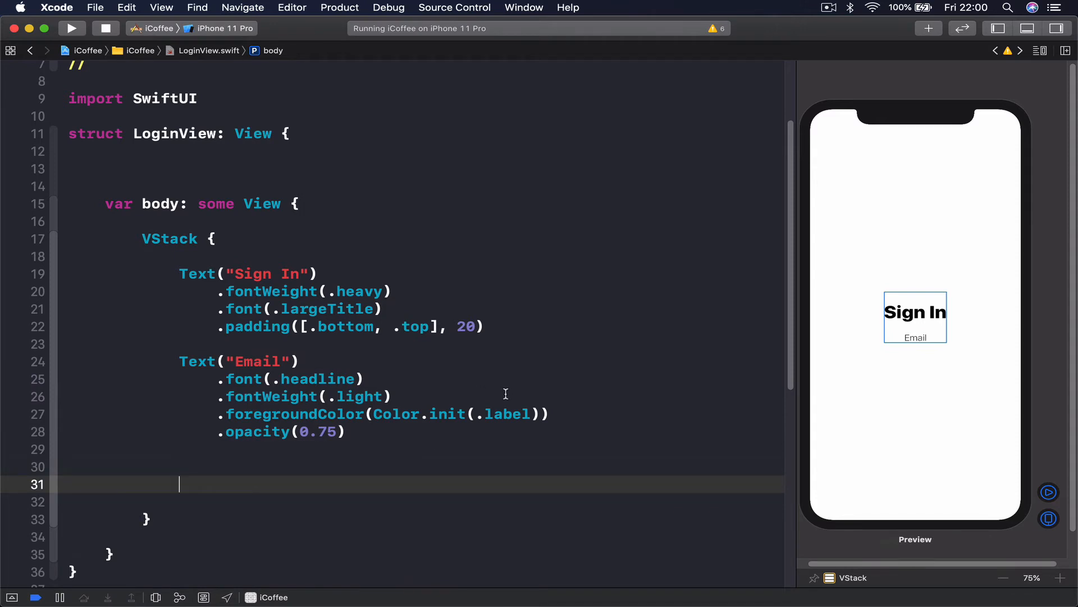
Step: Start a TextField( on a new line below the Email label in the VStack
scroll(down, 3)
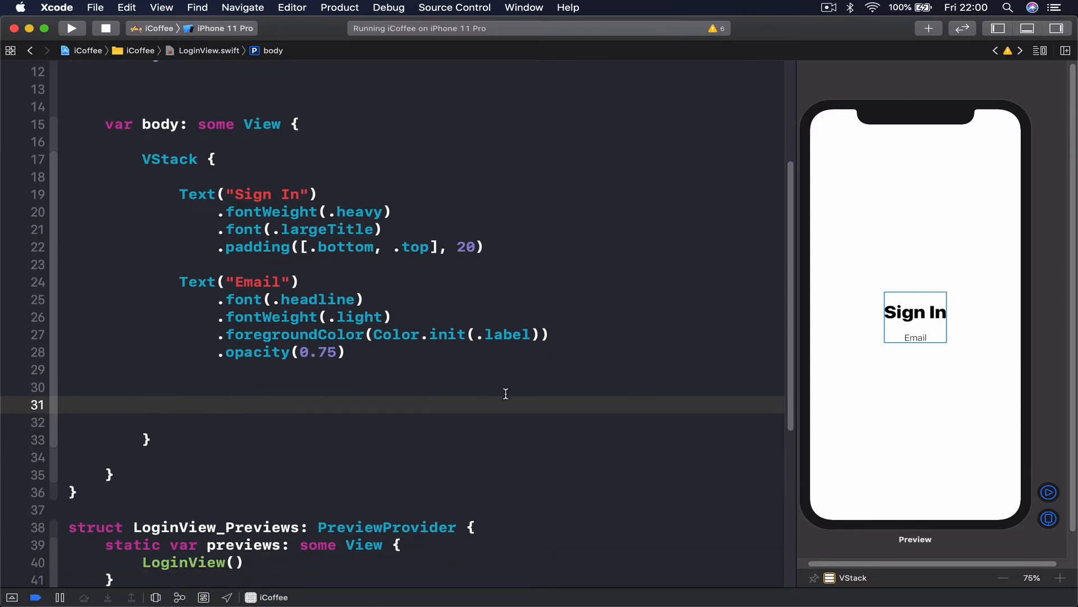
click(394, 387)
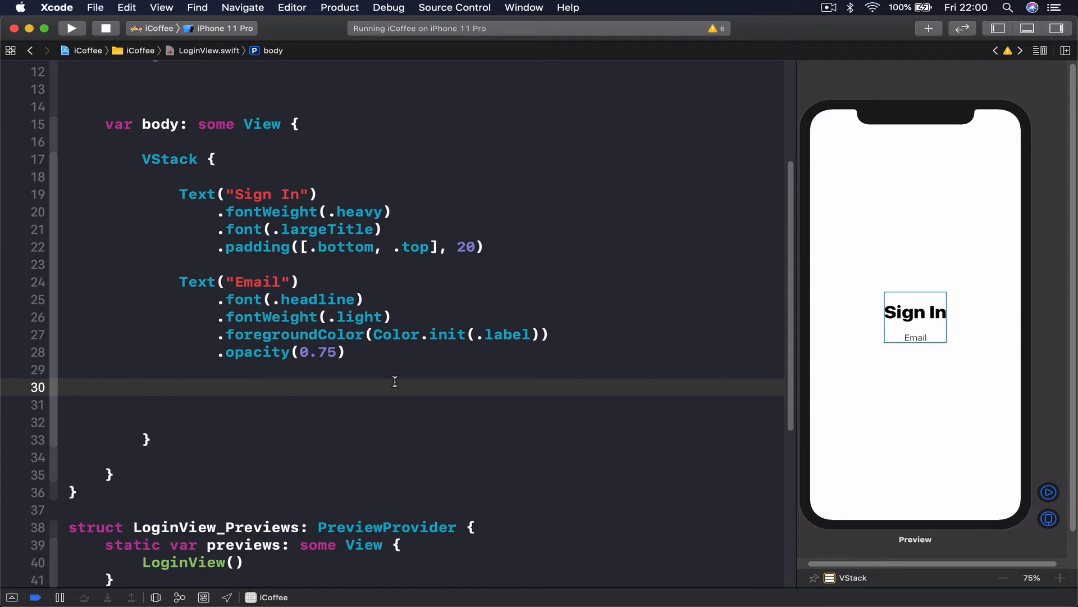
text(Text)
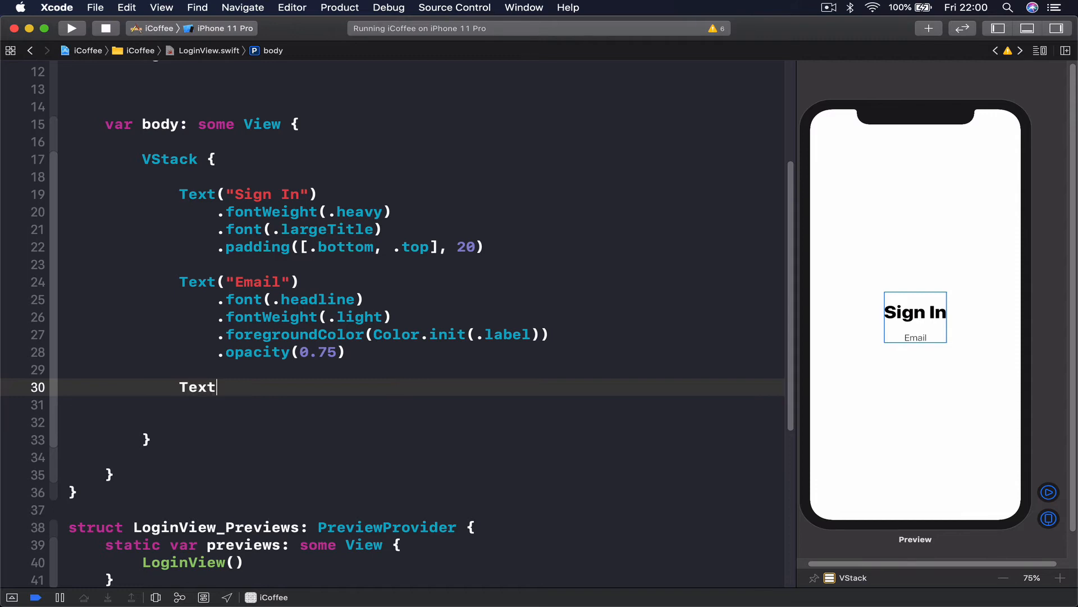
text(Text)
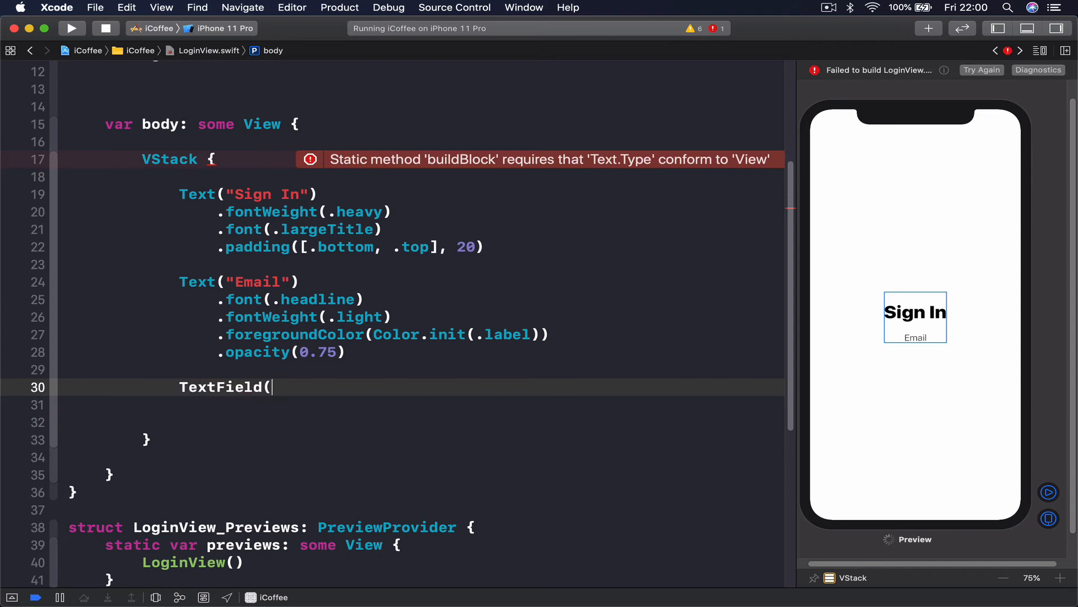
text(()
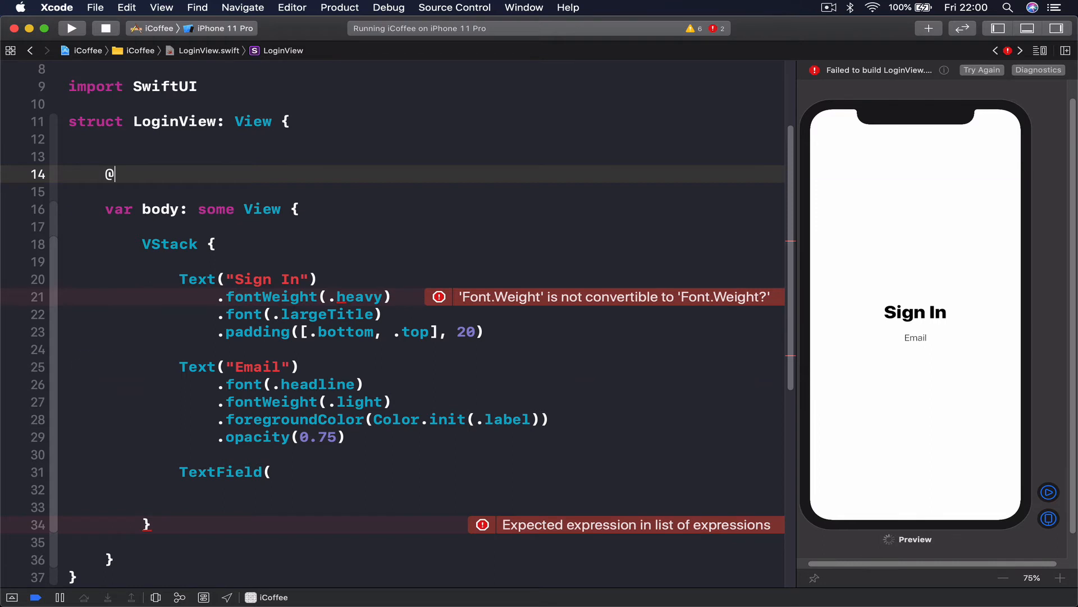
text(State)
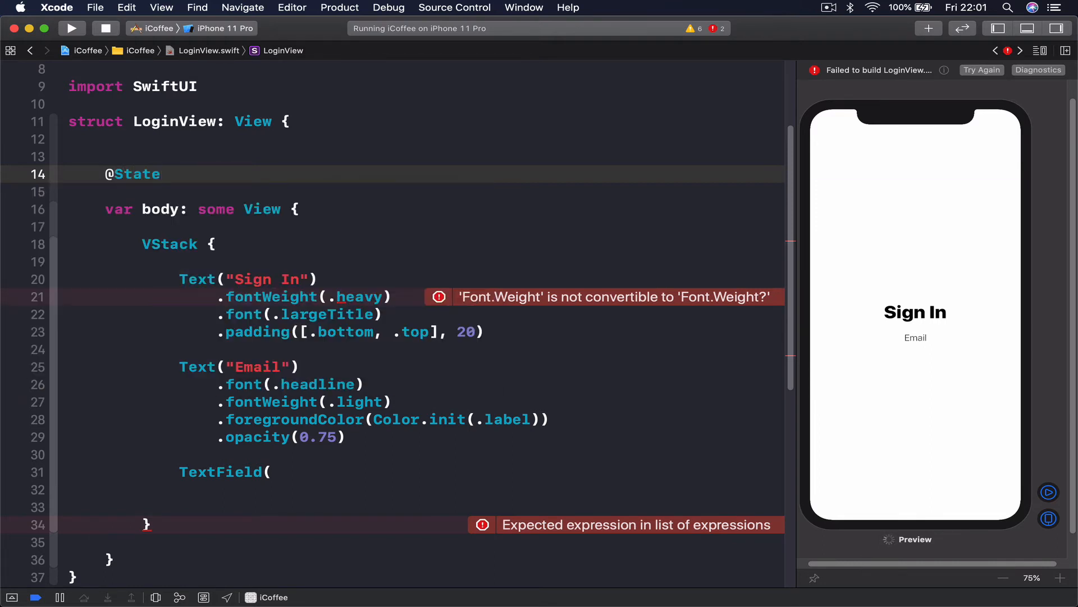
click(169, 173)
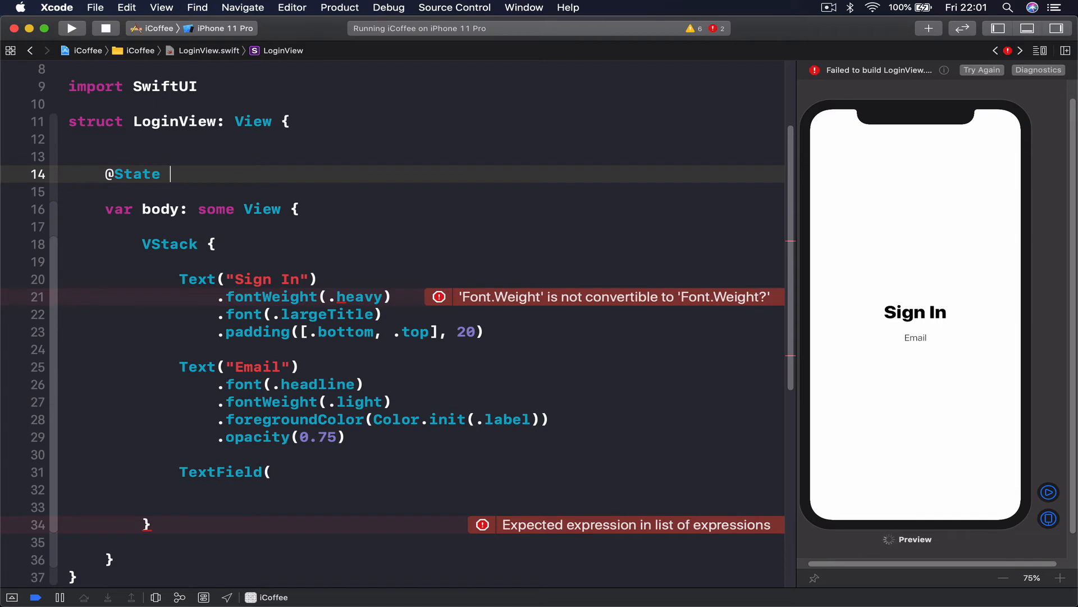
text(v)
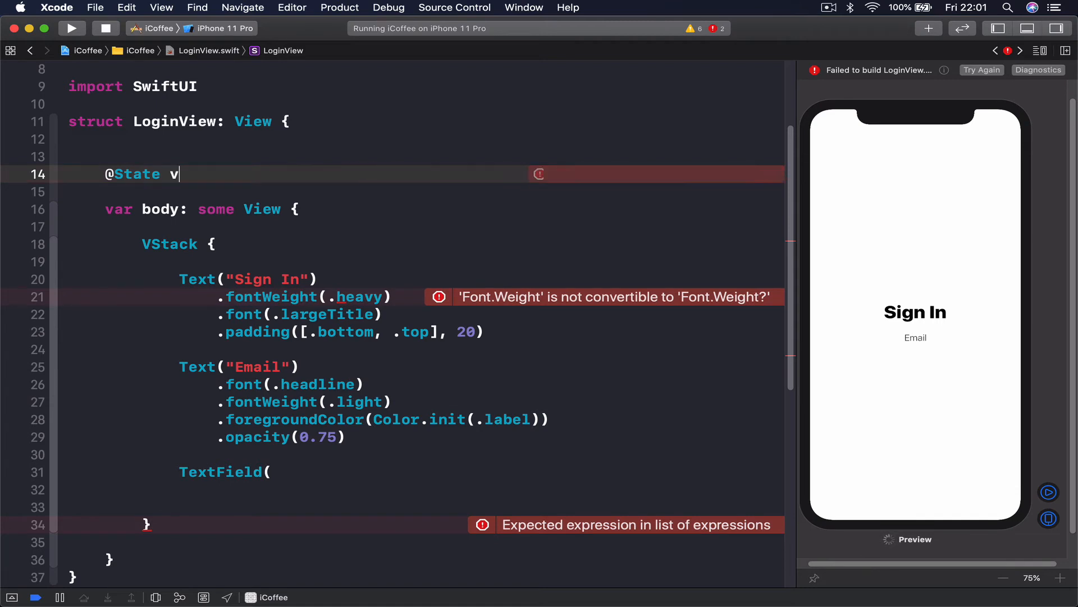
text(ar email = ")
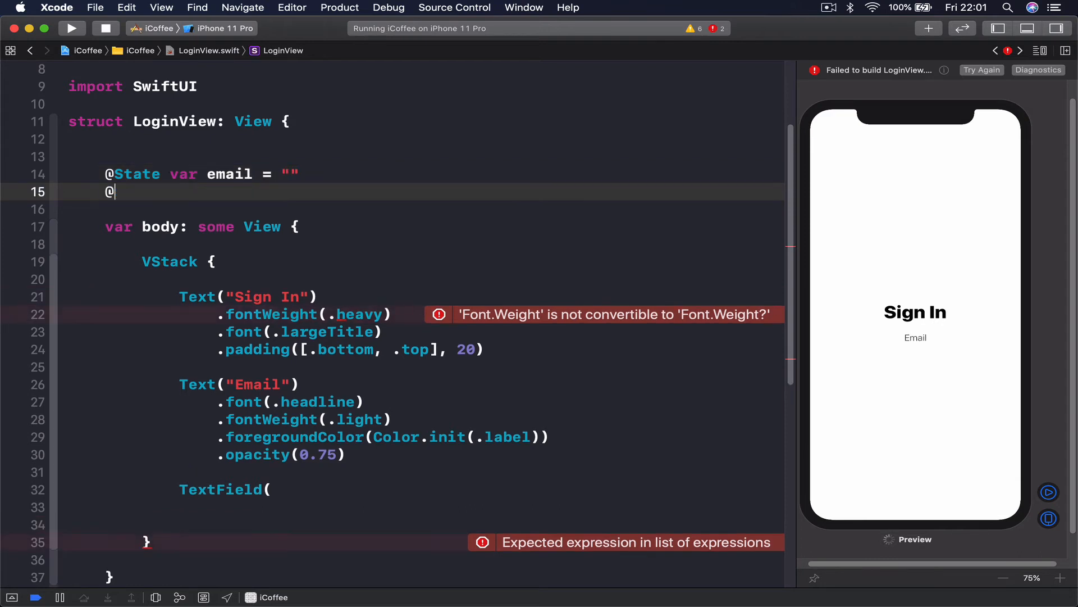
text(State var)
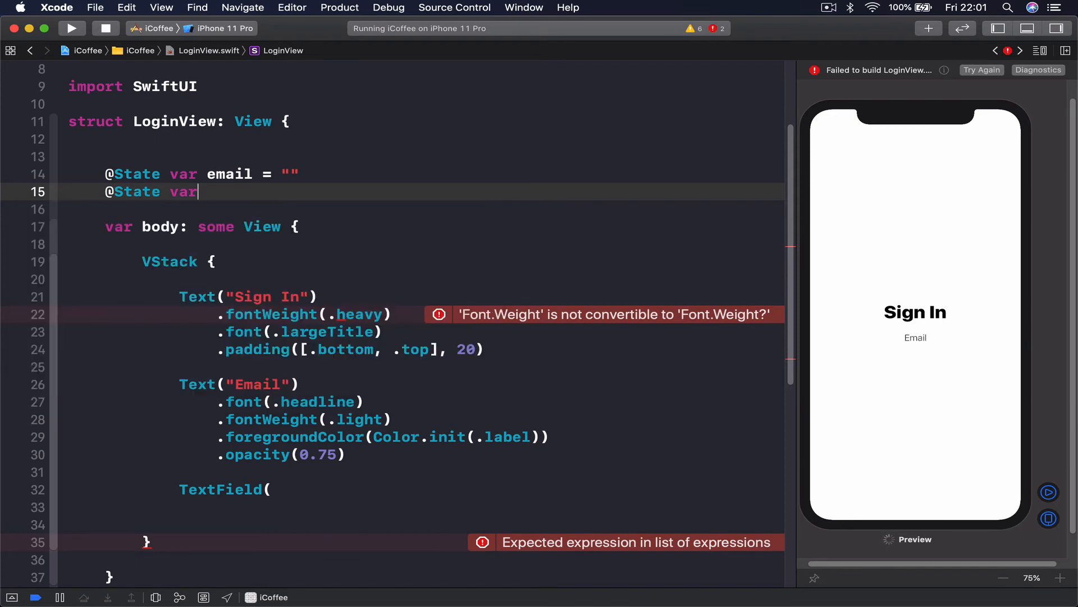
text(pass)
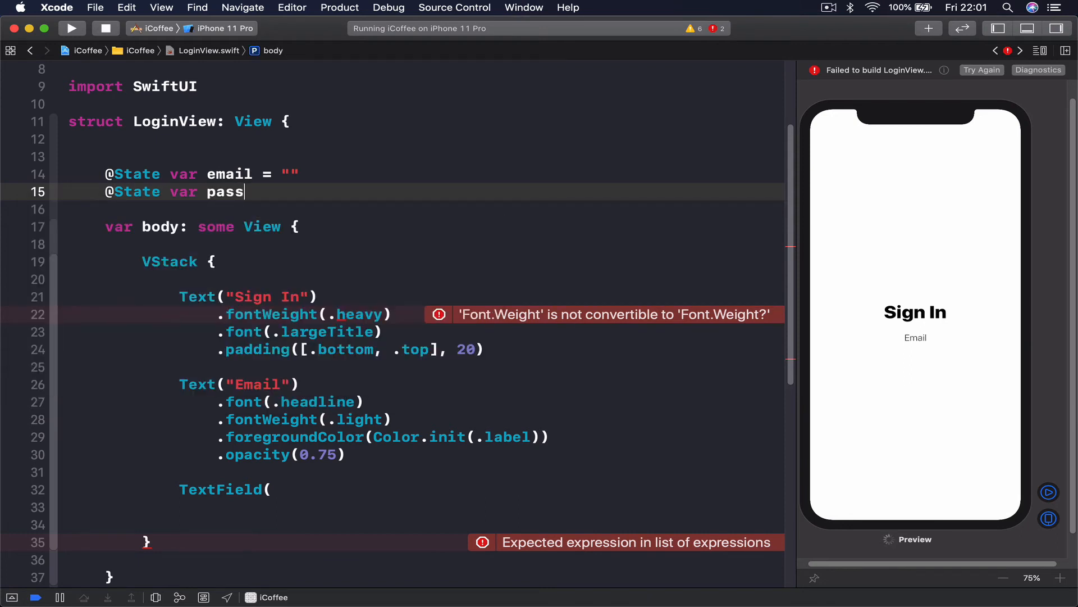
text(word =)
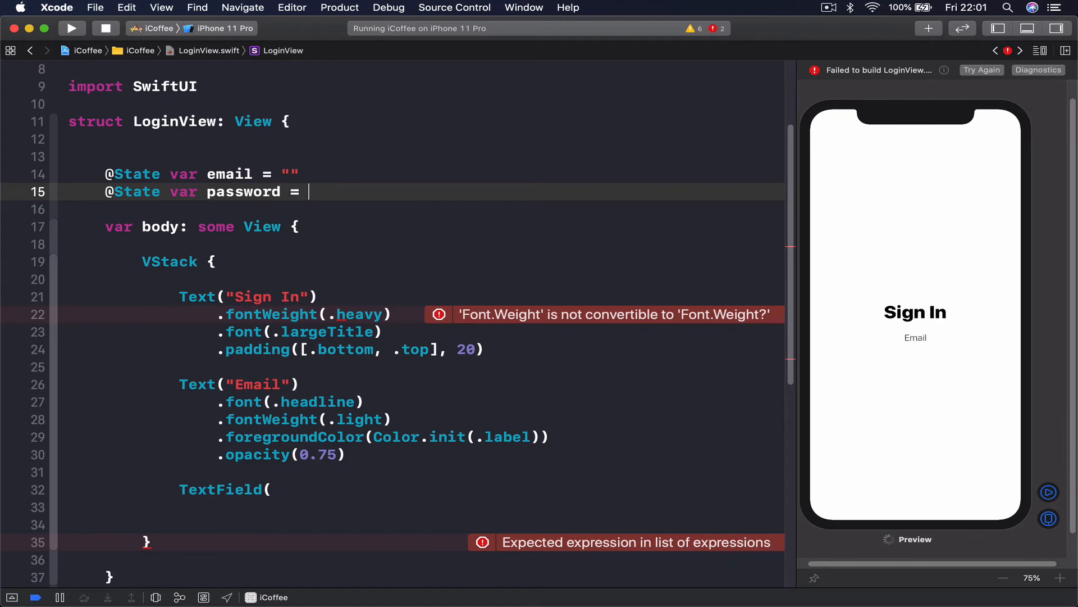
text("")
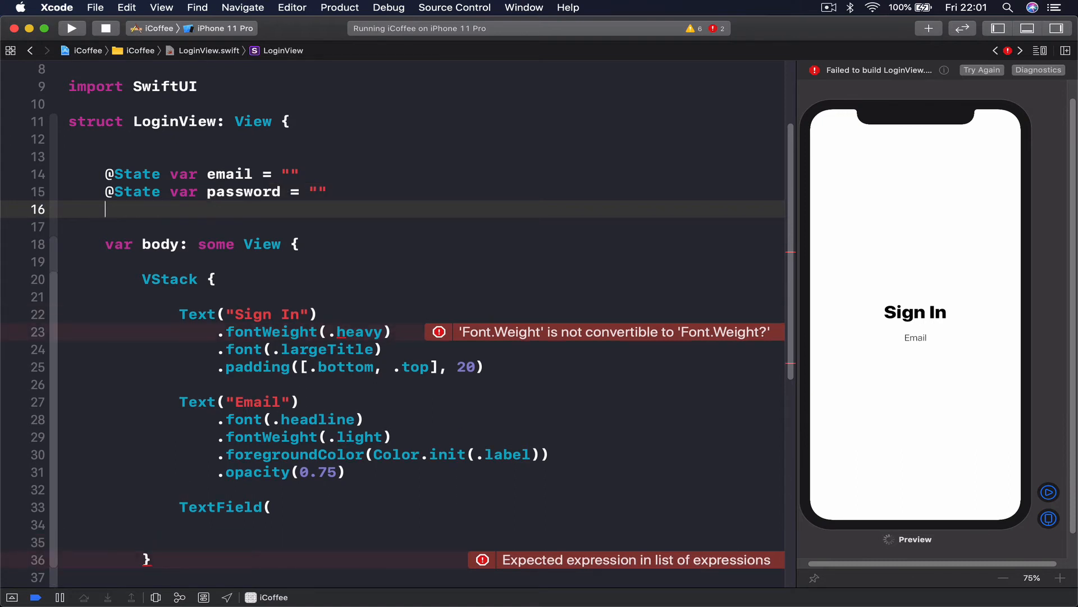
text(@St)
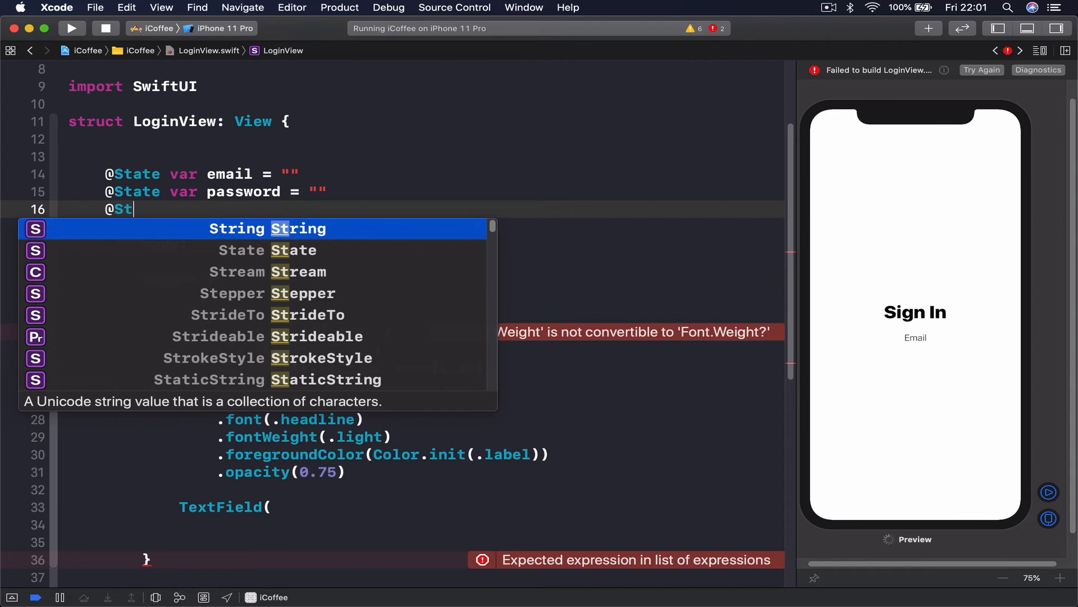
text(A)
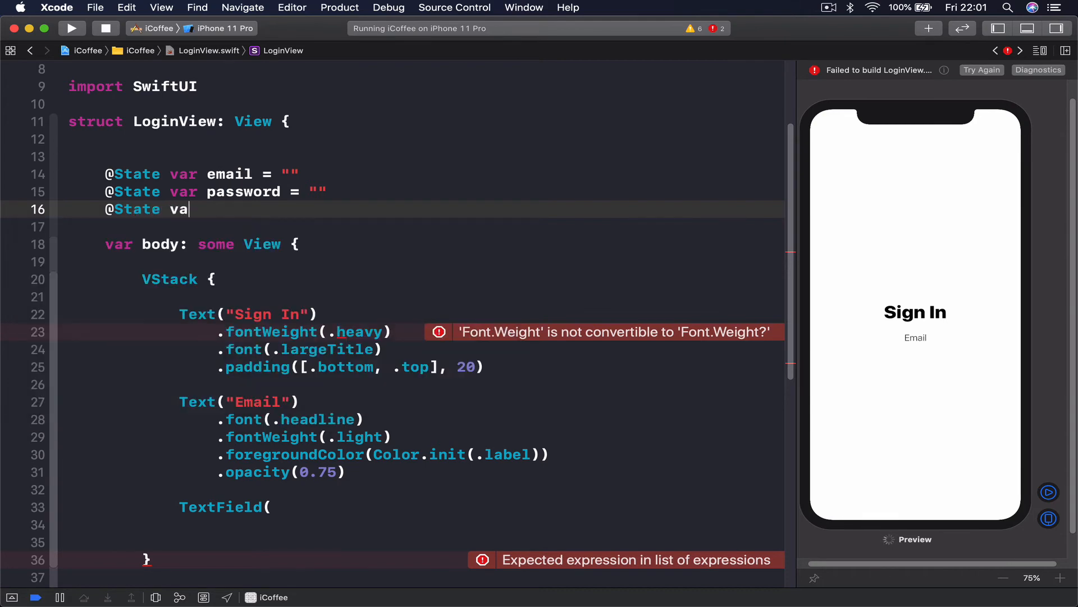
text(r r)
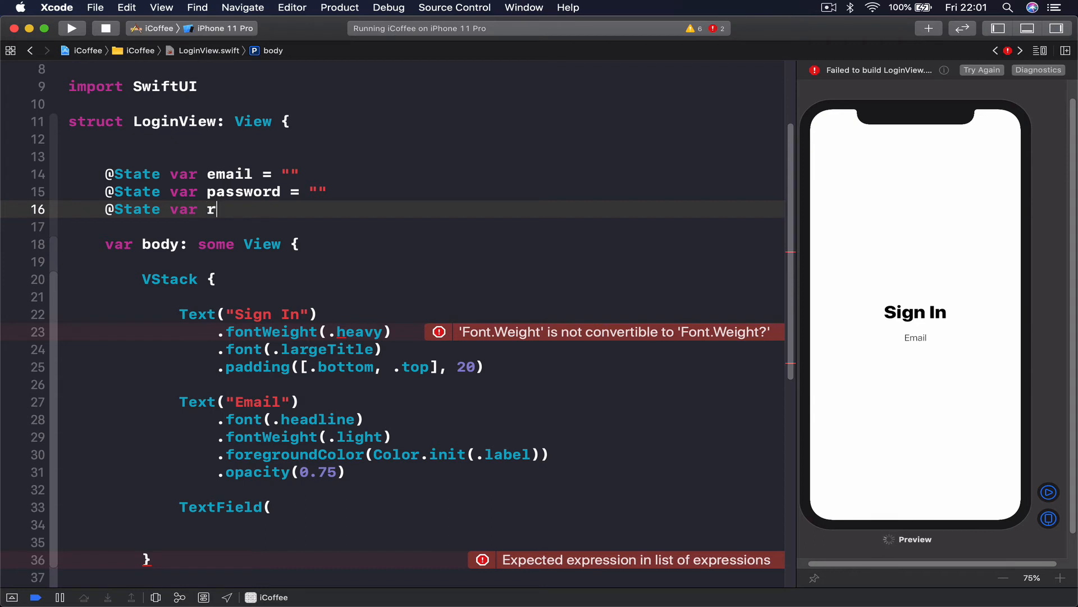
text(epeatPa)
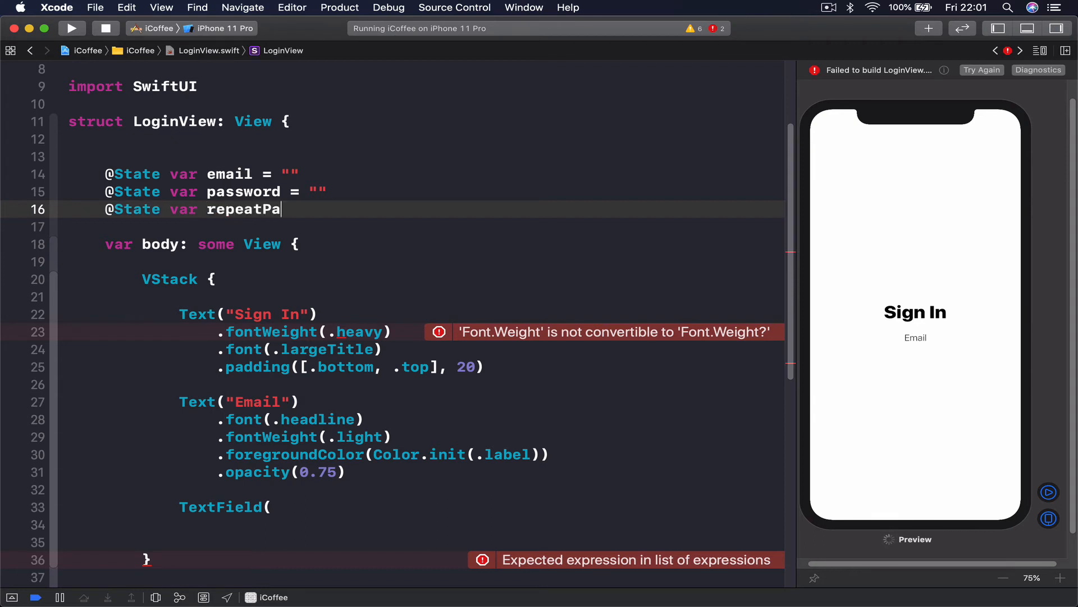
text(ssword)
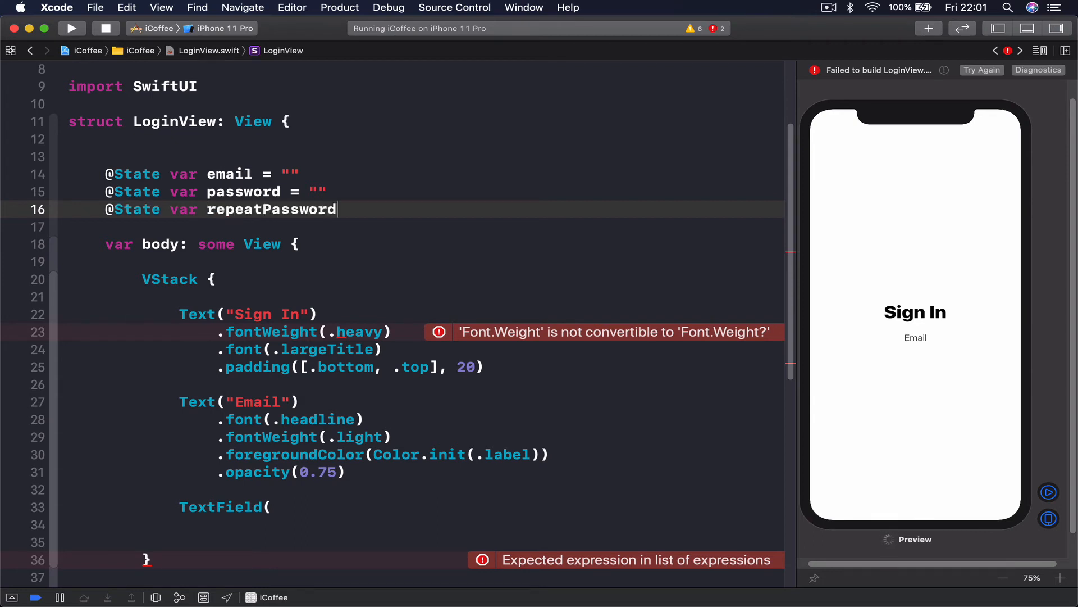
Step: Default repeatPassword to "" and complete TextField("Enter your email", text: $email)
text(= "")
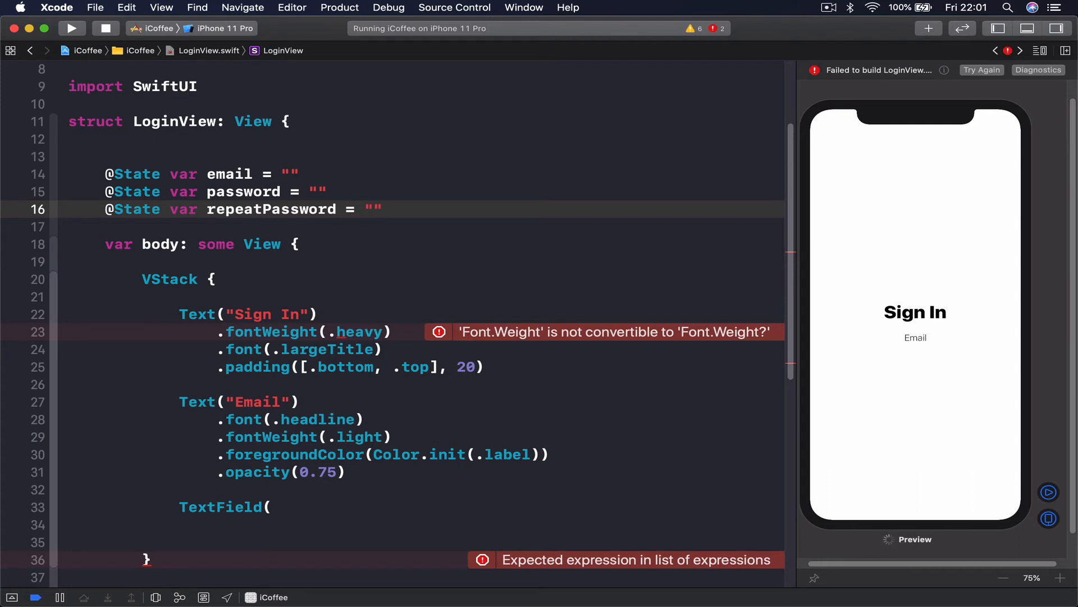
scroll(down, 3)
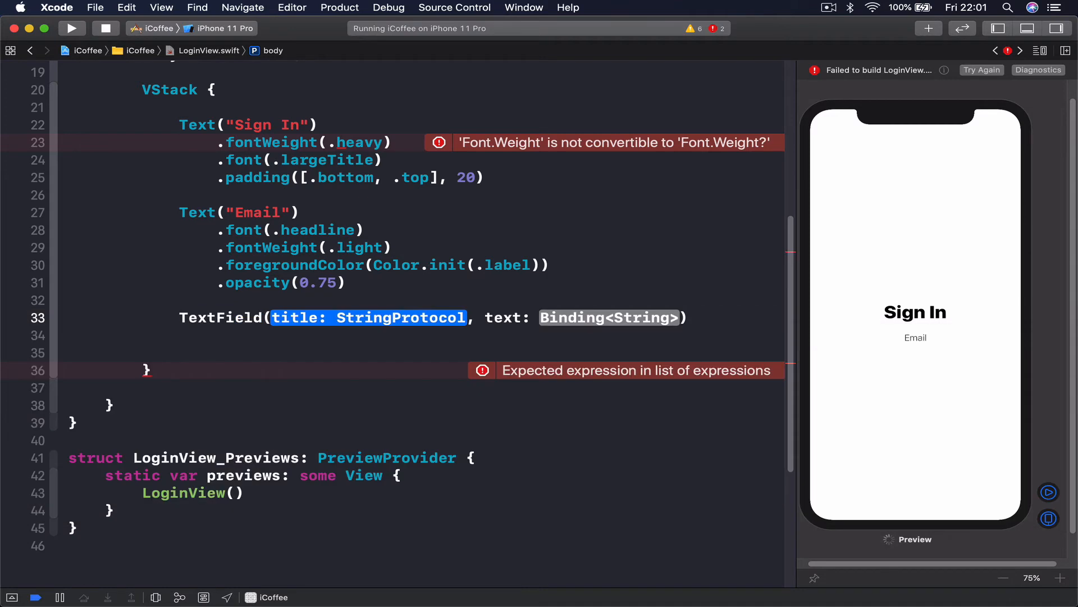
text("")
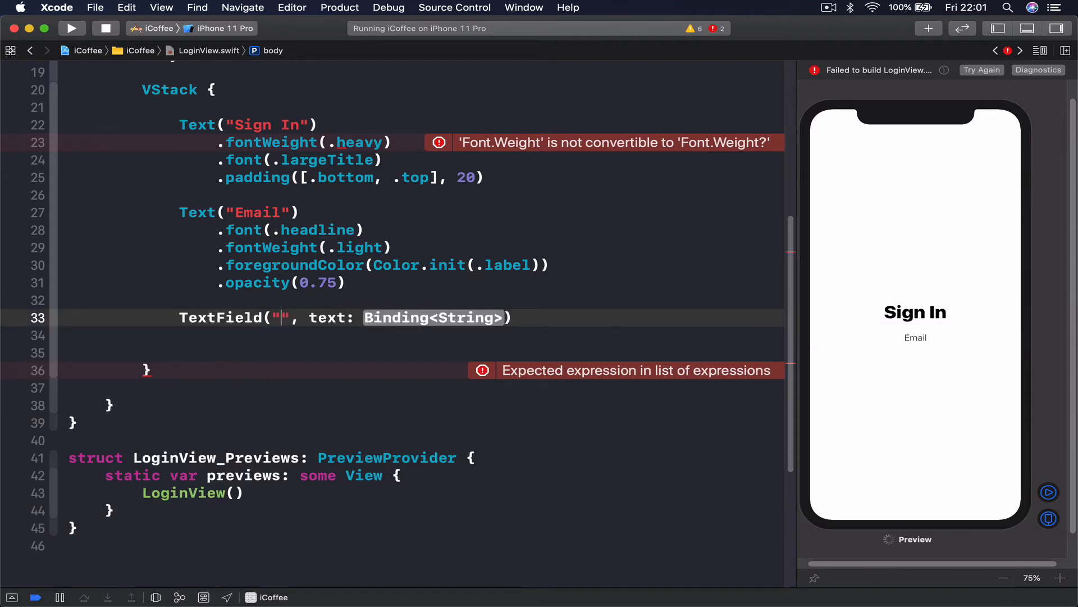
text(Enter you email)
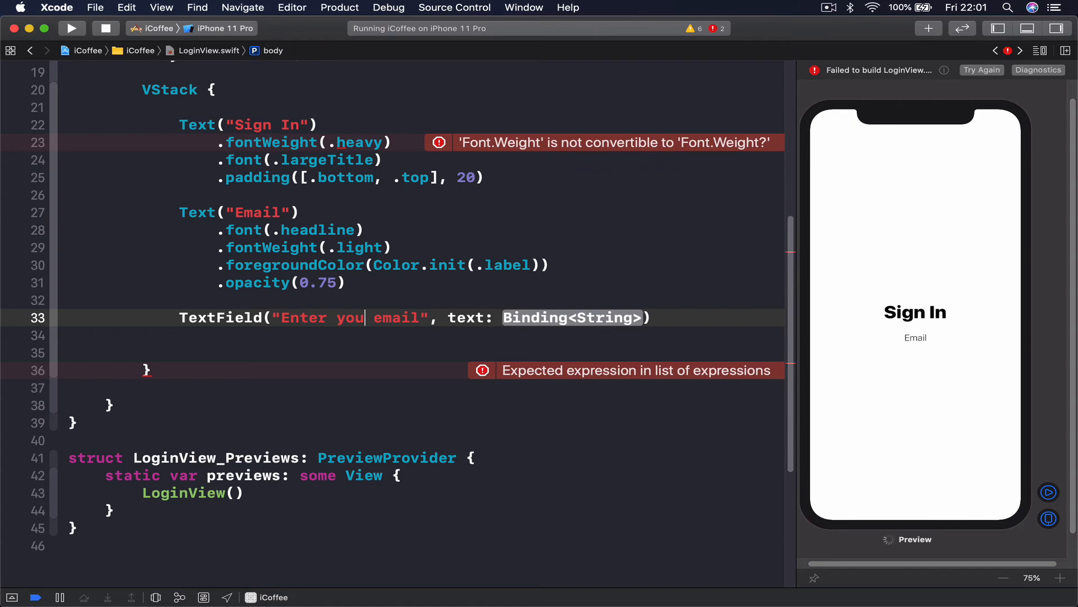
text(r)
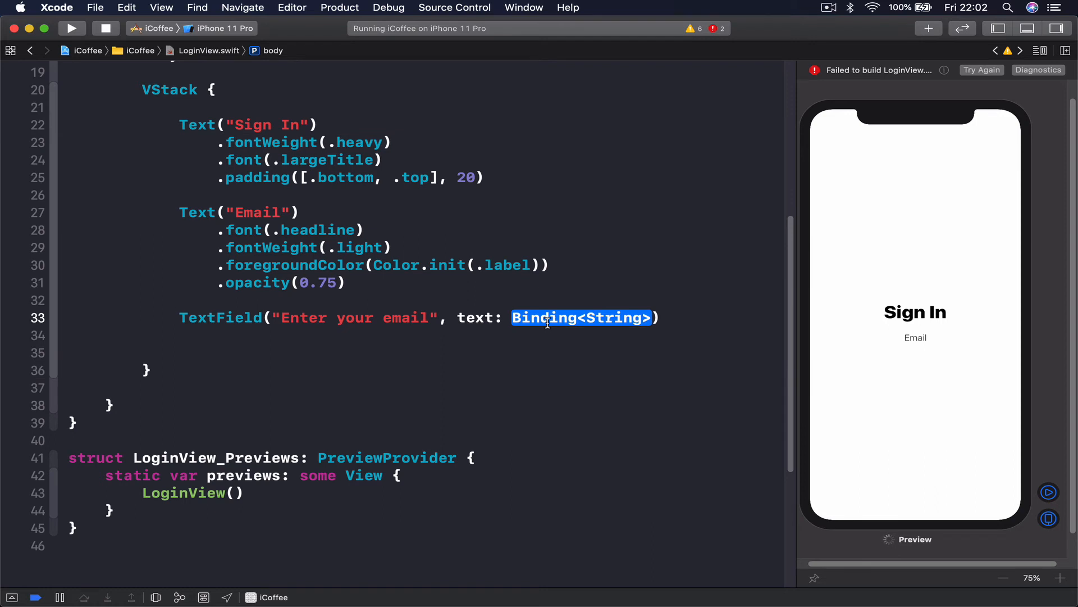
key(Delete)
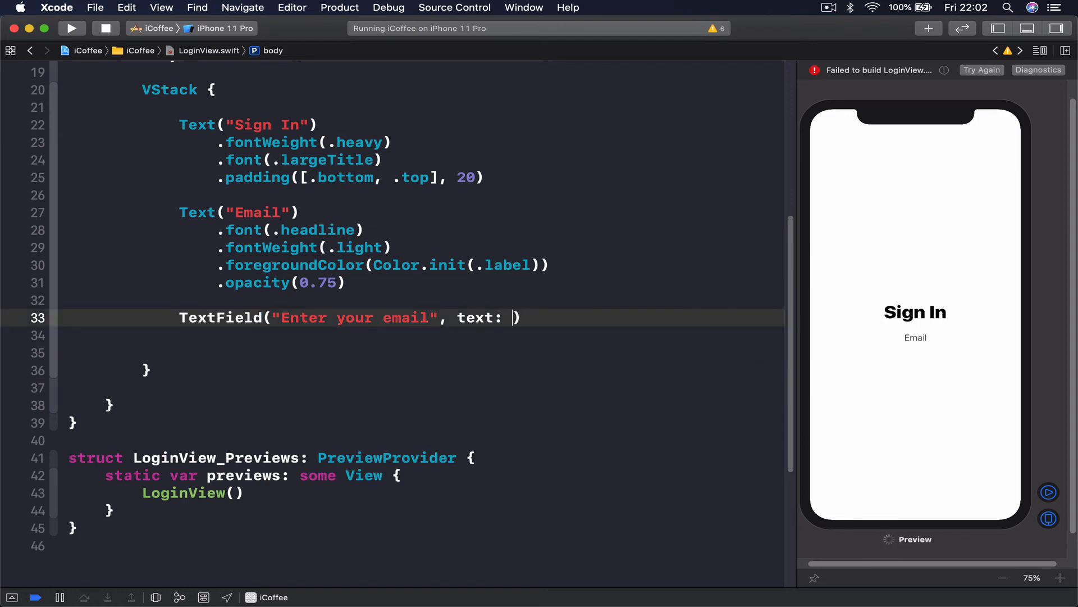
text($email)
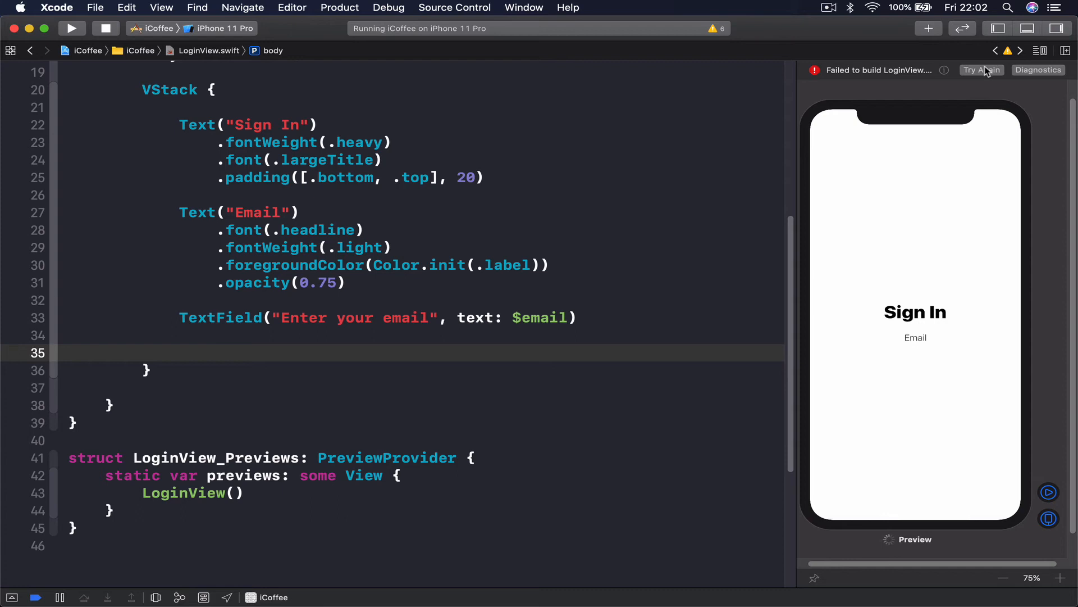
click(981, 69)
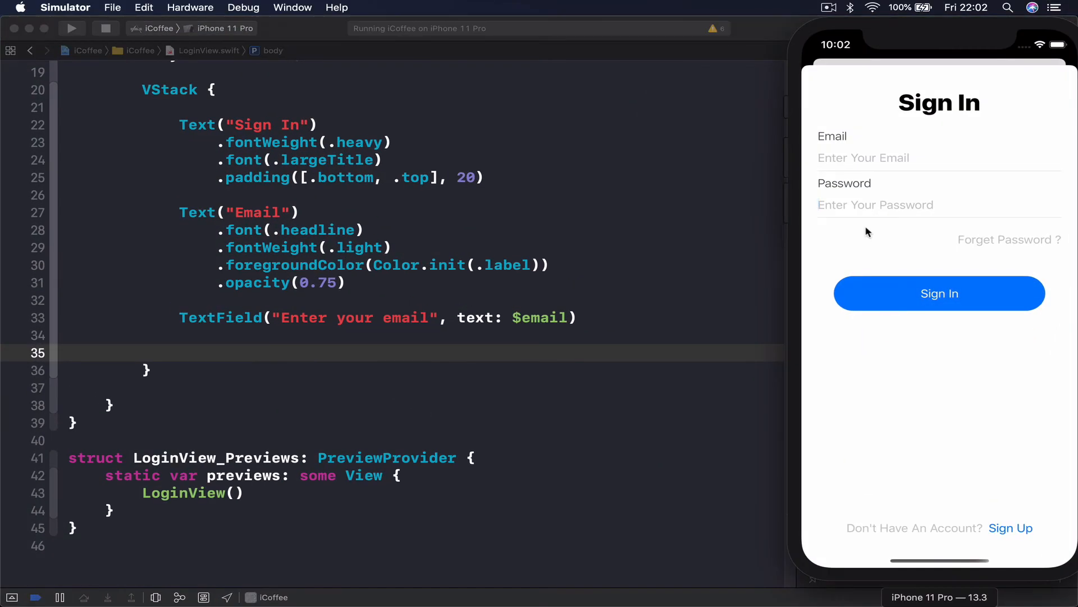
mouse_move(876, 158)
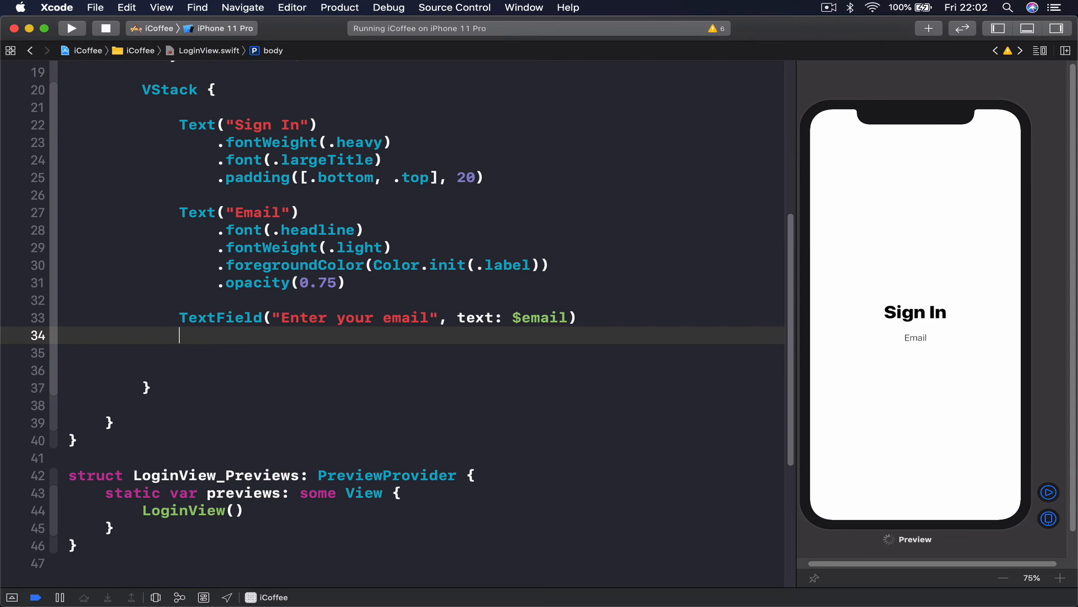
Step: Add Divider() under the email TextField so the preview shows a line beneath it
text(Divider)
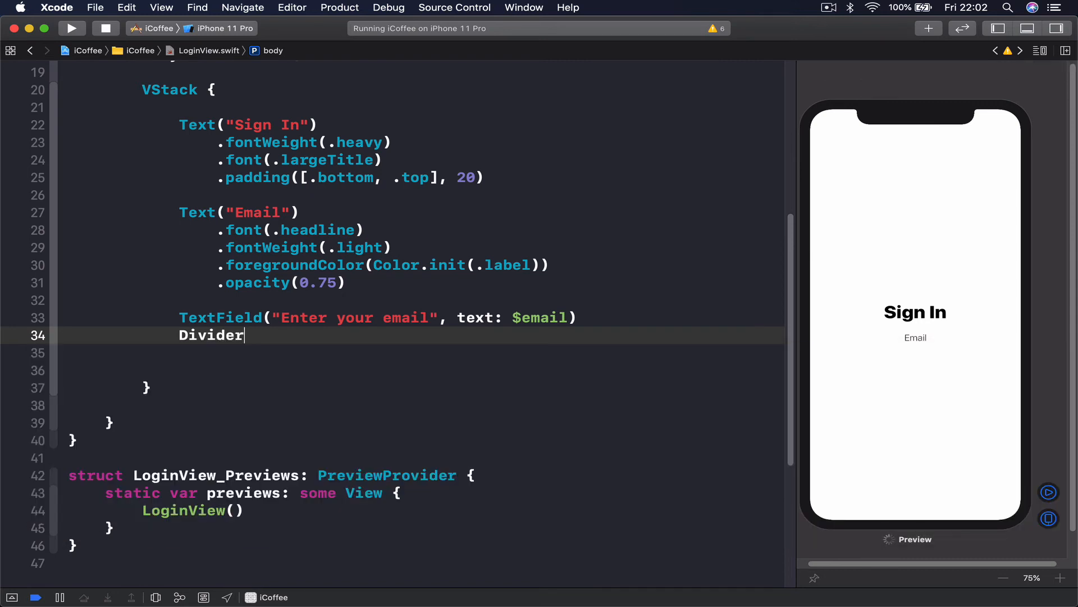
text(())
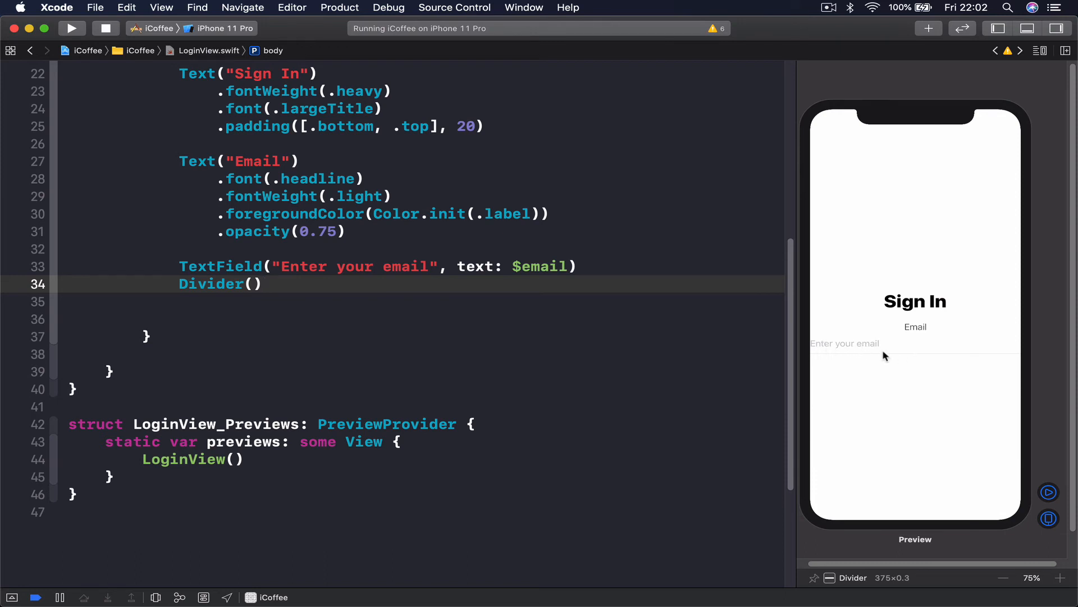
click(263, 283)
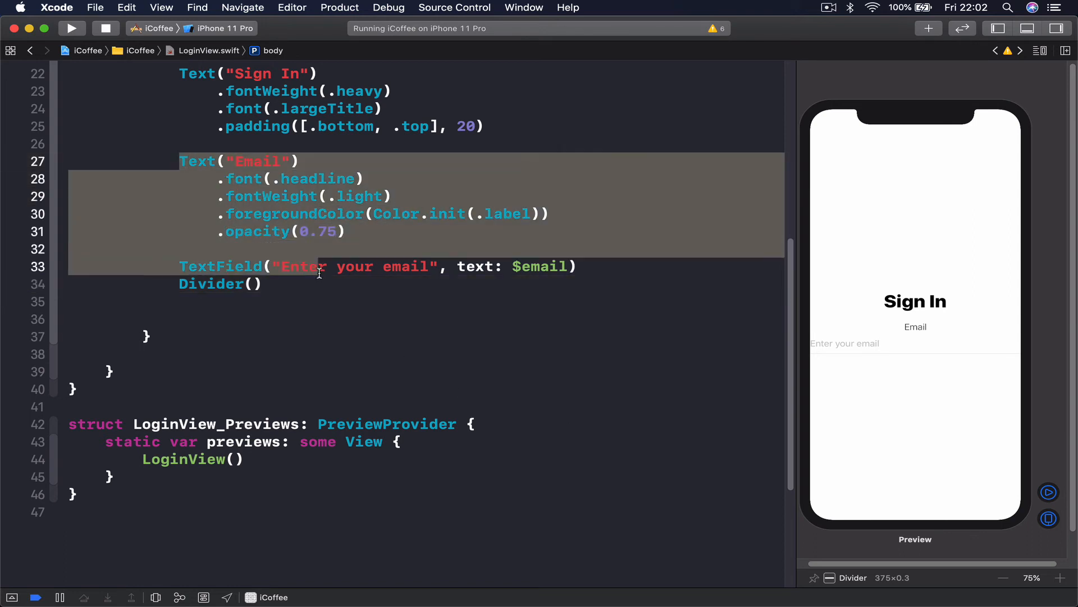
Step: Add a Password label below the email divider
click(255, 283)
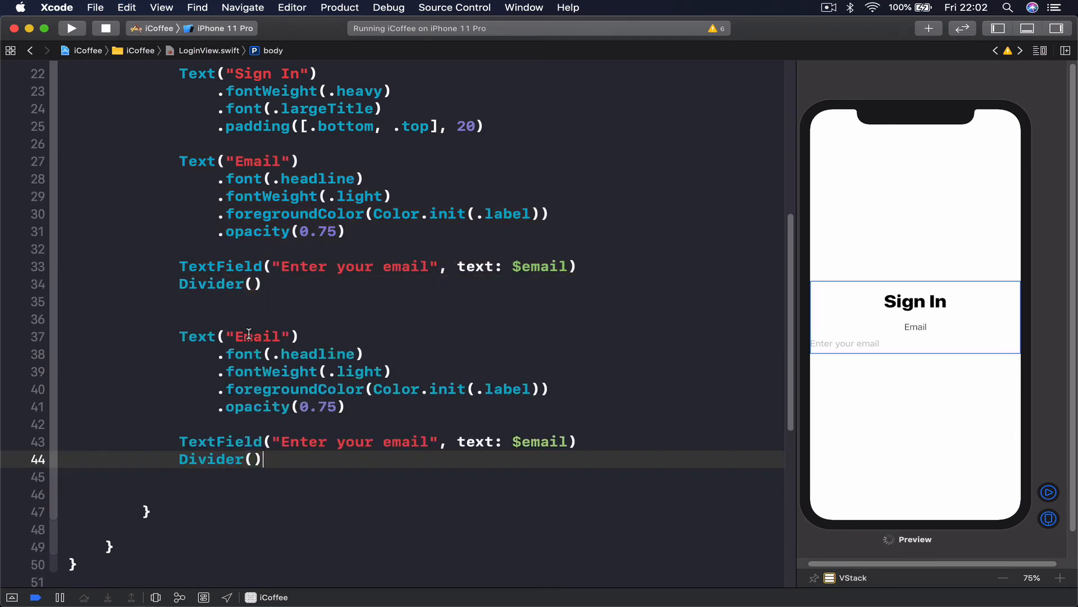
text(Pass)
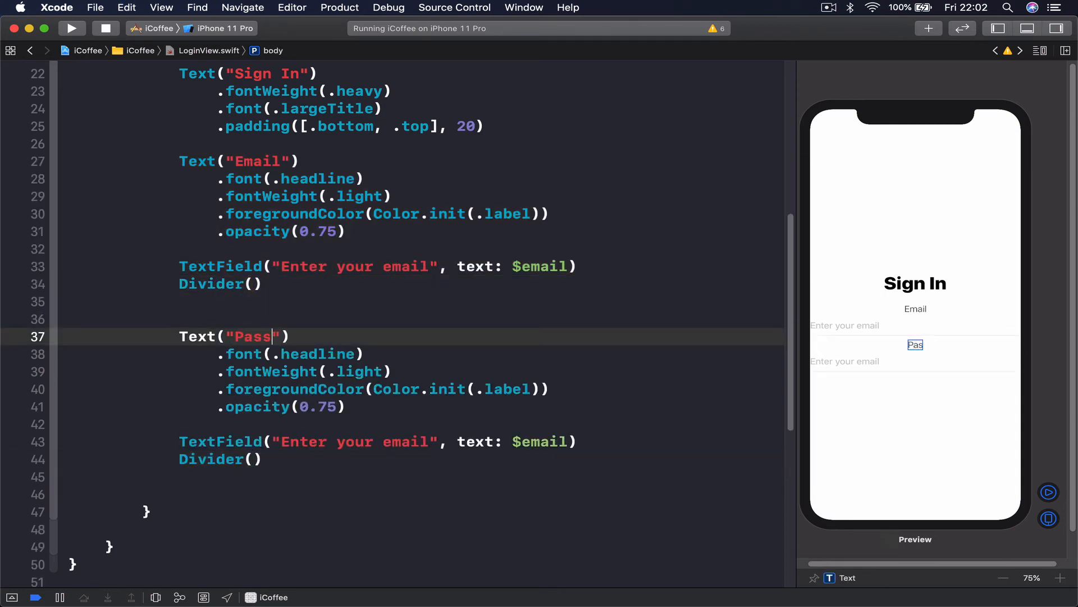
text(word)
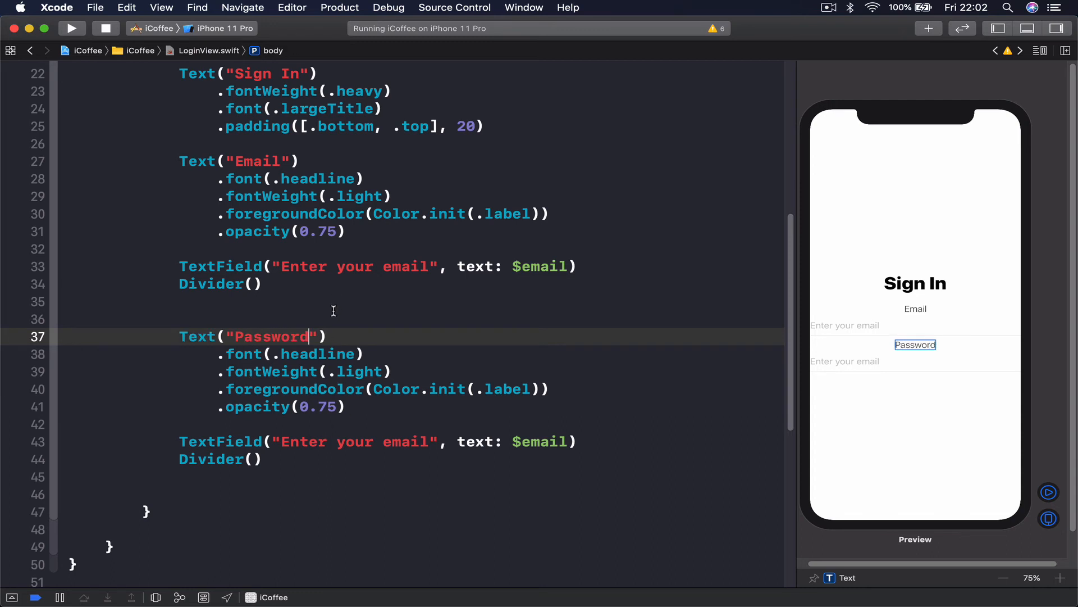
mouse_move(360, 364)
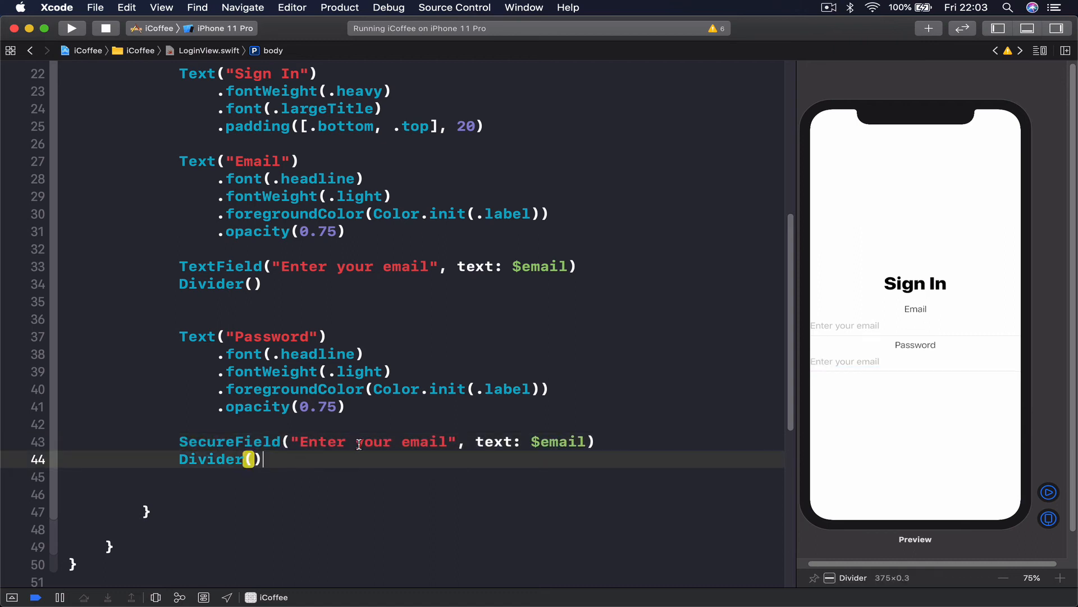
Step: Make the copied field read 'Enter your password' and bind it to $password
double_click(373, 441)
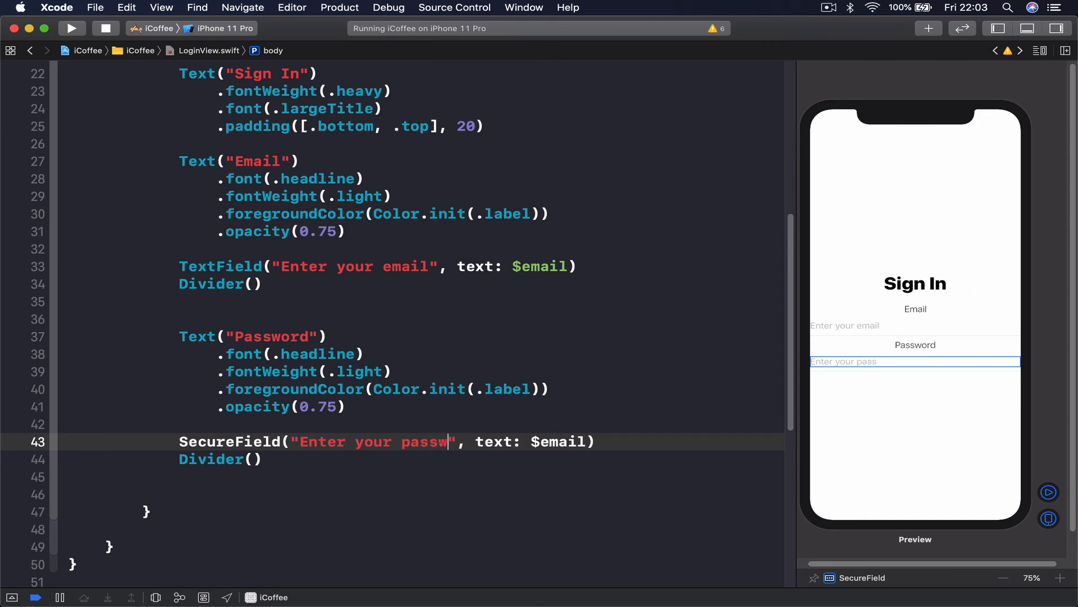
text(ors)
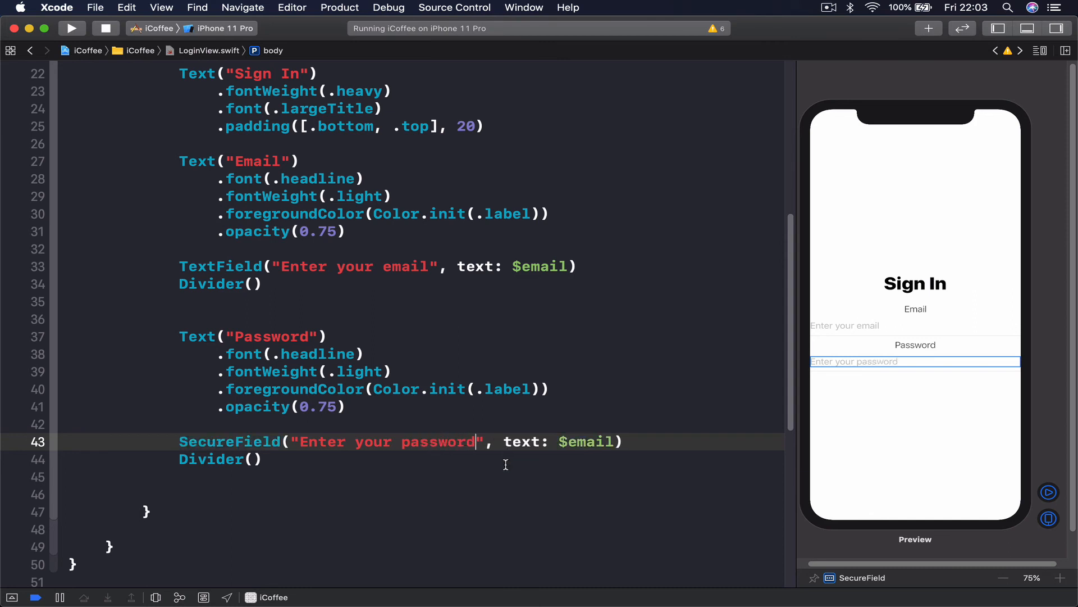
double_click(586, 441)
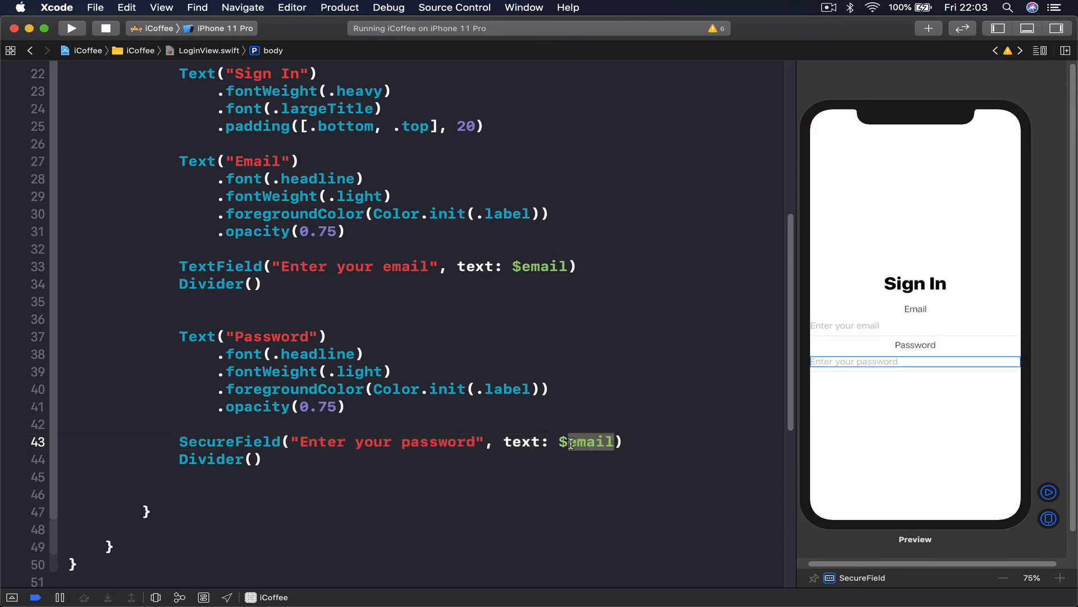
text(password)
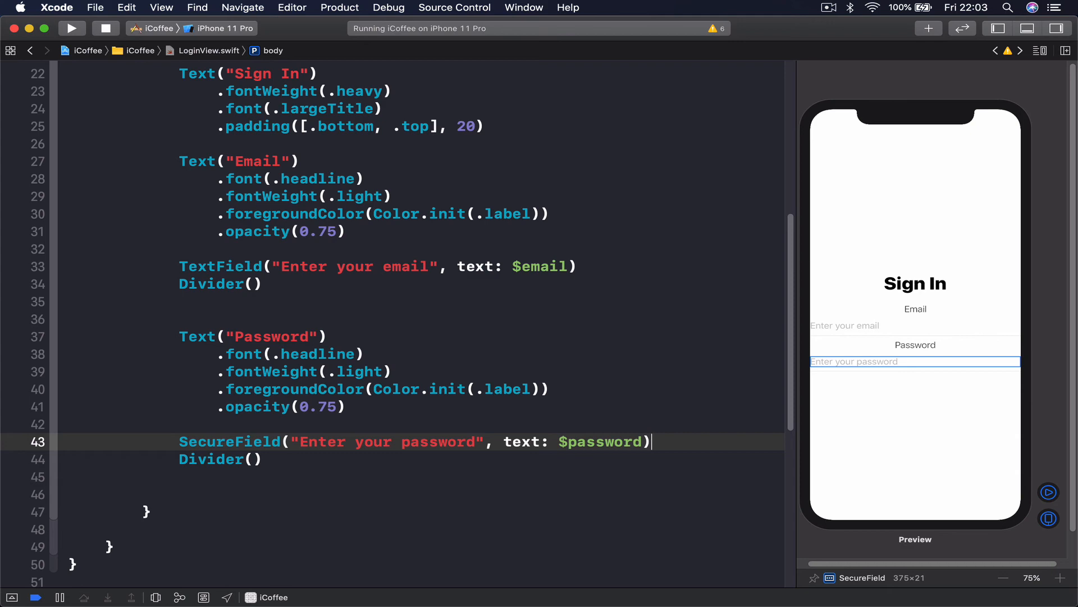
mouse_move(1031, 385)
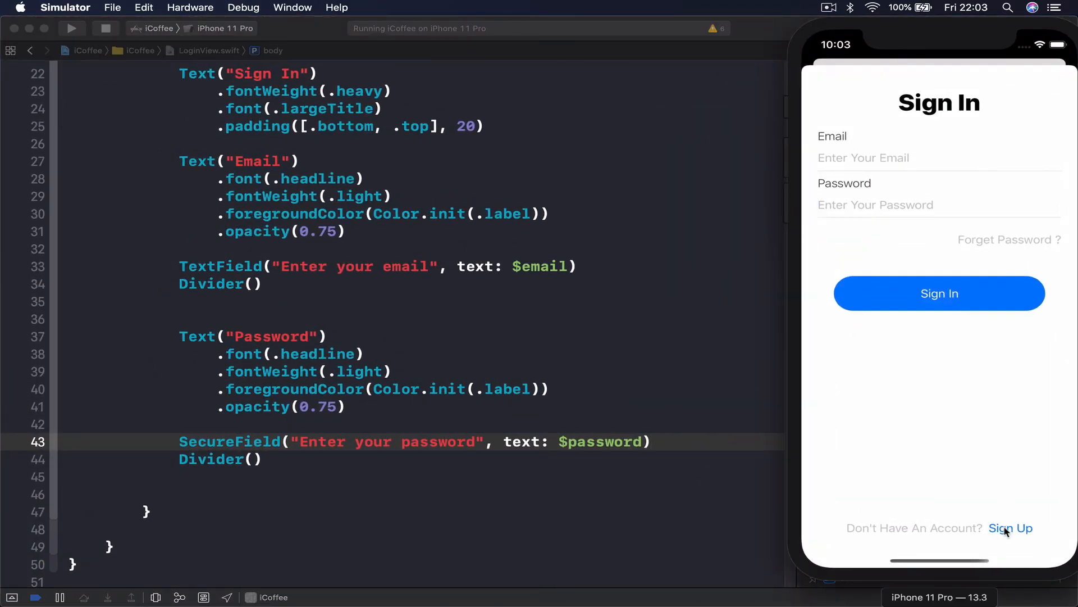
Step: Switch the simulated app to sign-up mode showing Repeat Password, then return to the editor
click(1011, 528)
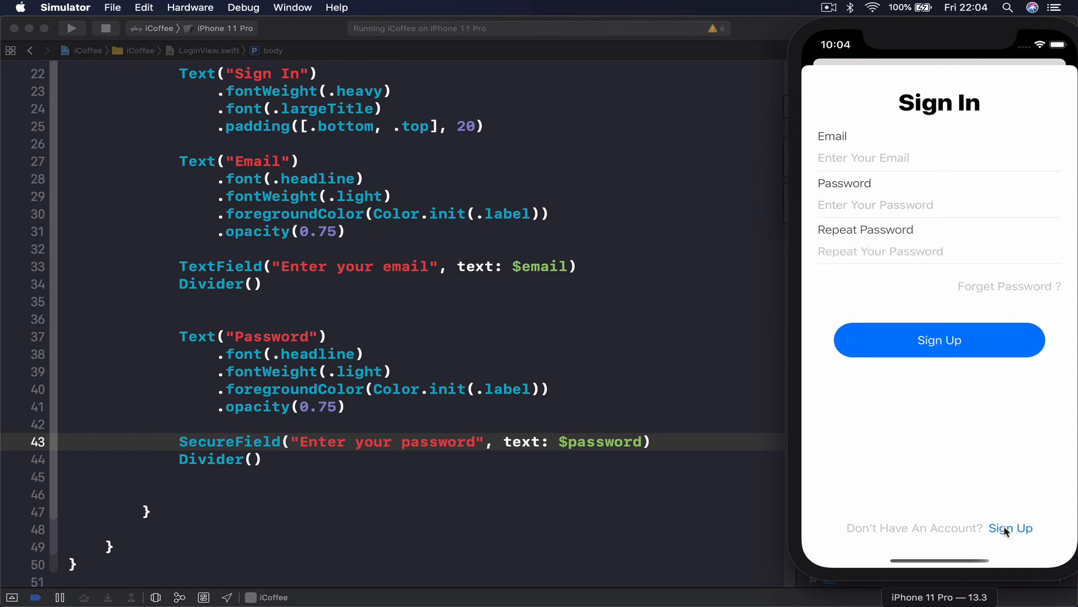
click(1010, 528)
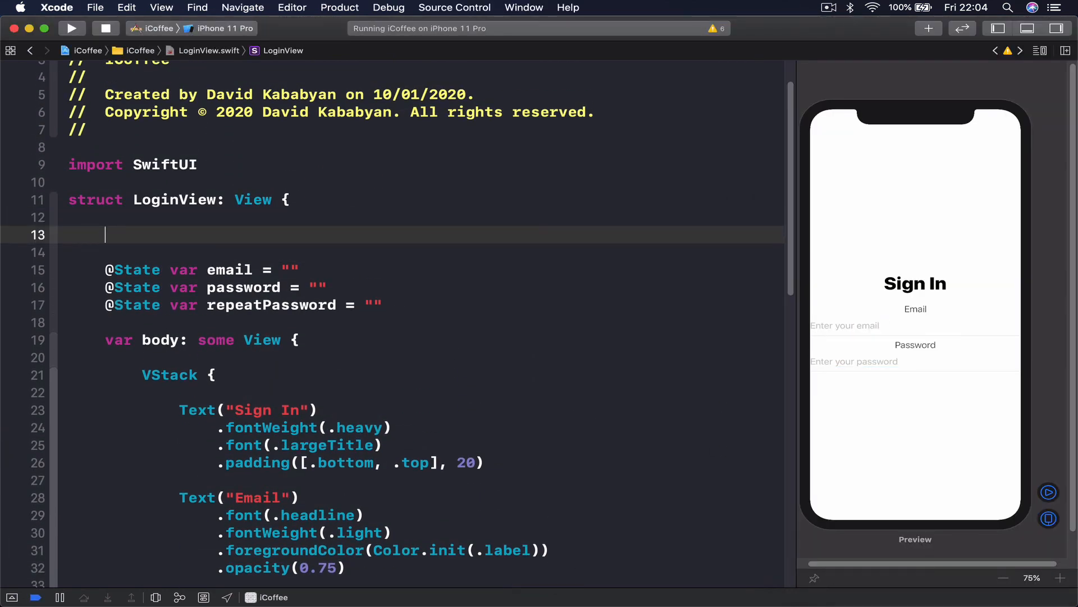
text(@St)
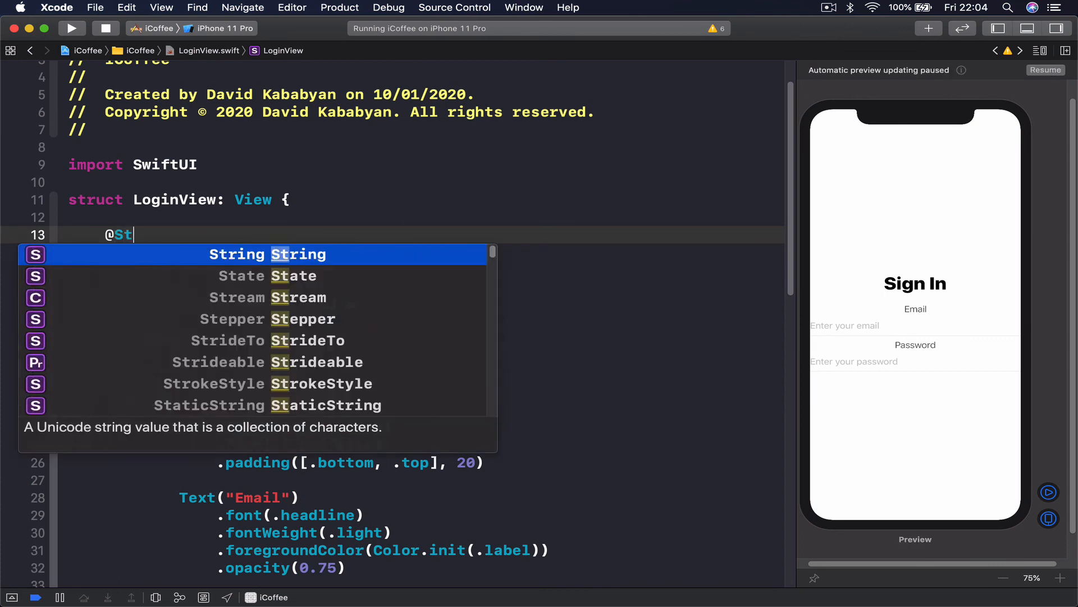
text(ate var sh)
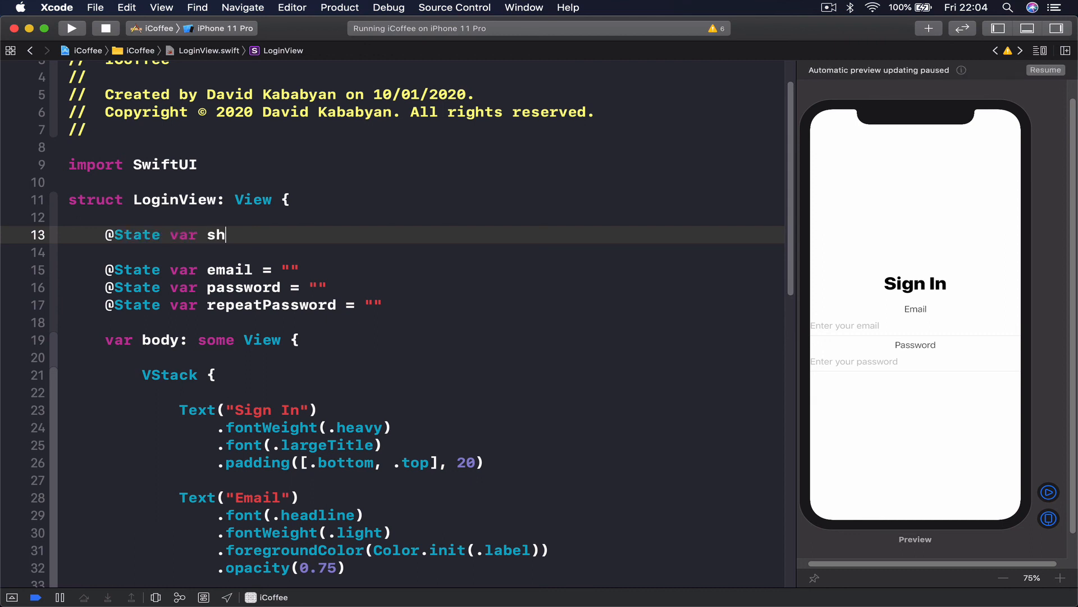
text(owin)
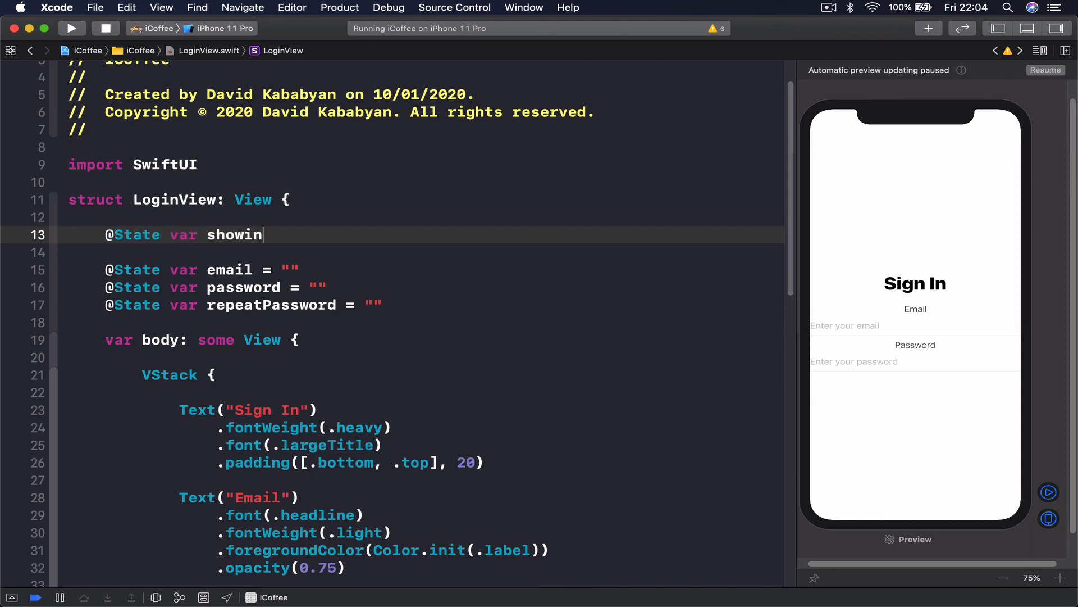
text(gS)
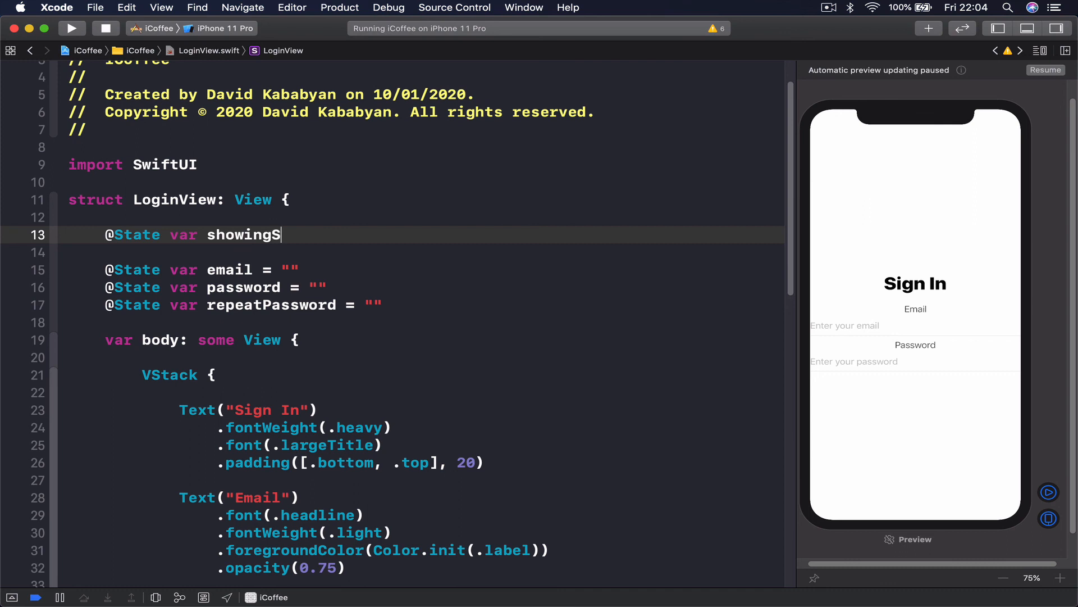
text(ignU)
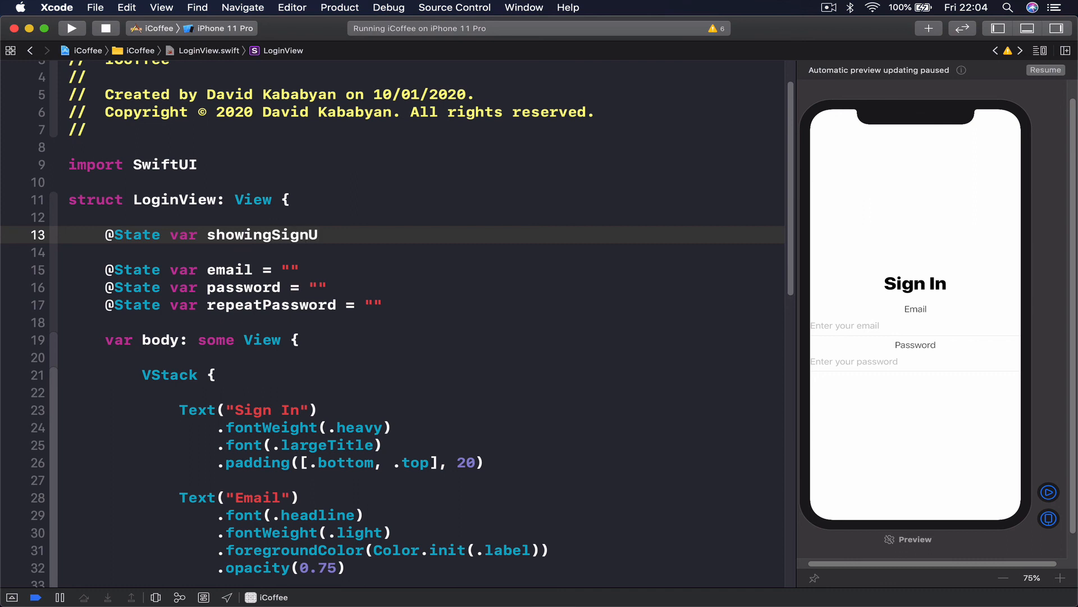
text(p)
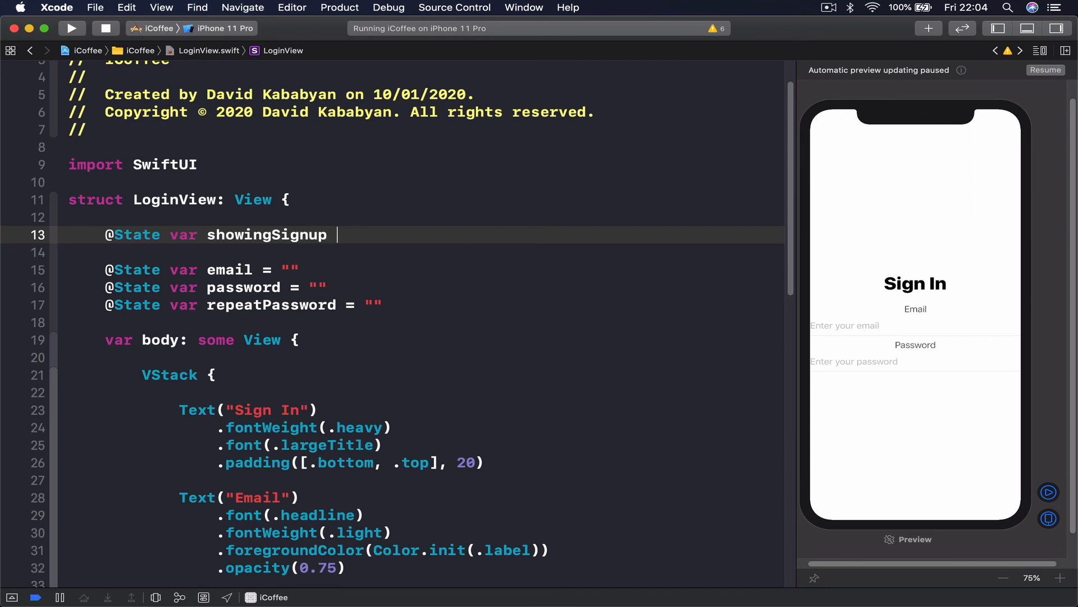
text(= false)
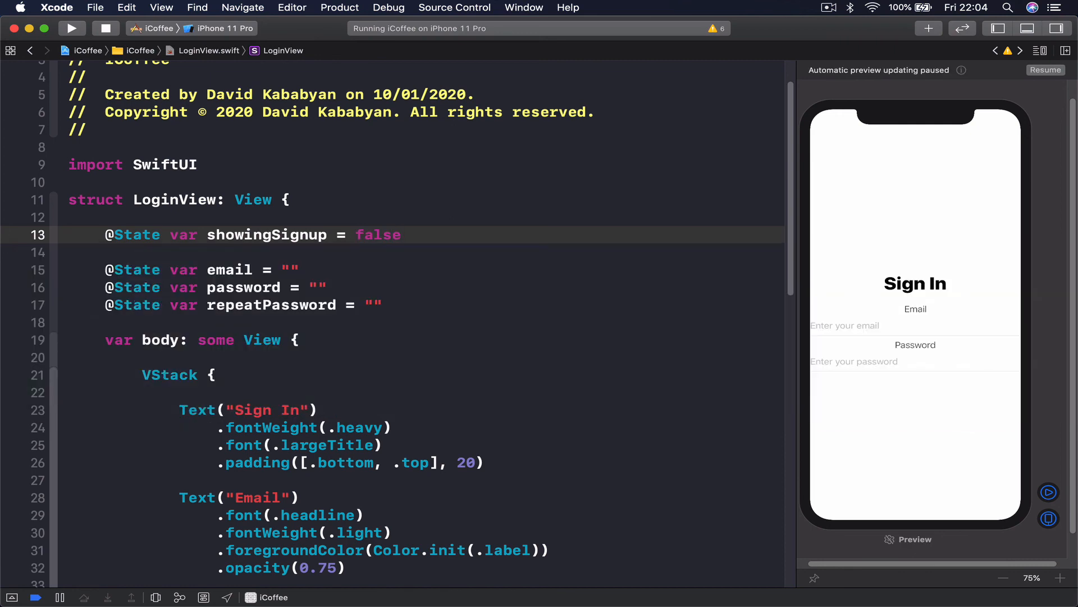
scroll(down, 3)
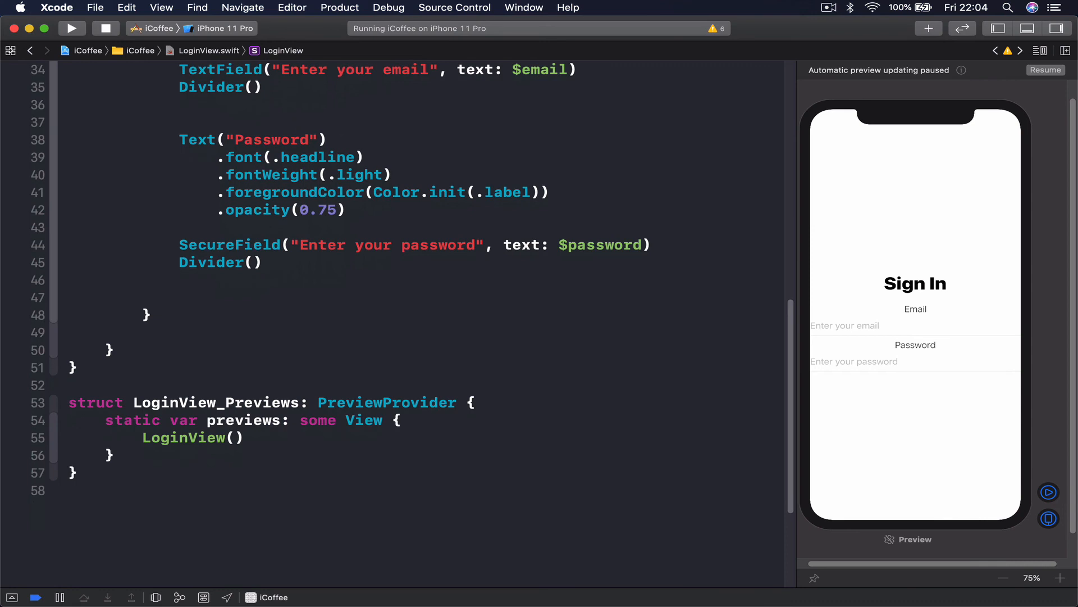
scroll(down, 3)
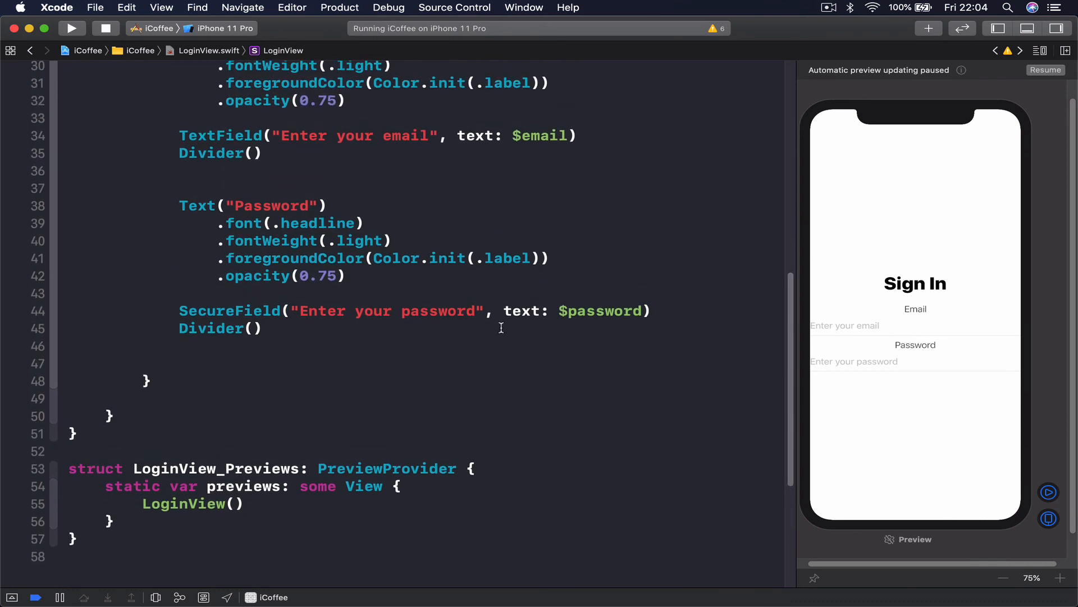
mouse_move(501, 328)
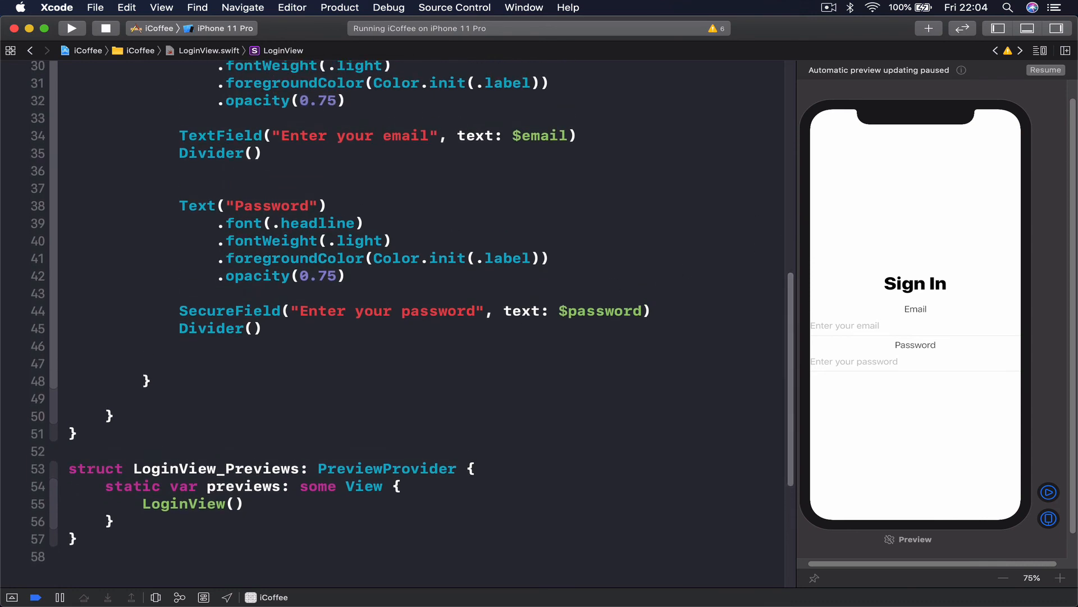
Step: Add an if showingSignup block after the password divider with a copied Repeat Password label and field
click(334, 362)
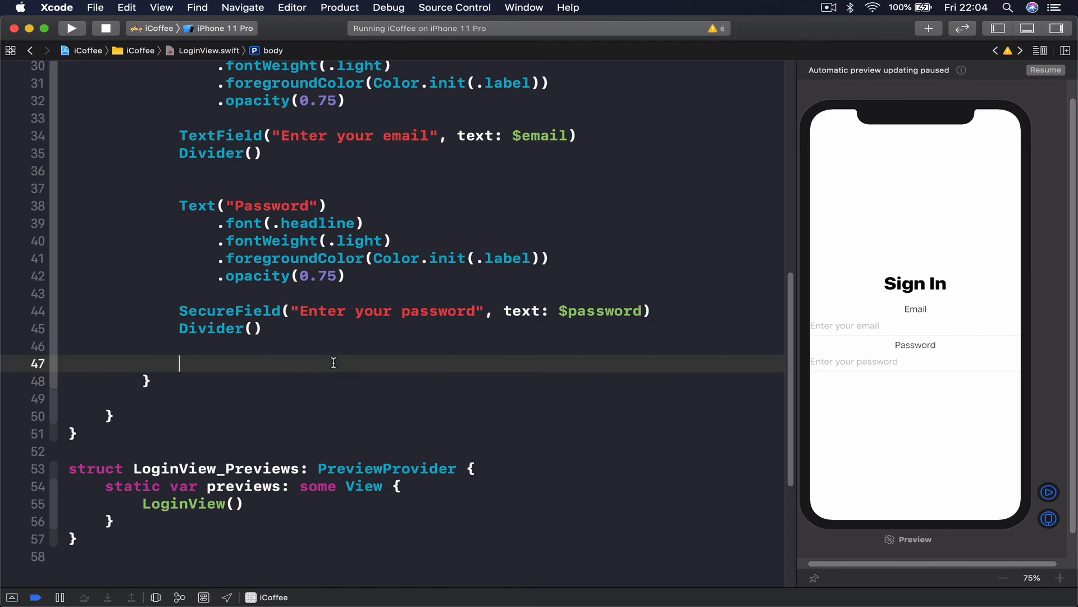
text(if)
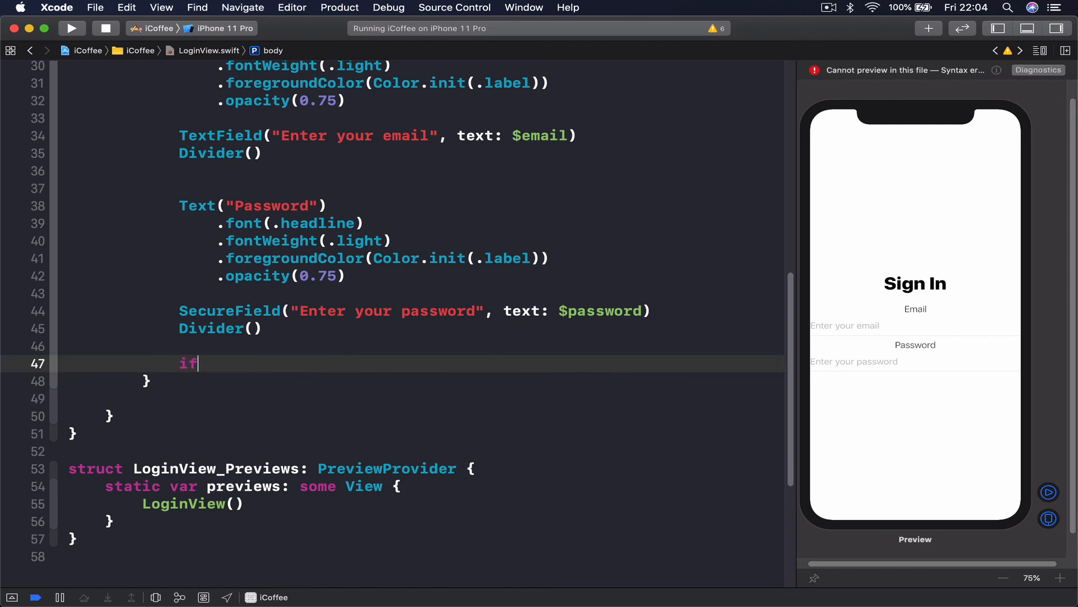
text(showingSignup {)
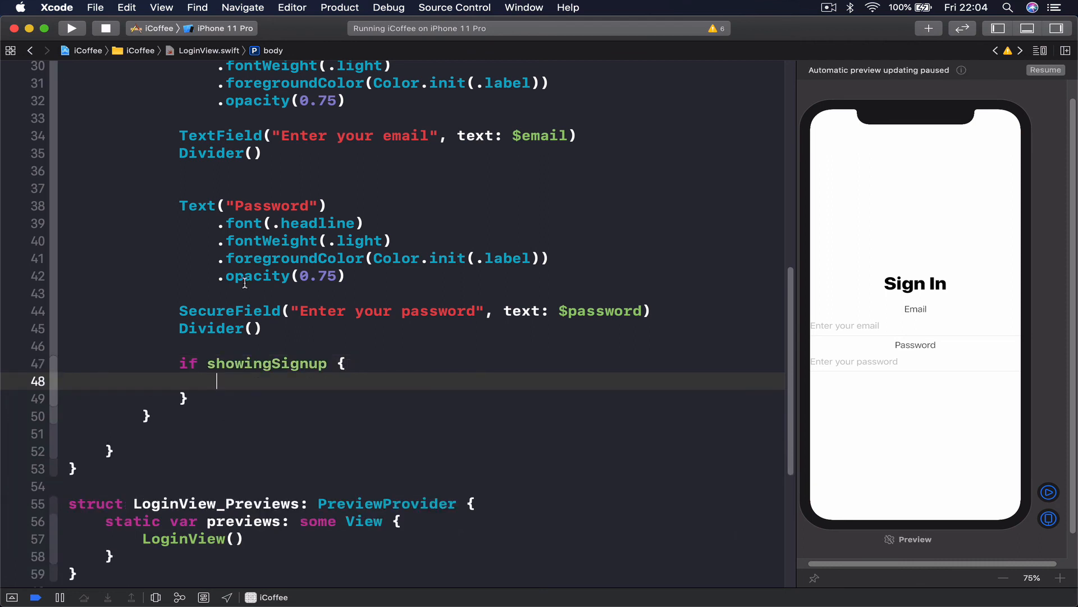
drag(179, 205, 261, 328)
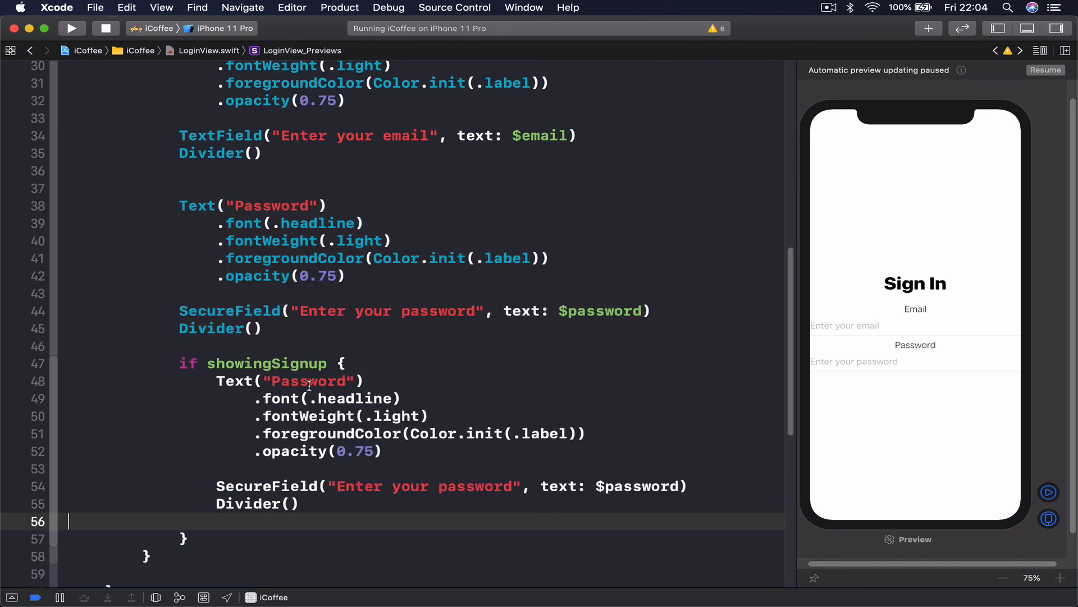
text(Repeat)
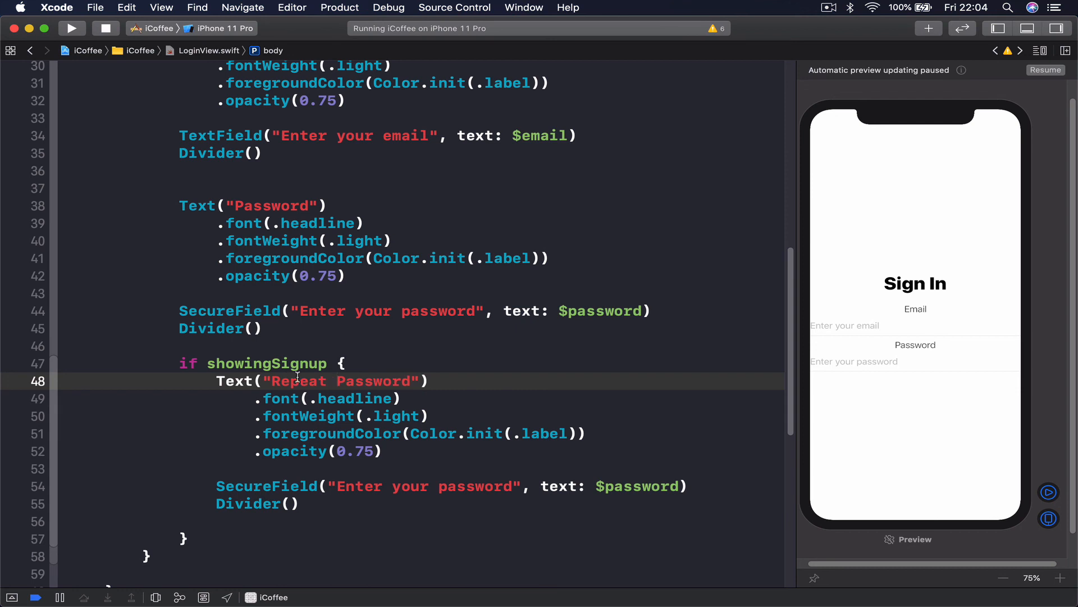
scroll(down, 3)
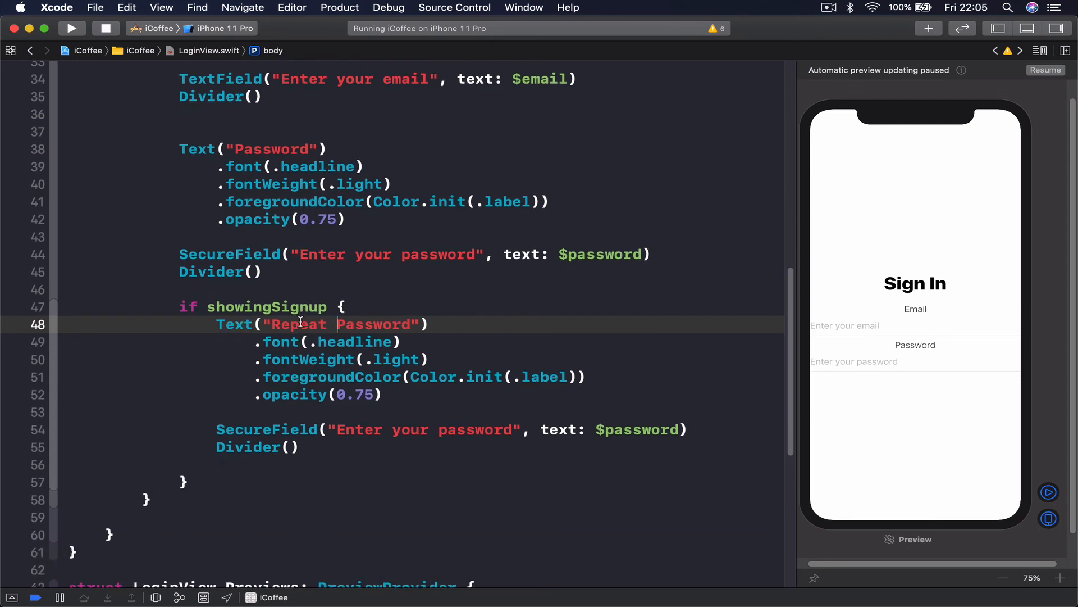
Step: Set the new SecureField's placeholder to 'Repeat password' and bind it to $repeatPassword
double_click(359, 429)
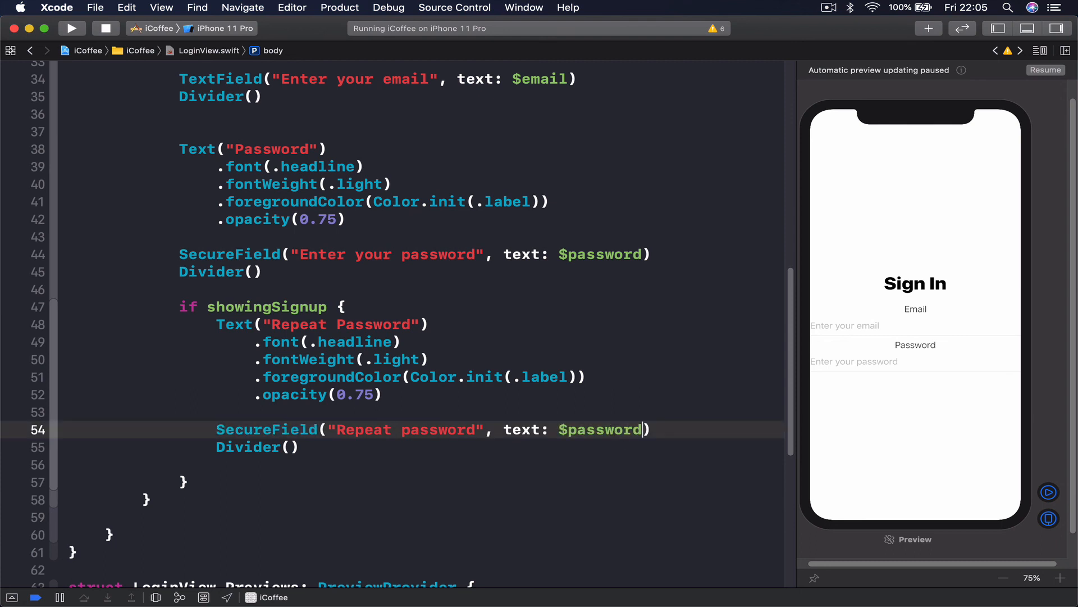
double_click(598, 429)
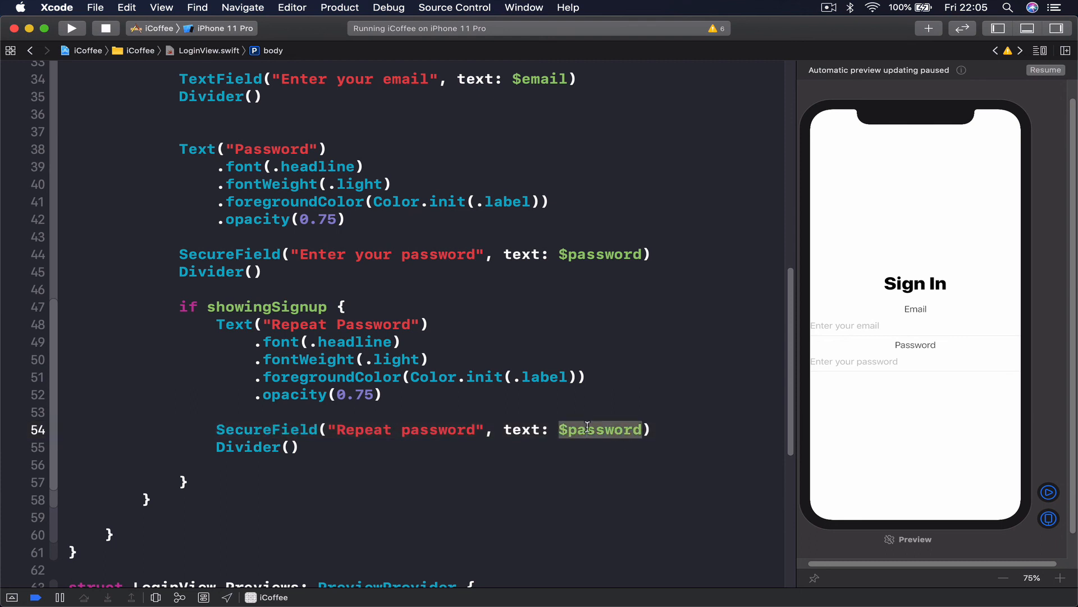
text($repeatP)
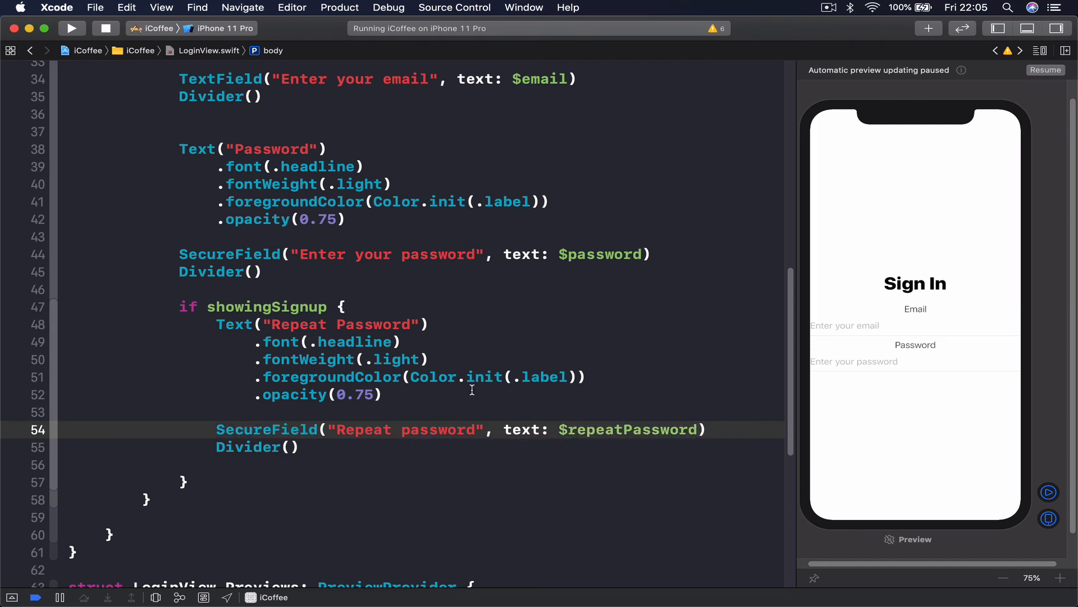
scroll(down, 3)
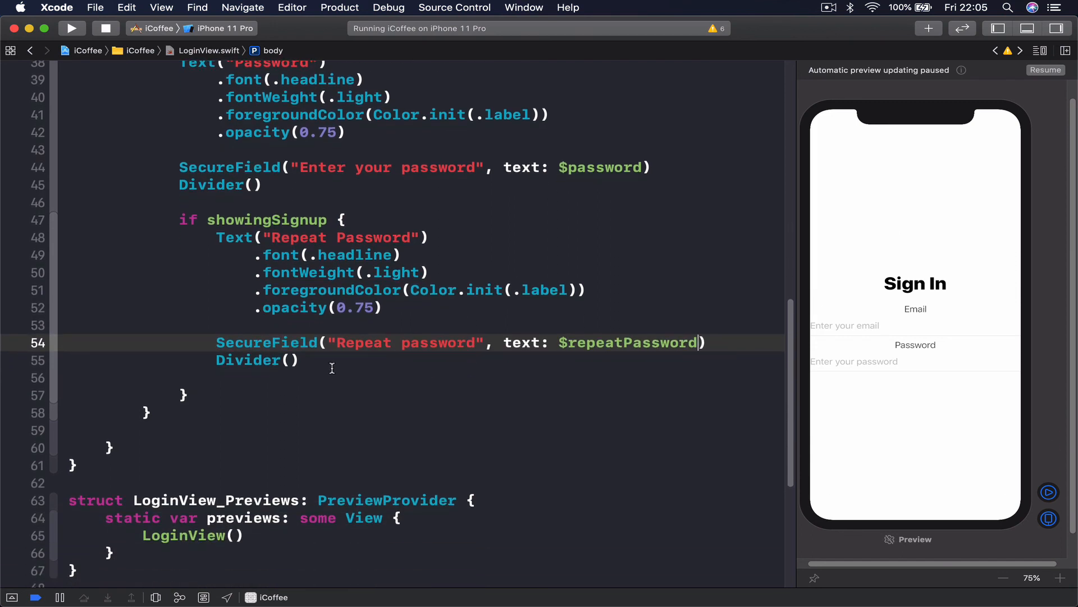
click(241, 377)
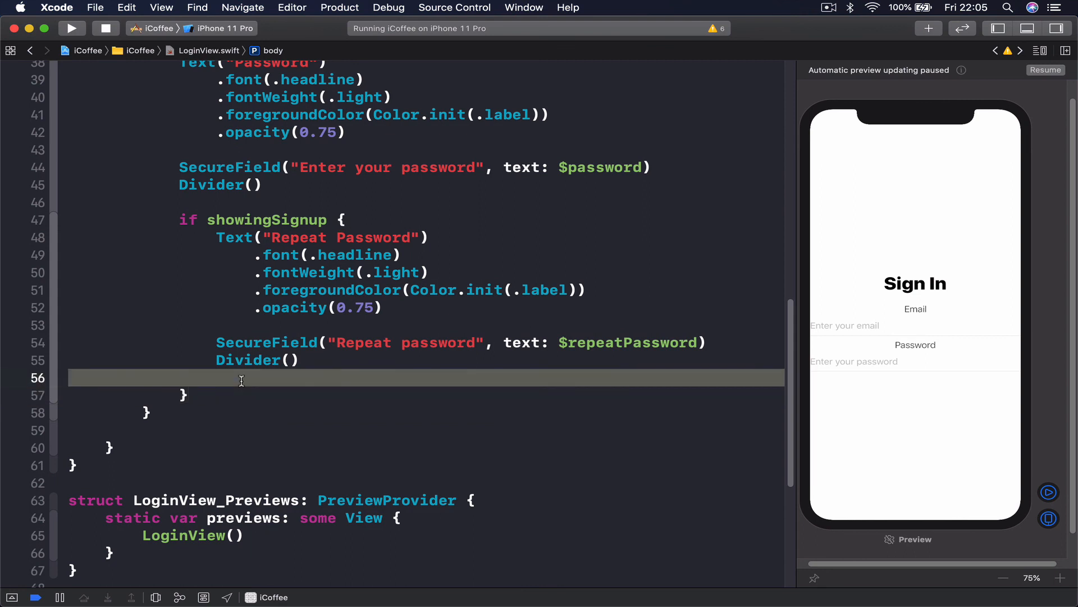